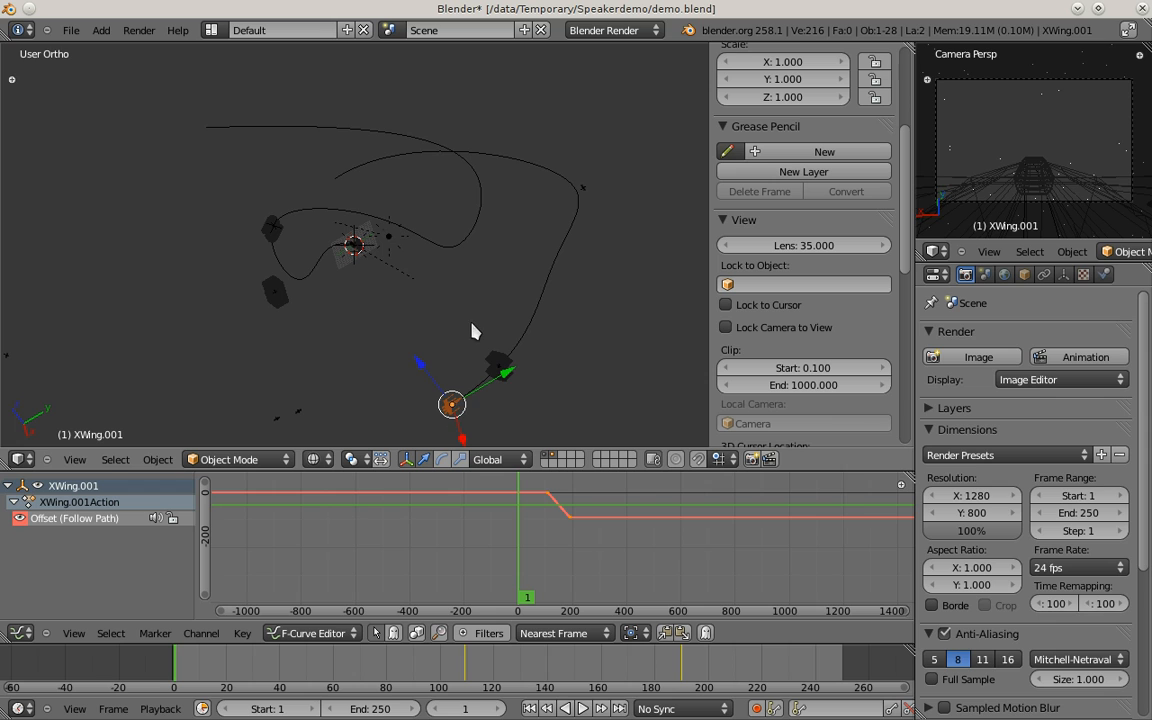
- Select the X-Wing model and turn the viewport to look at it closely
click(1044, 274)
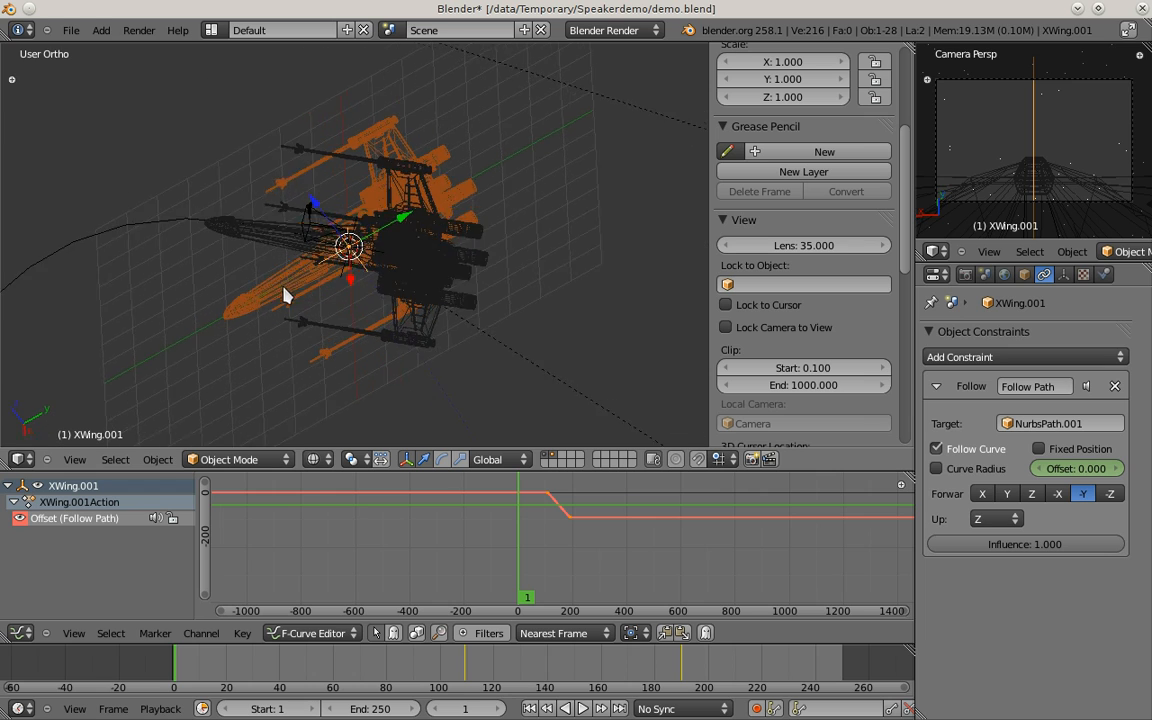
drag(284, 296, 456, 250)
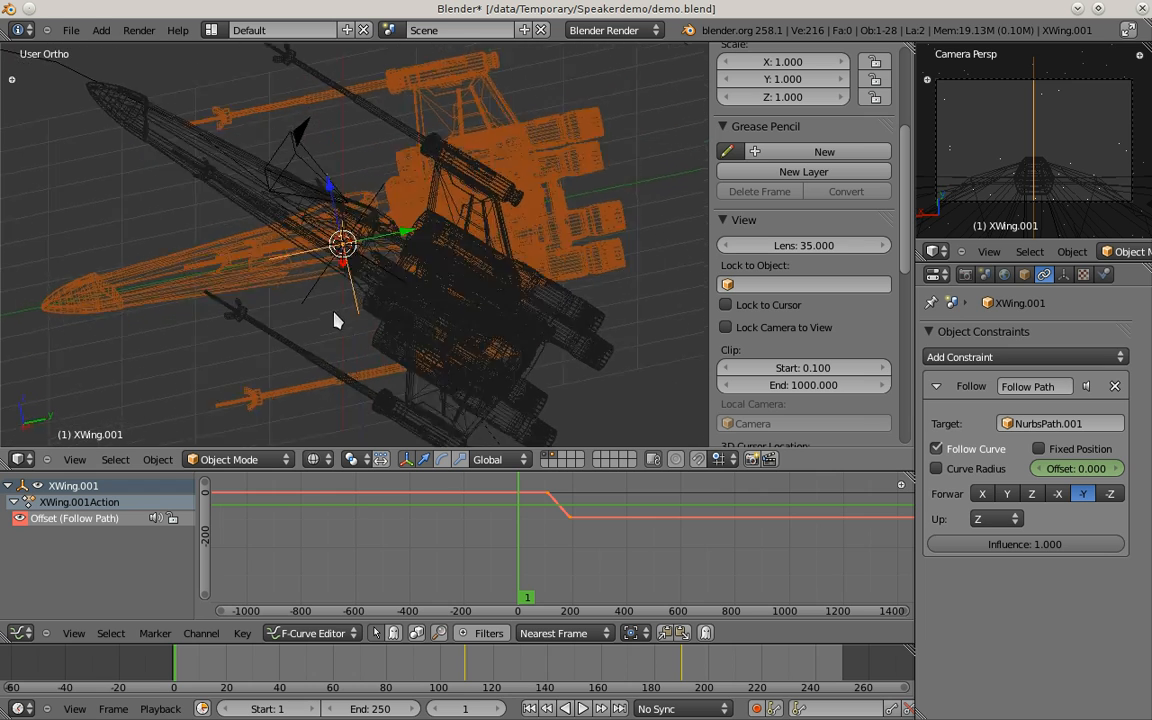
- Add a Speaker object from the Add menu at the X-Wing's position
click(100, 30)
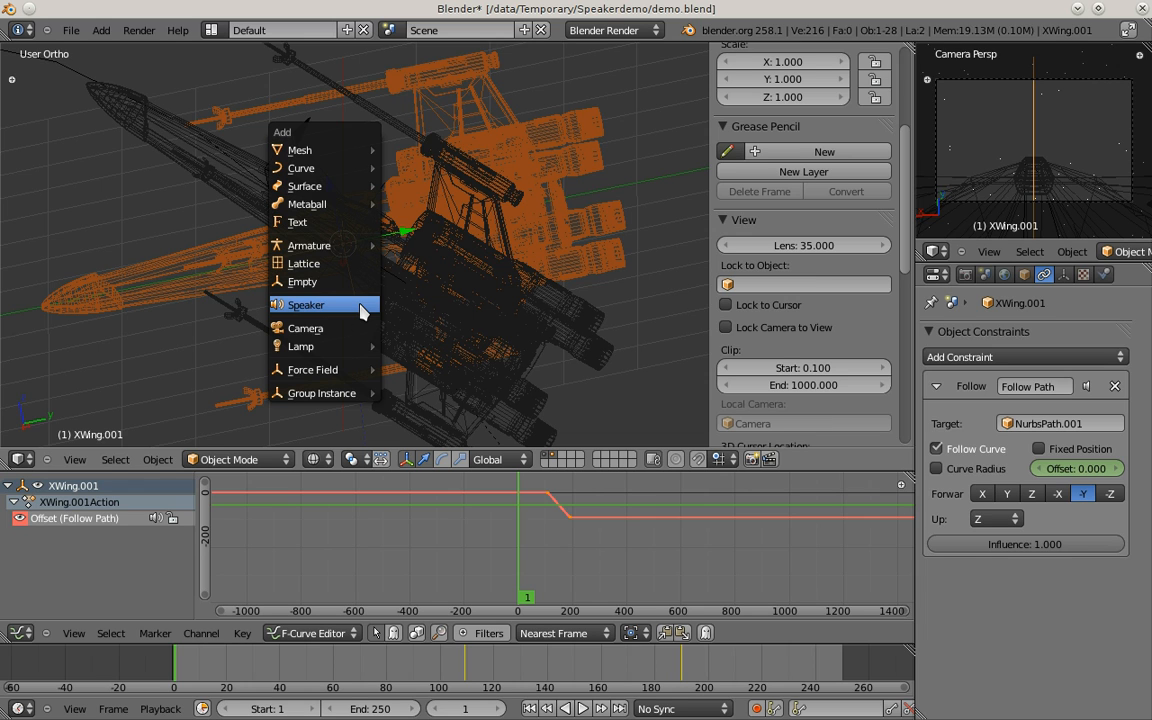
mouse_move(304, 304)
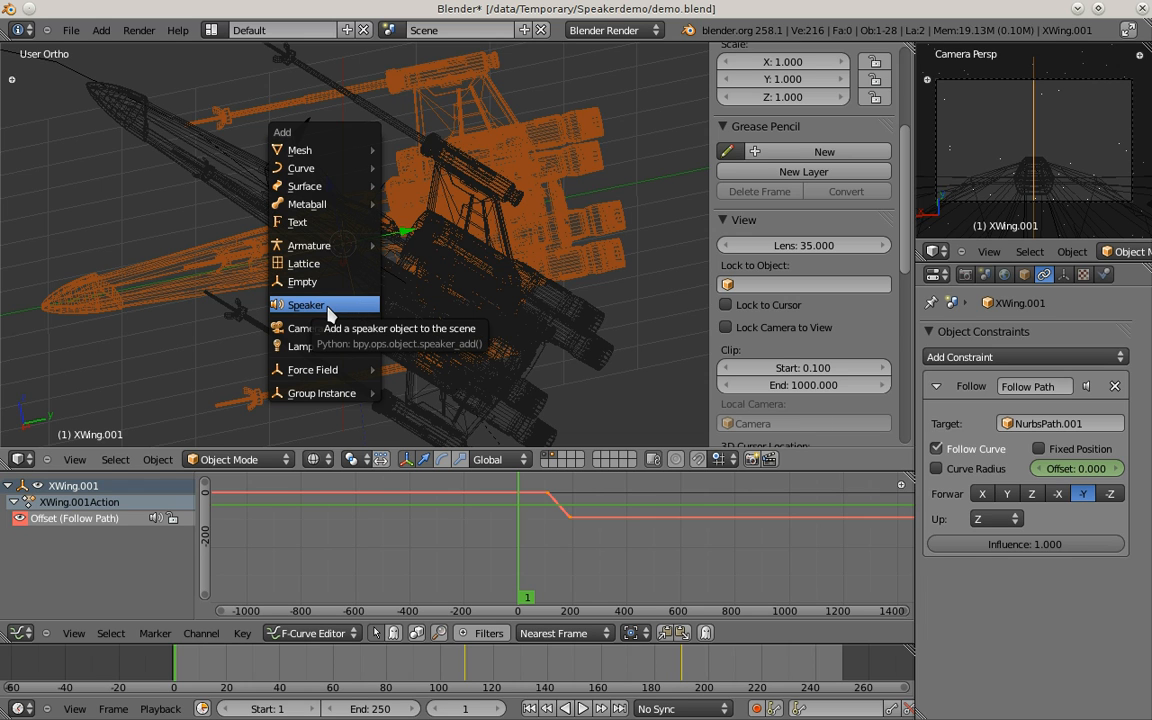
click(306, 304)
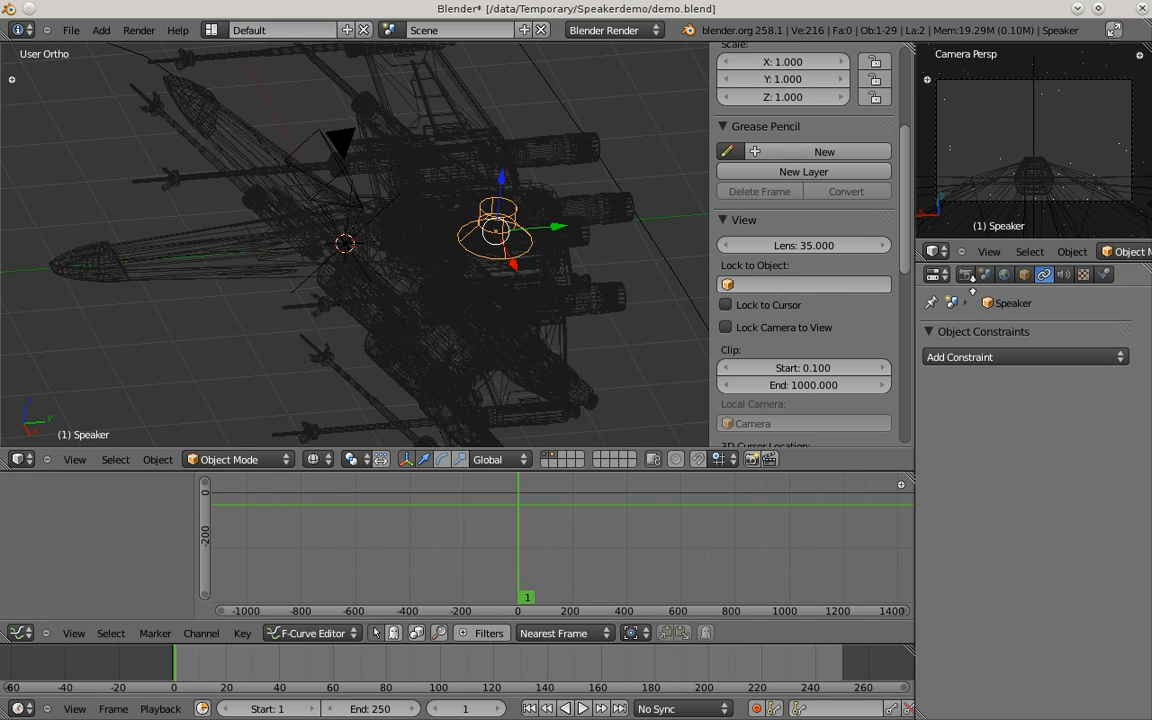
mouse_move(1064, 274)
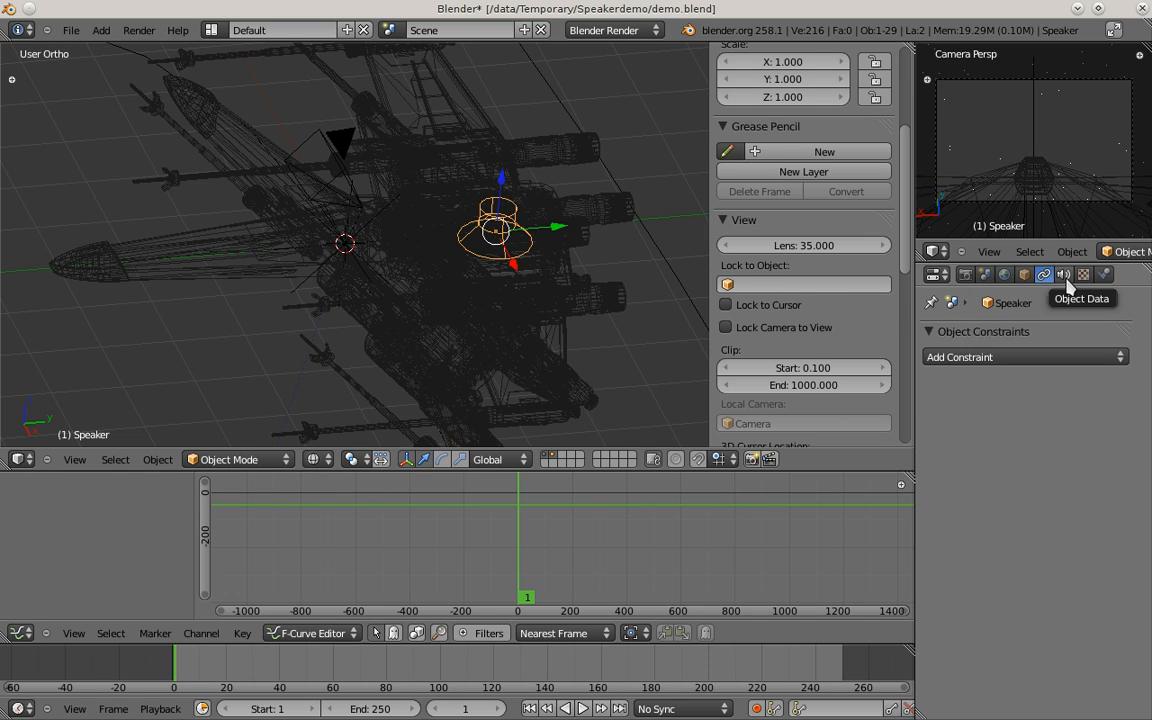
- Load engine3.wav into the speaker's sound settings as XWingEngine data
click(1064, 274)
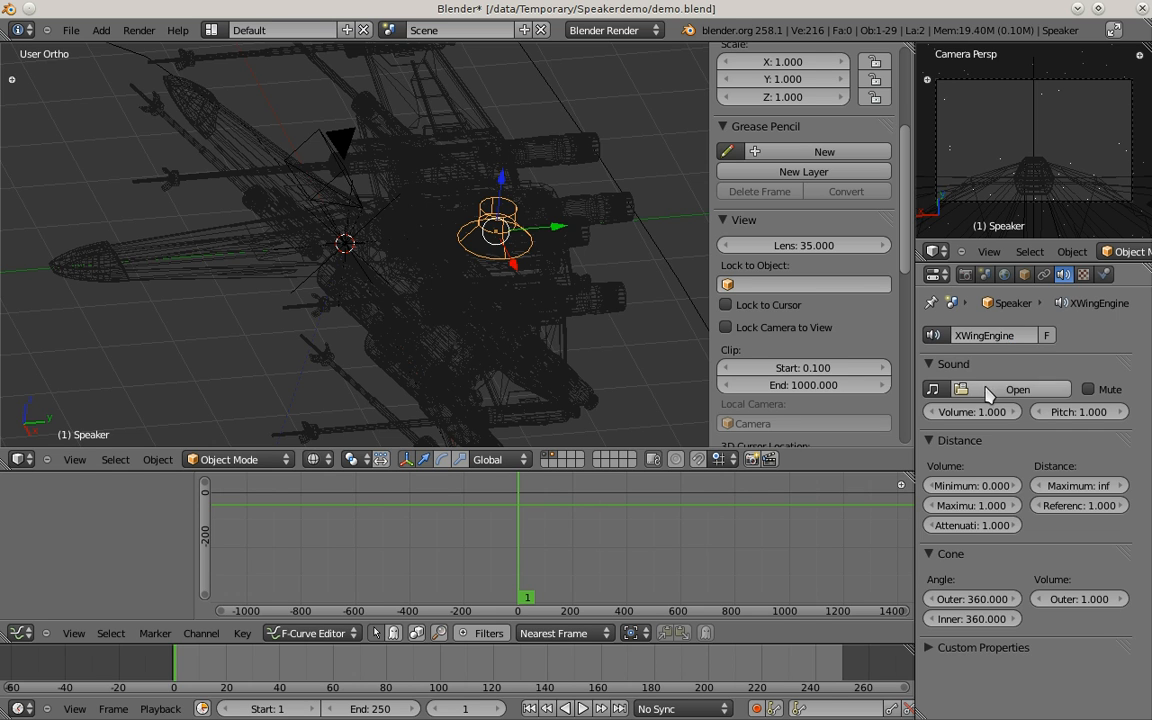
click(1016, 388)
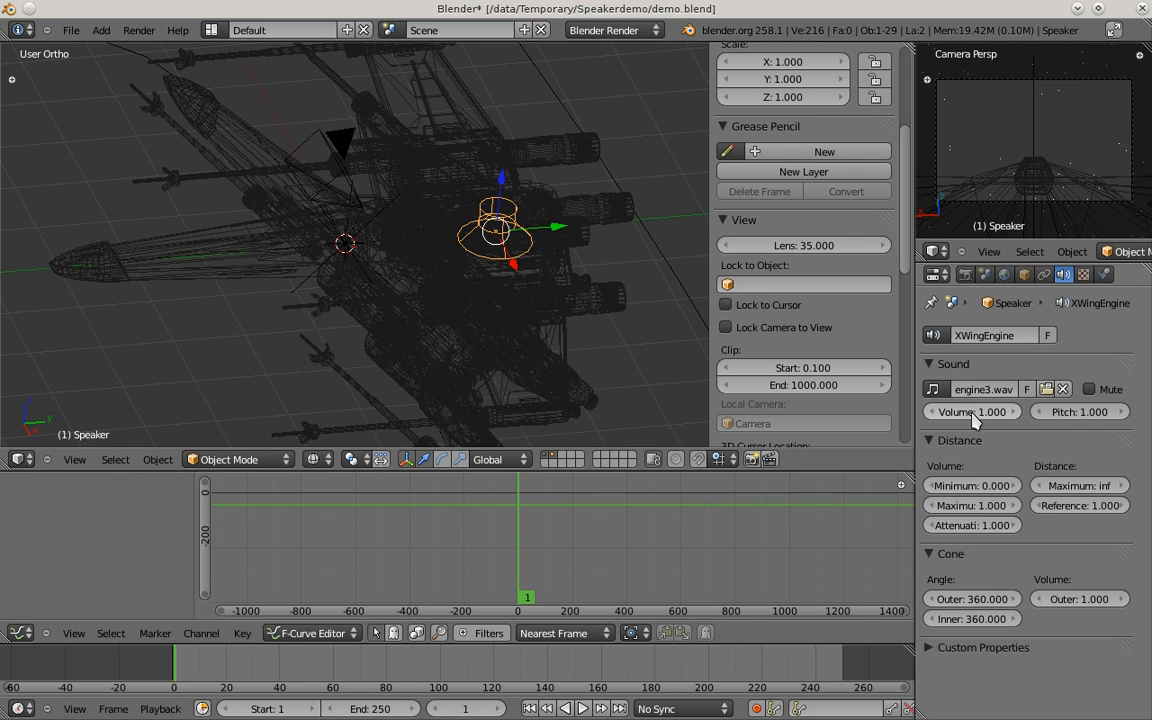
mouse_move(1090, 414)
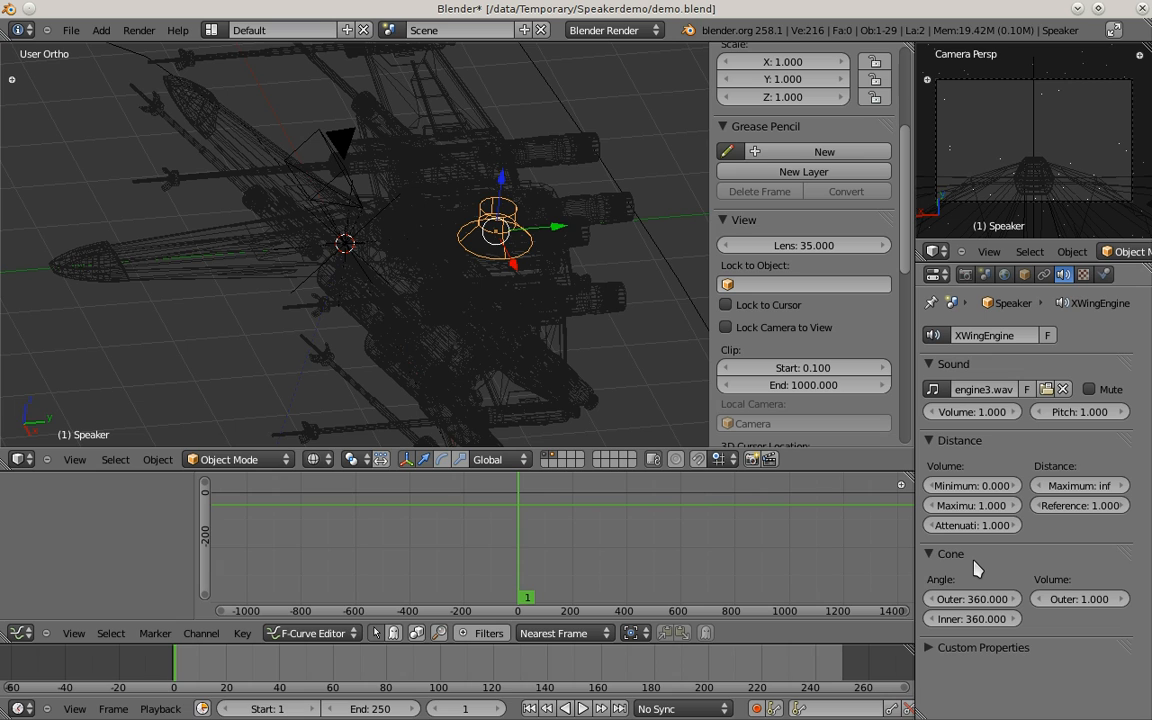
mouse_move(516, 256)
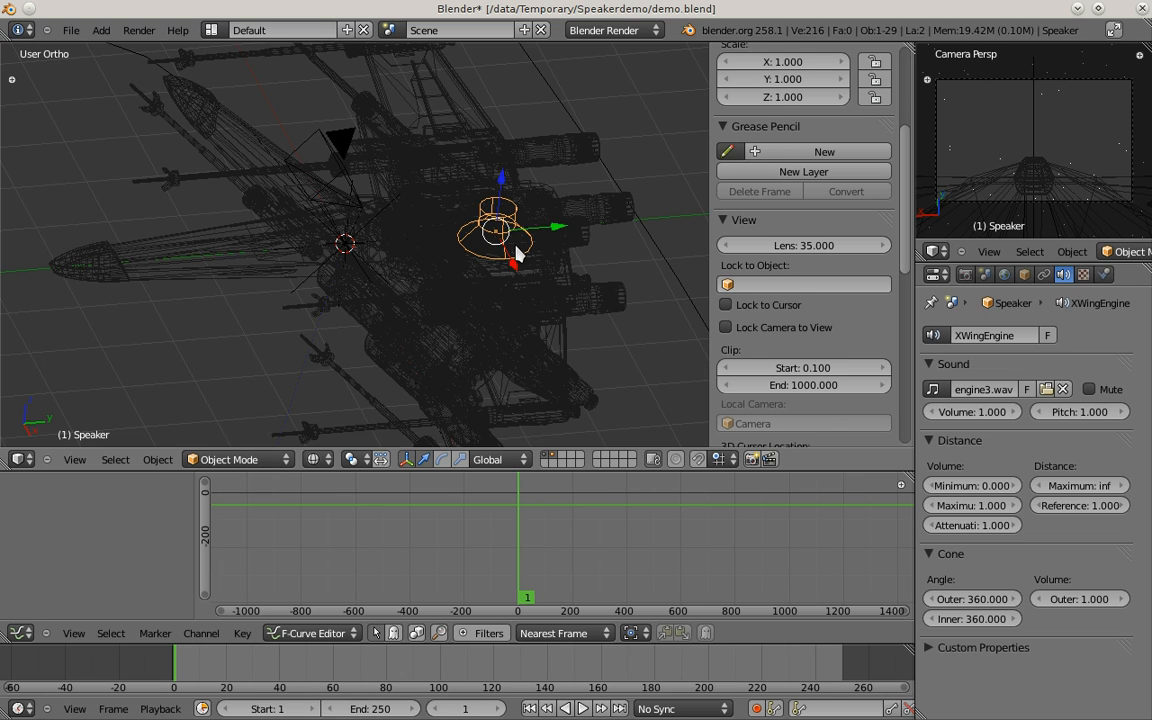
mouse_move(490, 280)
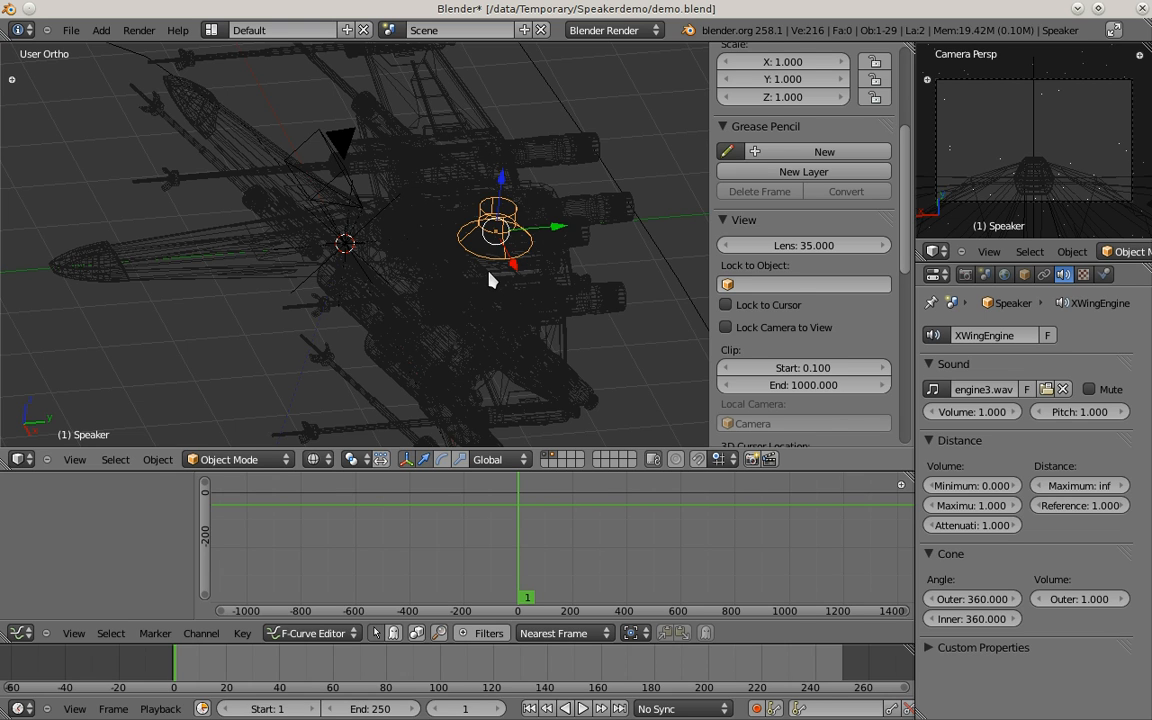
mouse_move(530, 296)
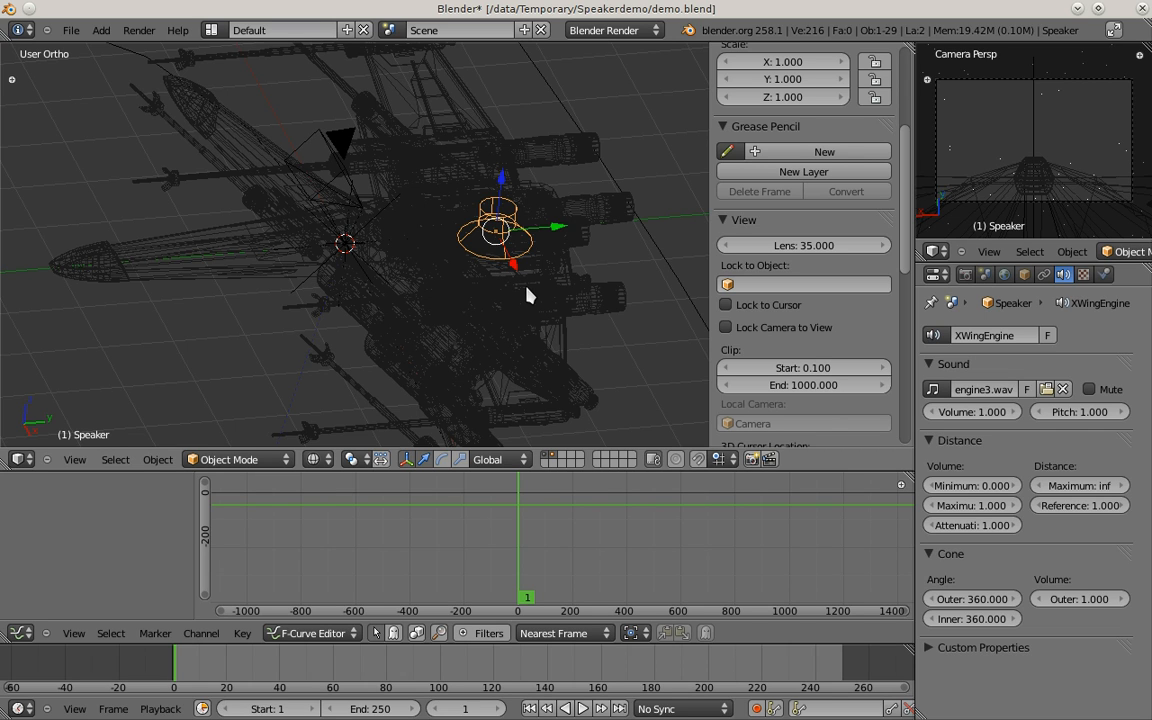
mouse_move(518, 278)
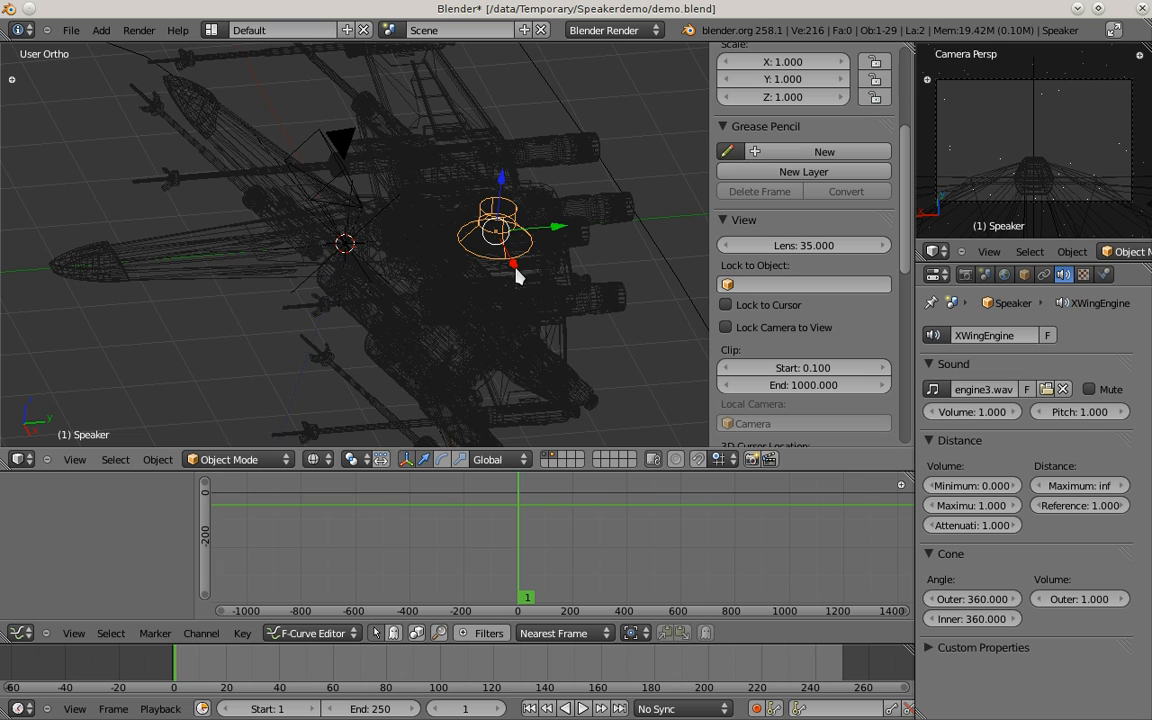
mouse_move(518, 280)
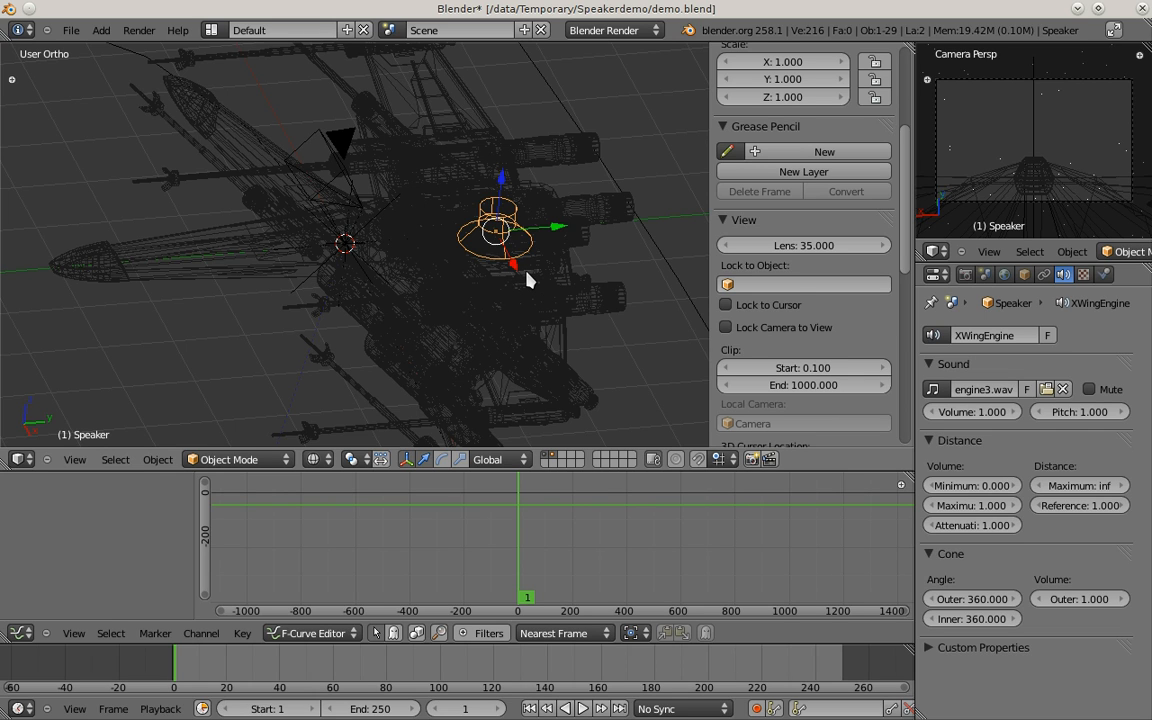
mouse_move(544, 276)
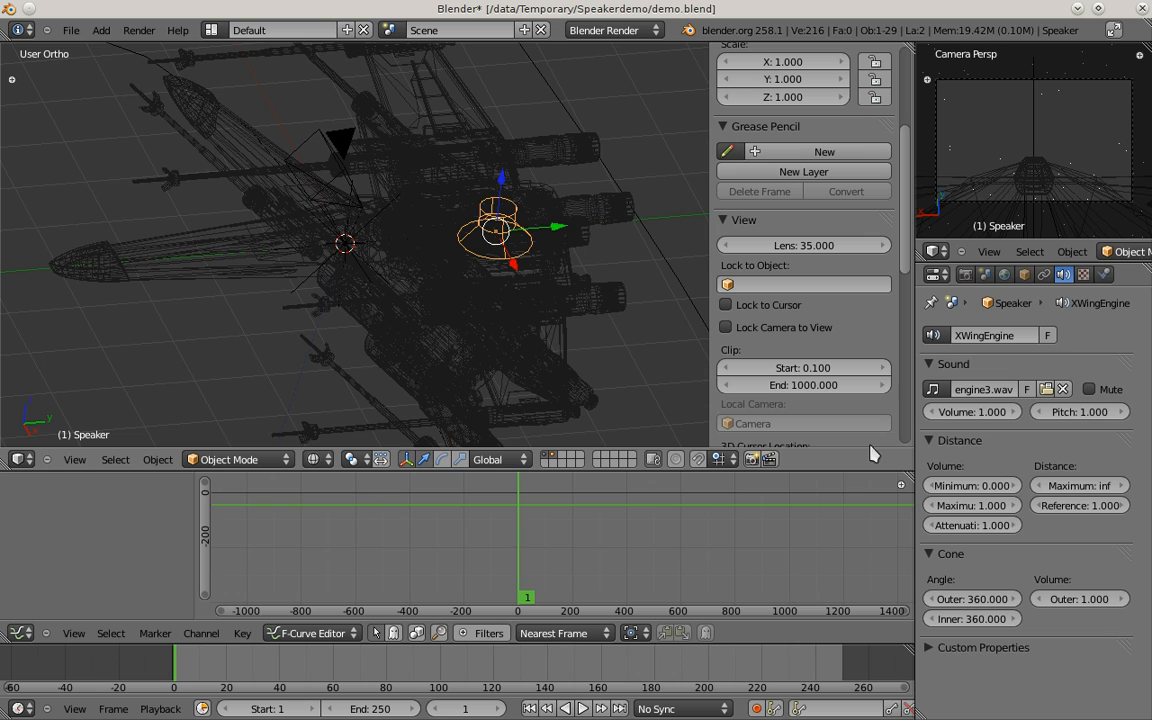
mouse_move(1080, 598)
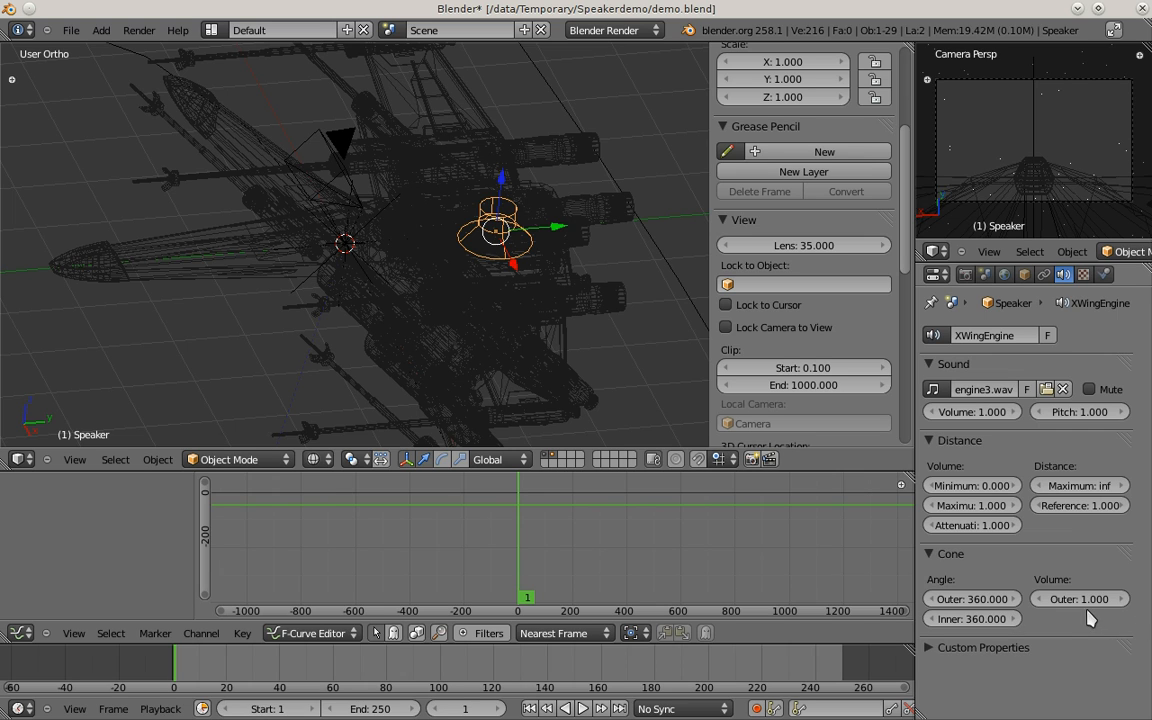
mouse_move(1080, 598)
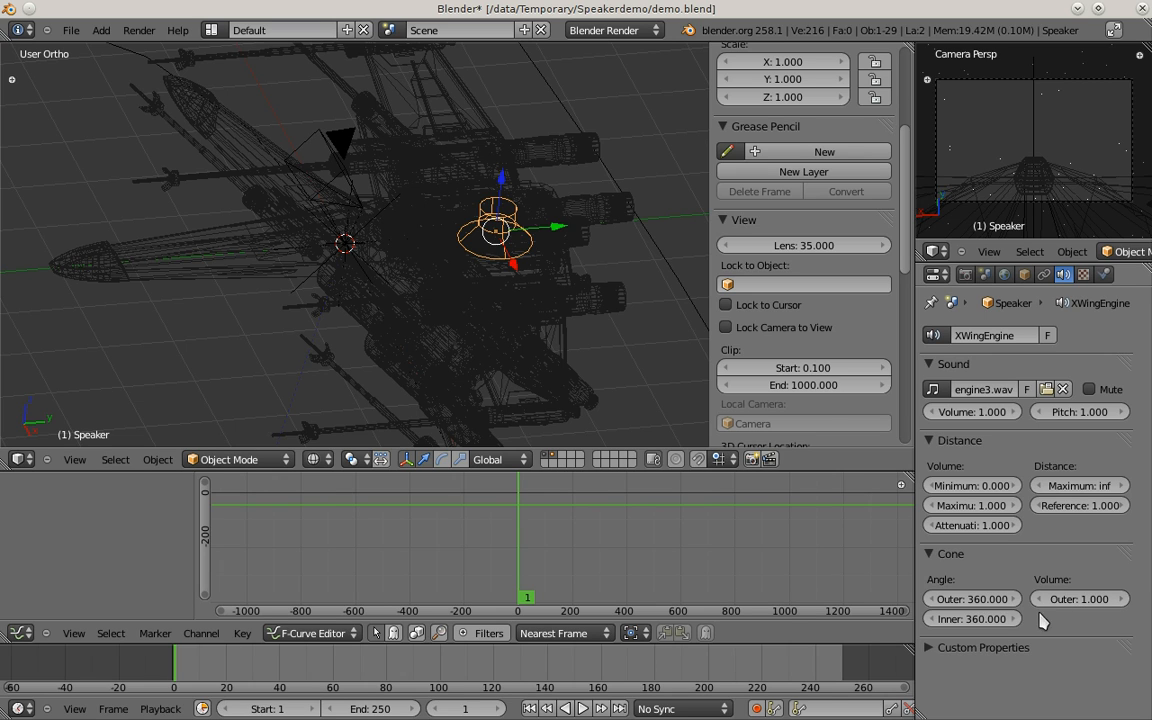
mouse_move(994, 556)
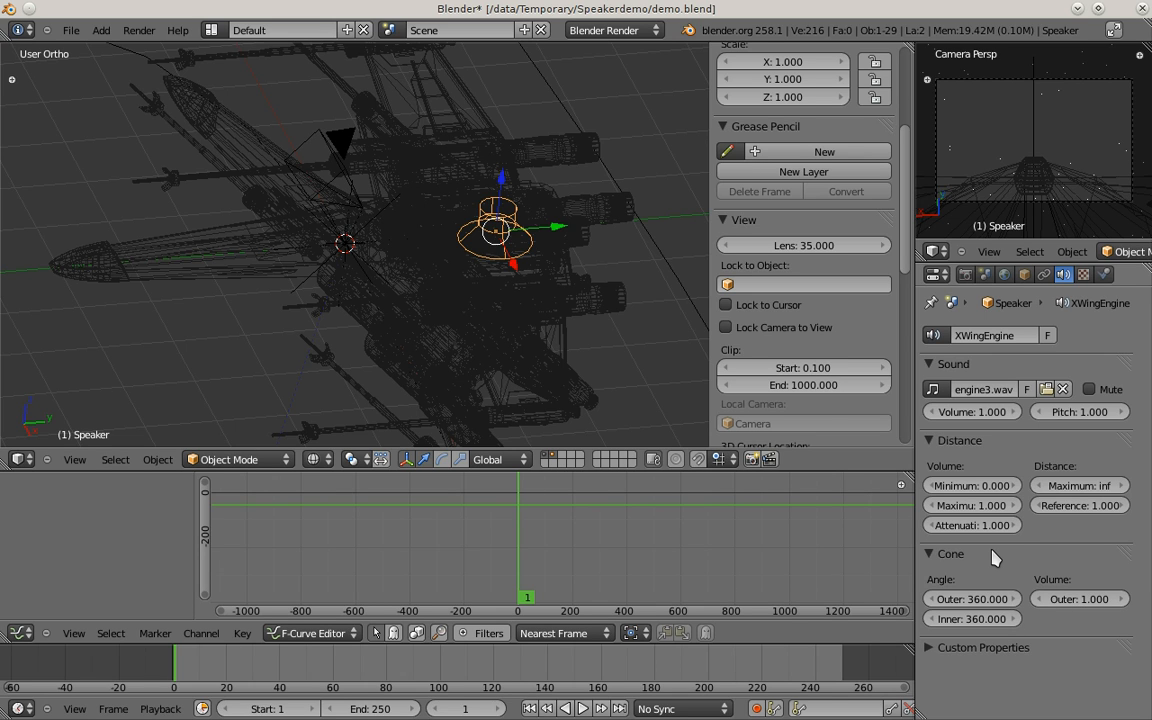
mouse_move(1078, 600)
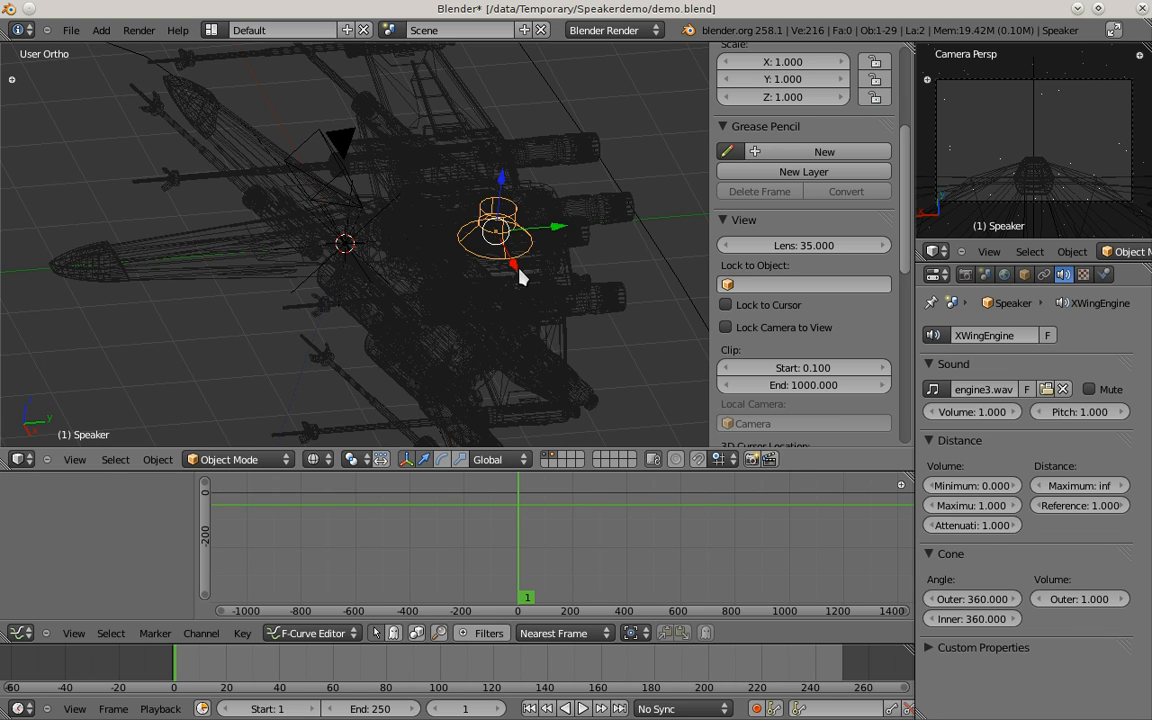
mouse_move(964, 458)
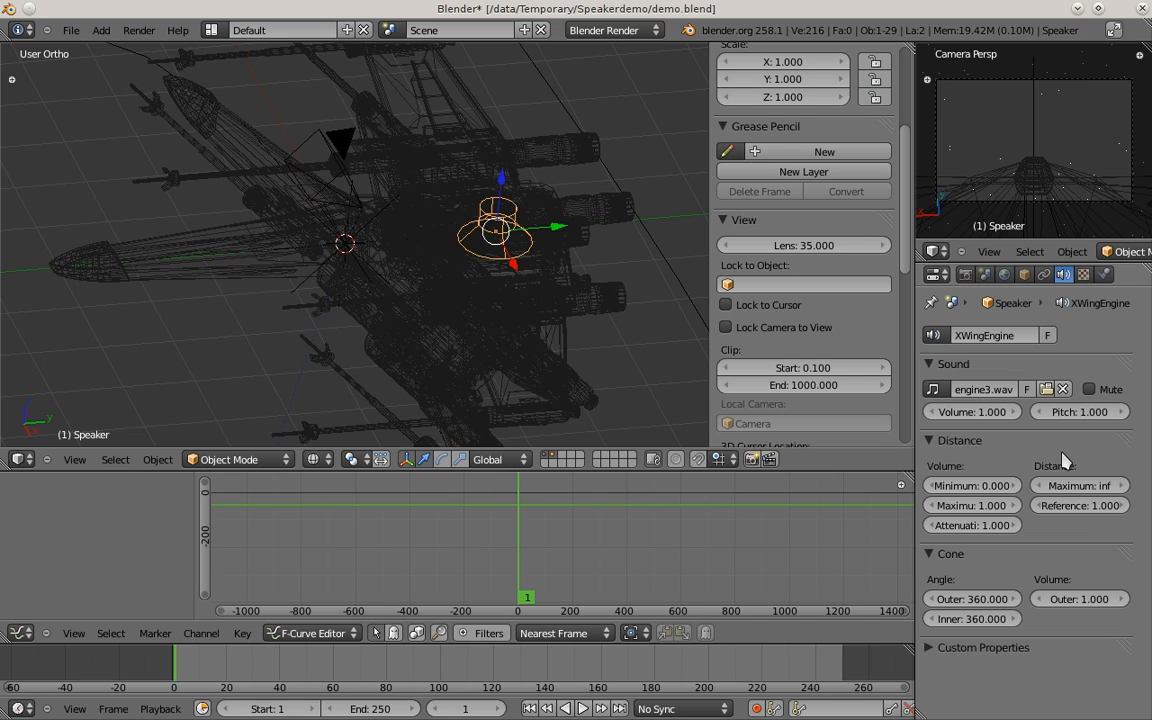
mouse_move(1064, 468)
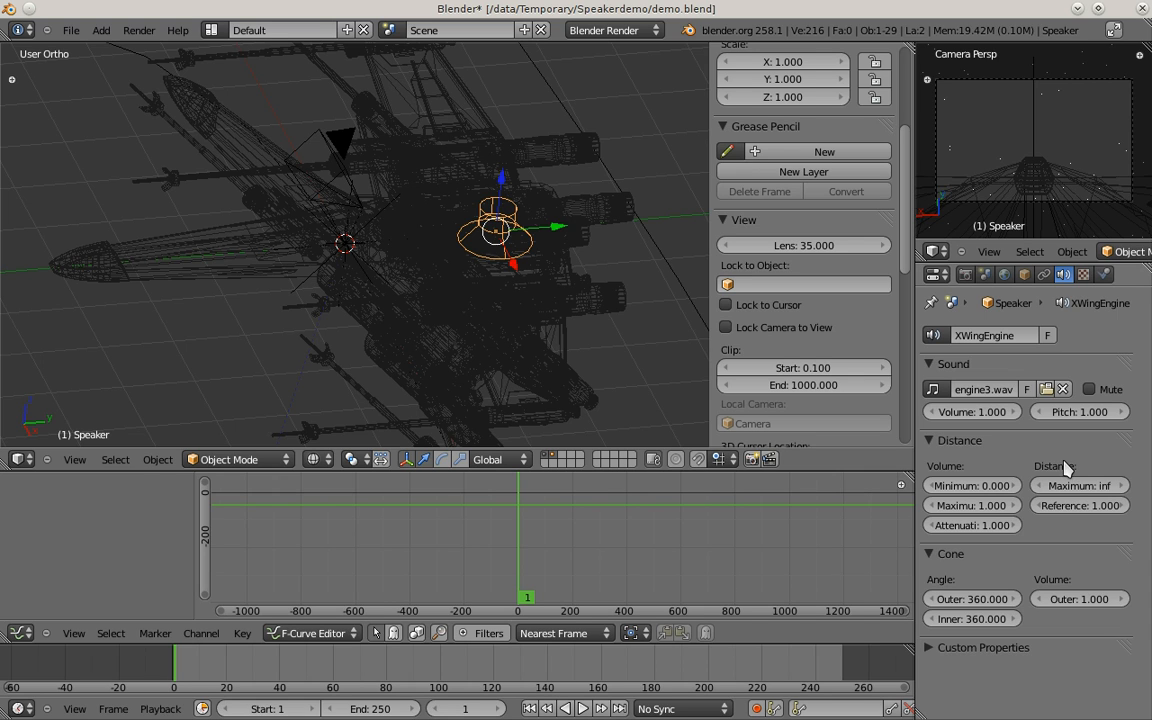
mouse_move(1080, 504)
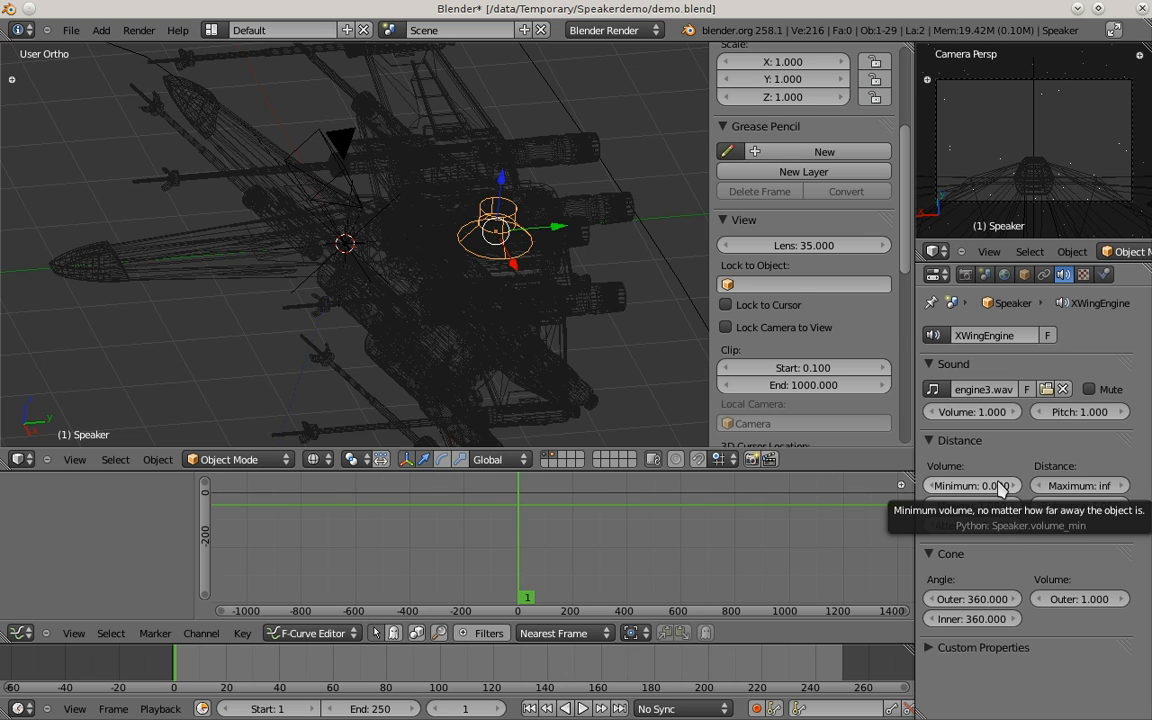
mouse_move(1000, 504)
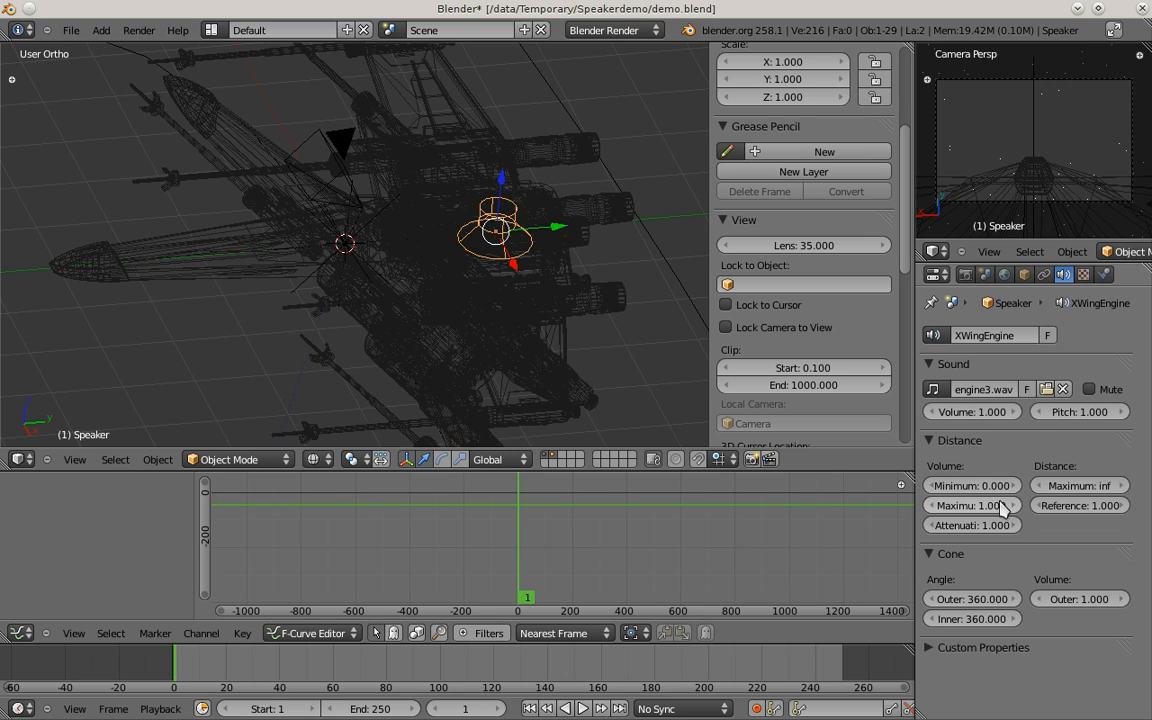
mouse_move(970, 486)
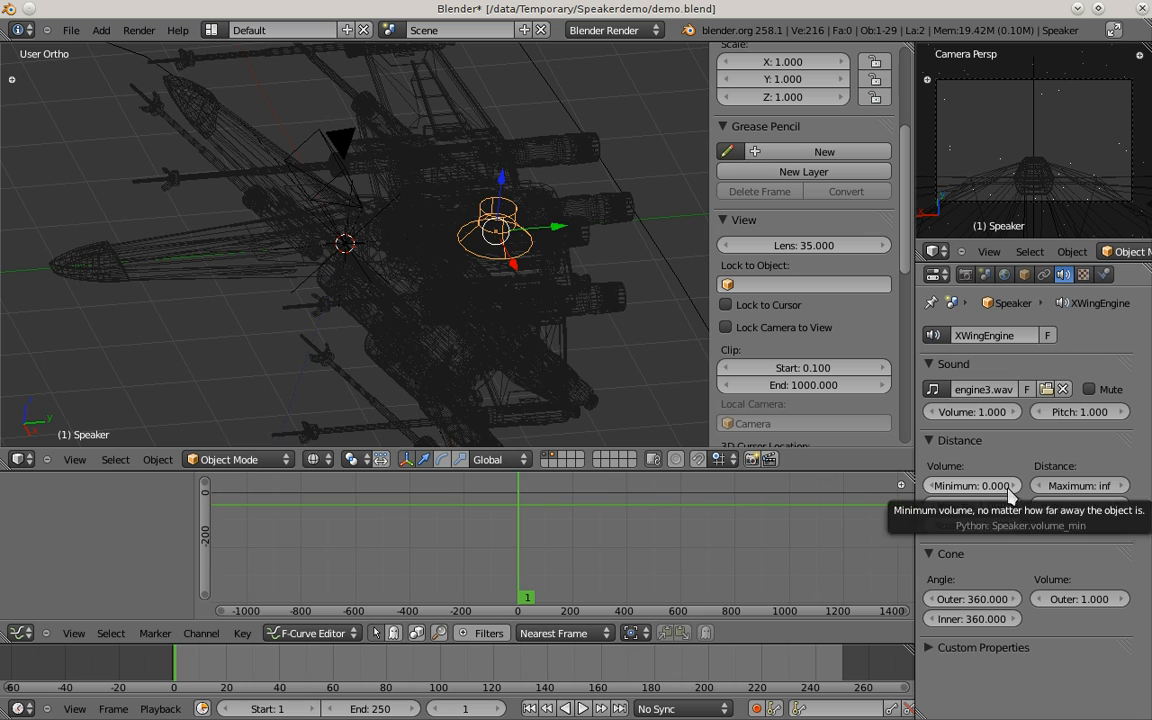
mouse_move(1078, 486)
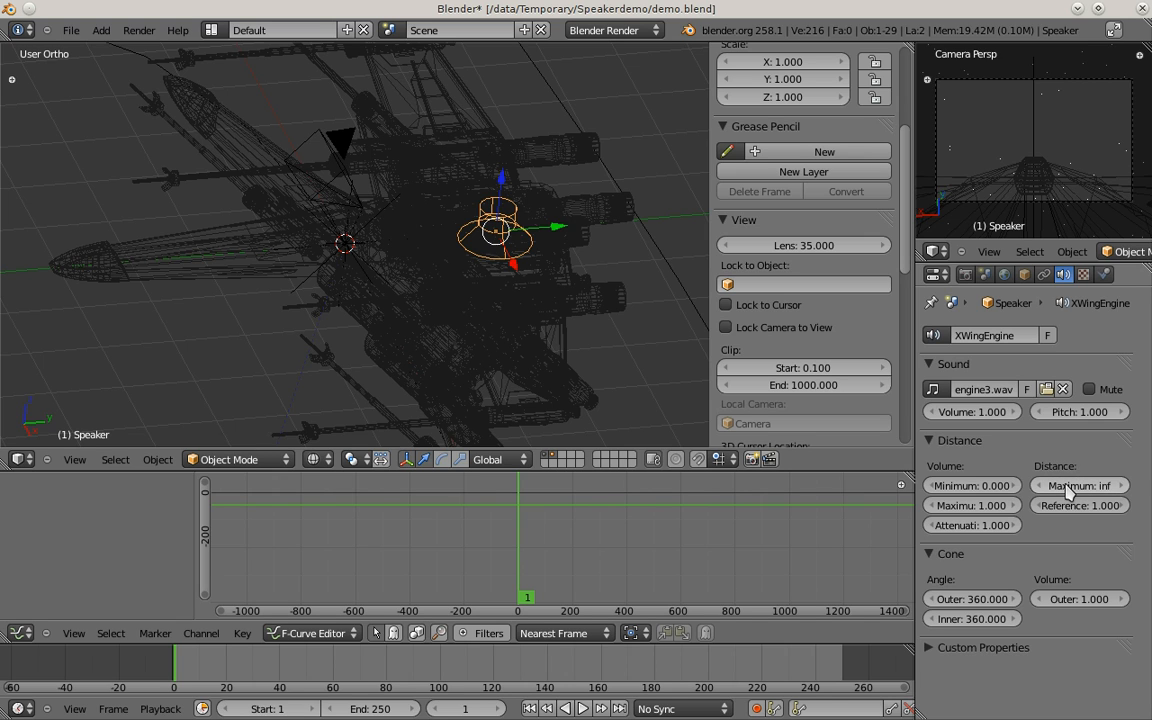
mouse_move(1080, 486)
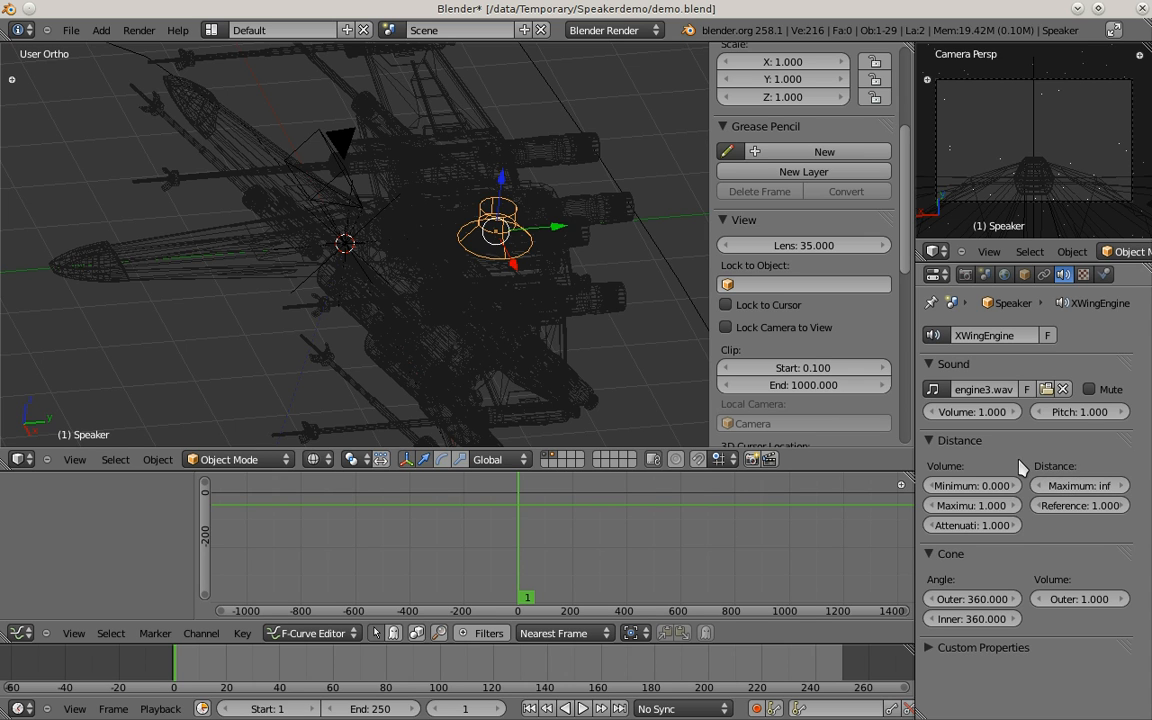
mouse_move(972, 524)
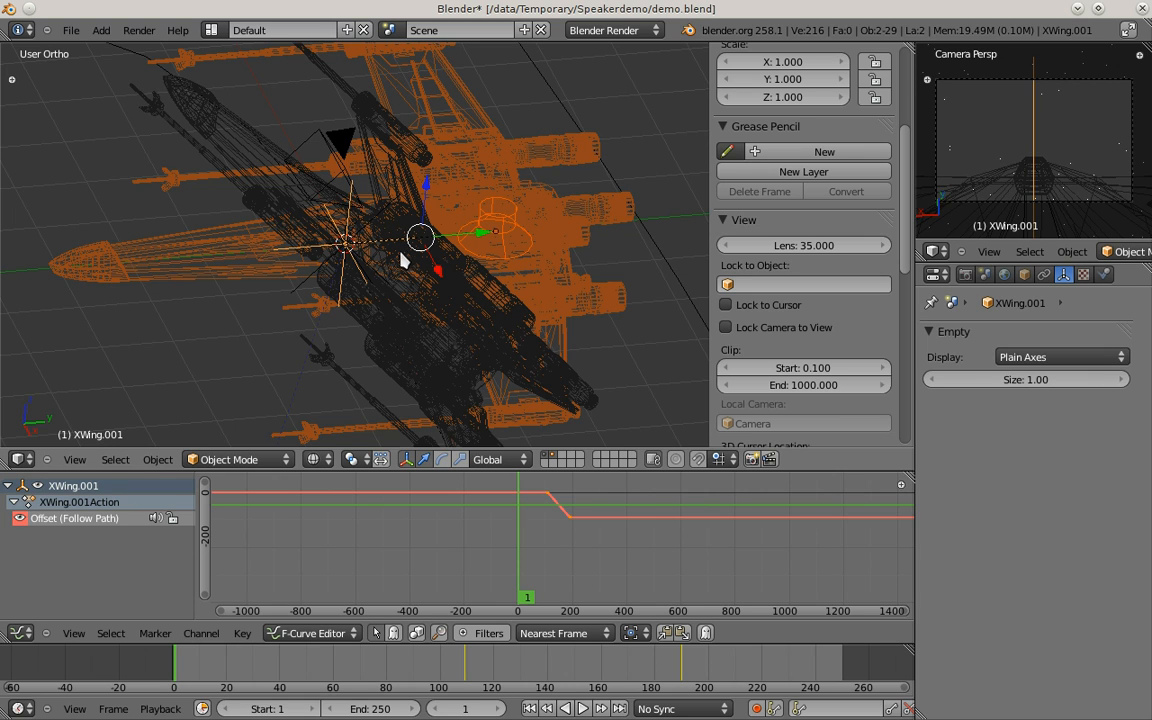
mouse_move(408, 258)
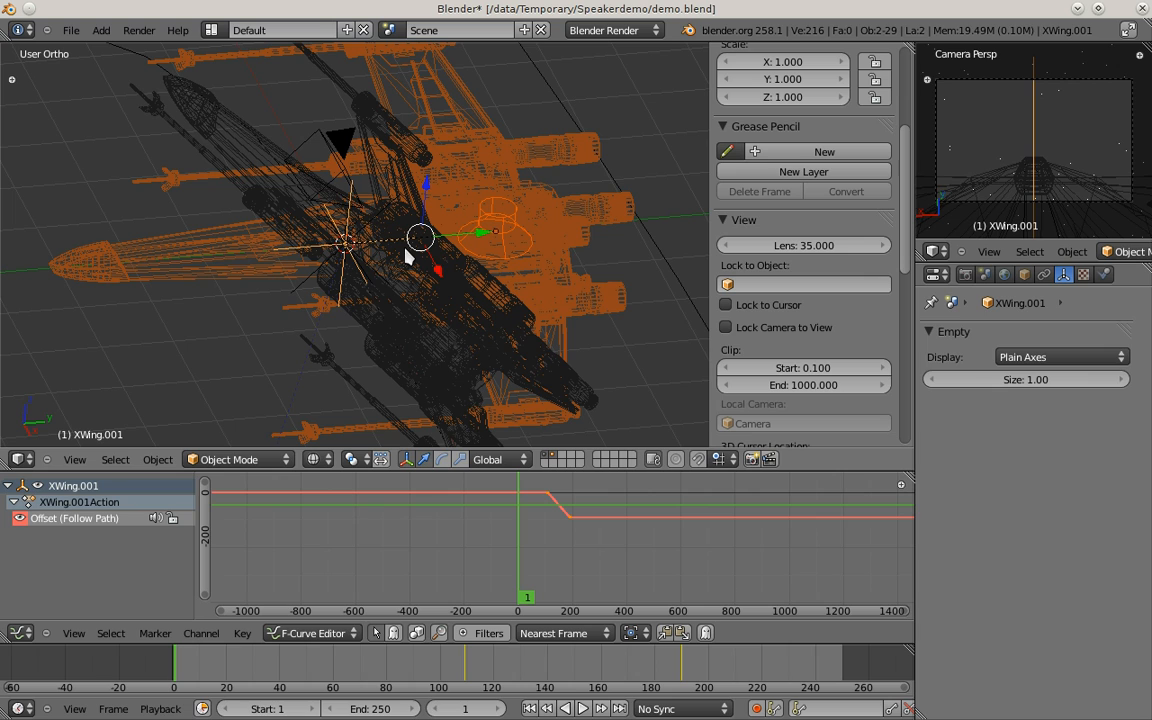
mouse_move(220, 290)
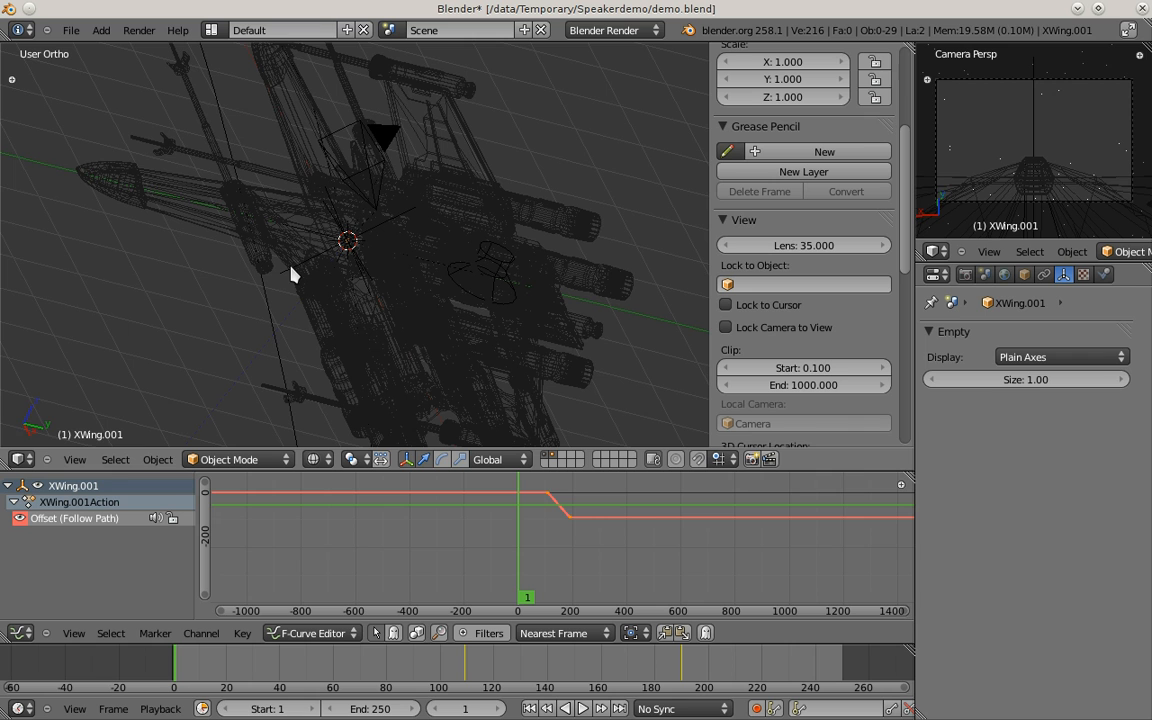
- Add Speaker.001 from top view and rename its laser.wav speaker data to Laser
key(KP_3)
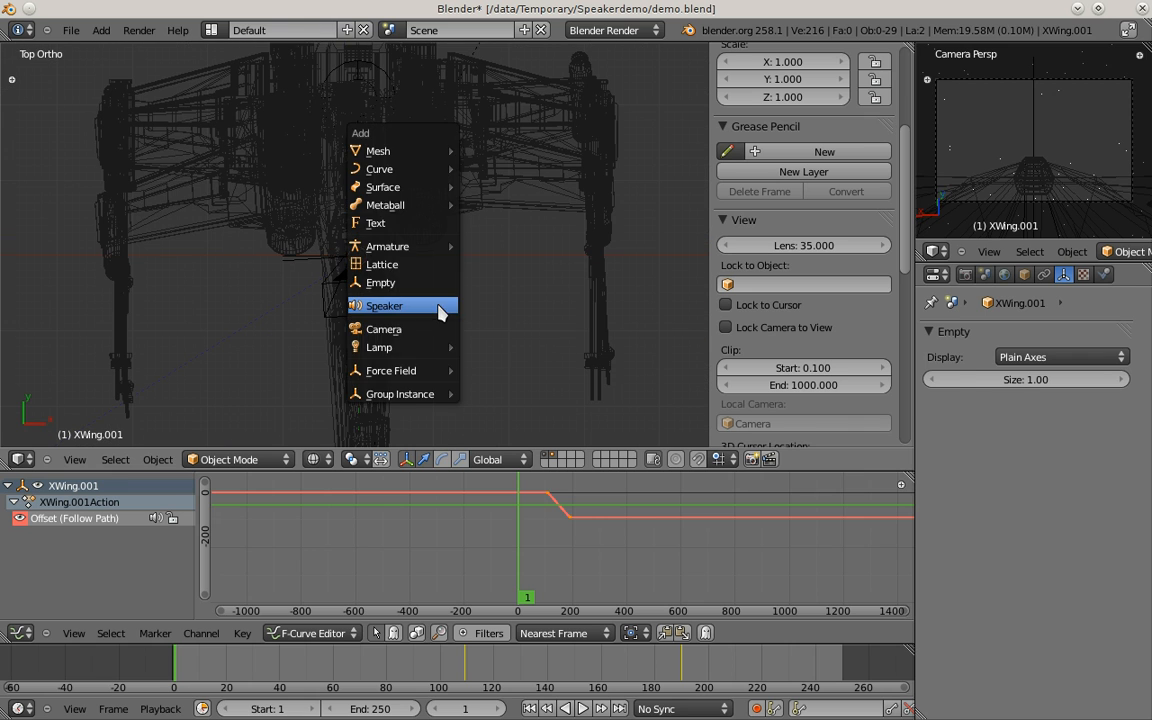
click(384, 304)
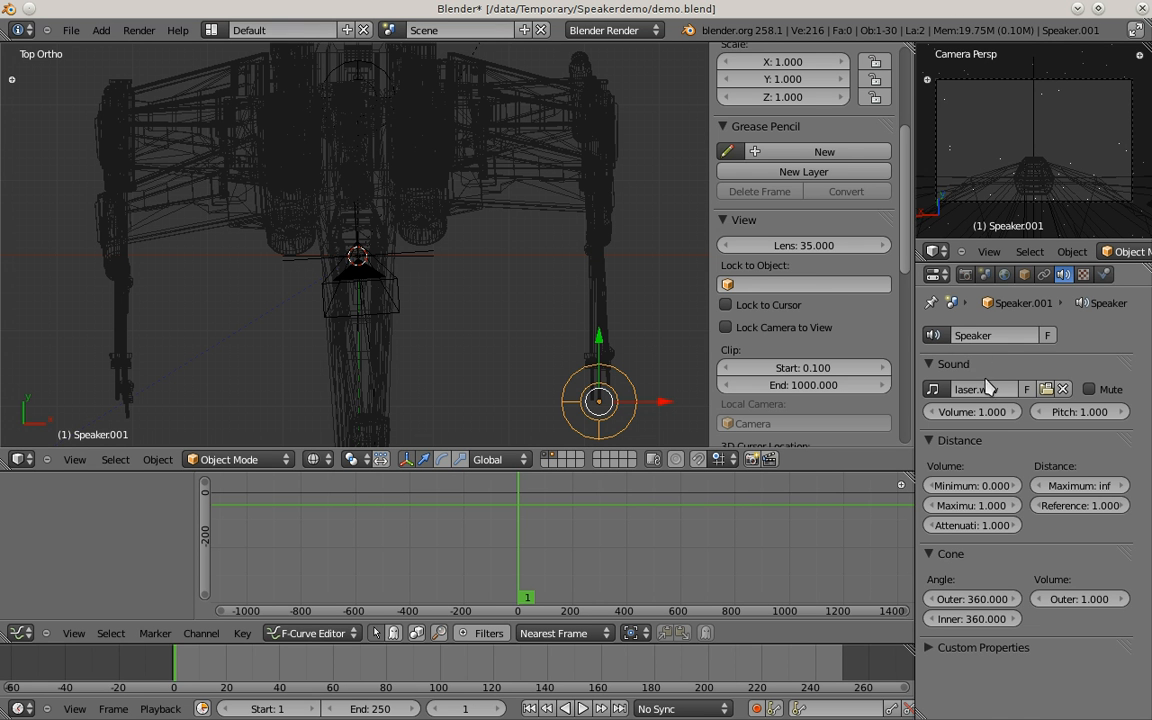
double_click(984, 336)
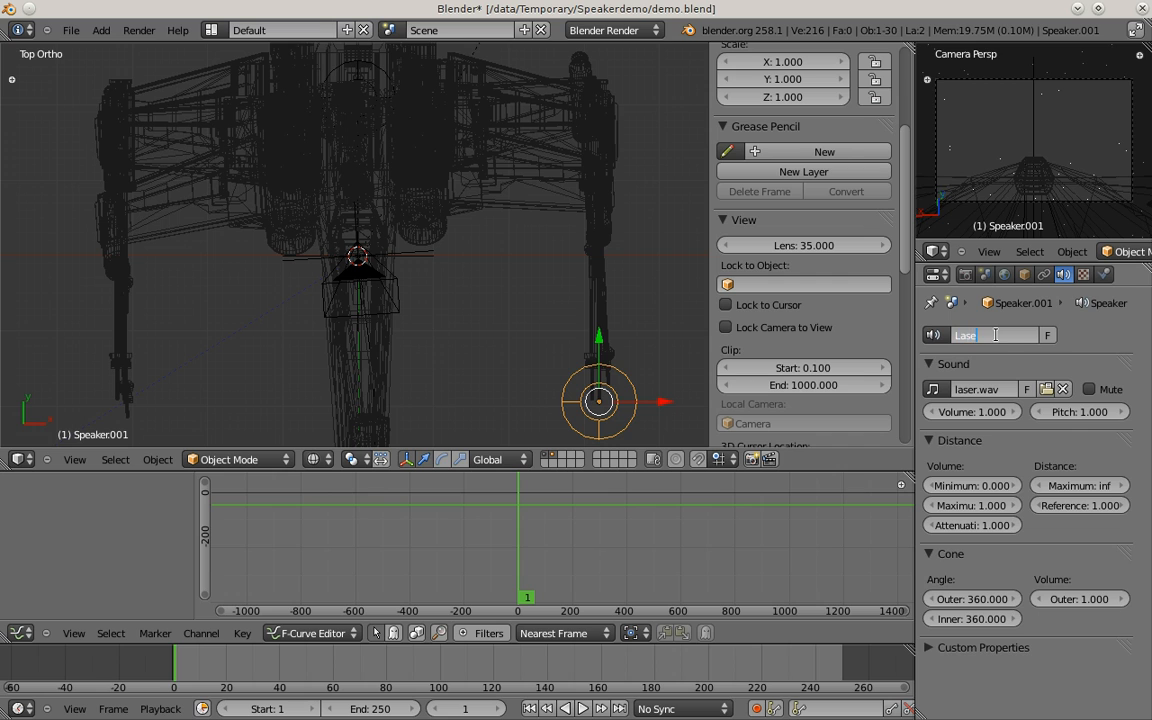
key(Return)
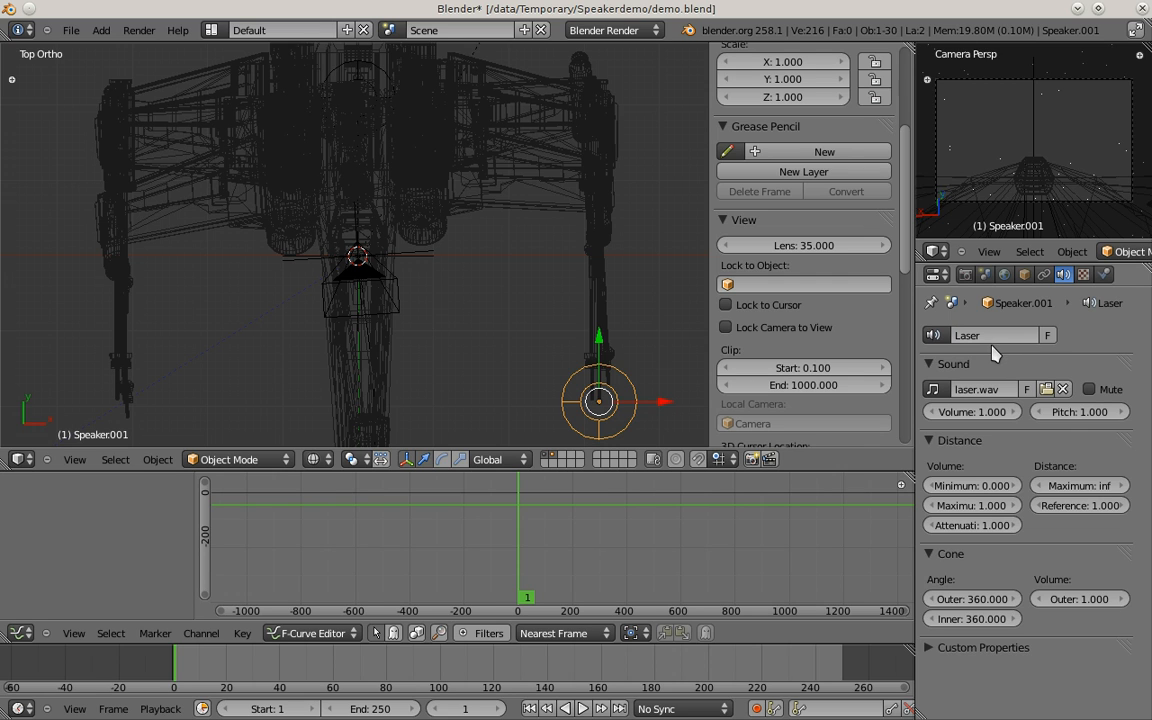
mouse_move(576, 410)
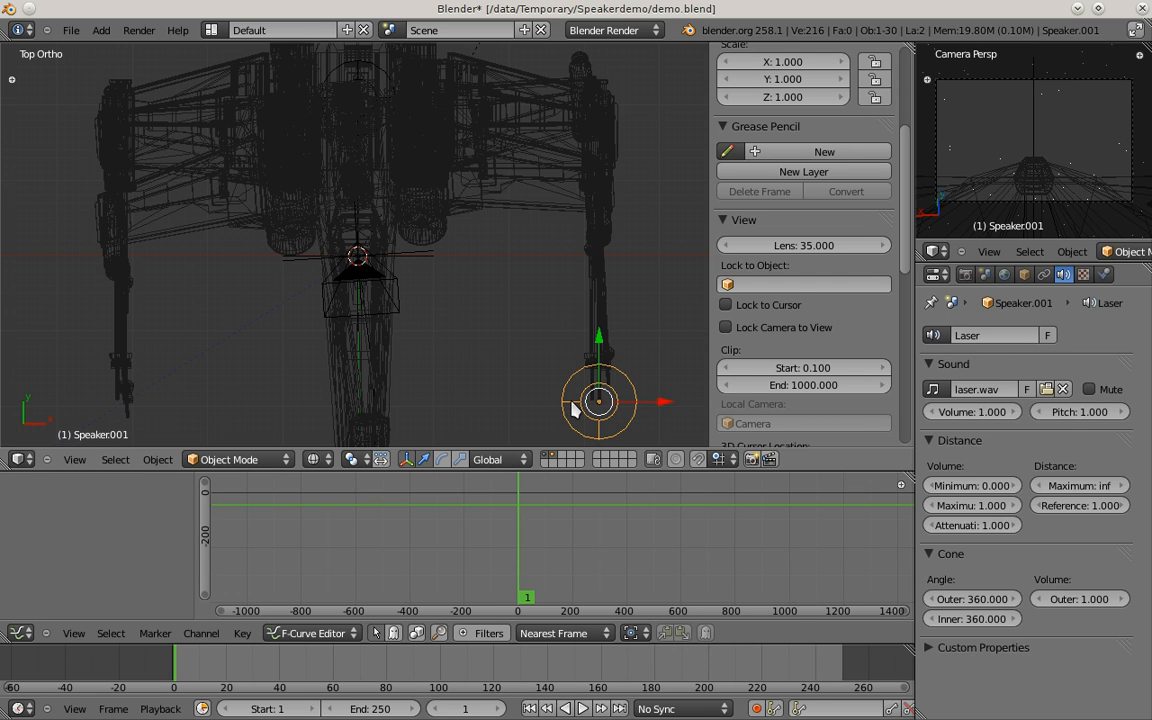
- Move the laser speaker up to the wing cannon and spread copies to the lower and opposite wings
key(KP_3)
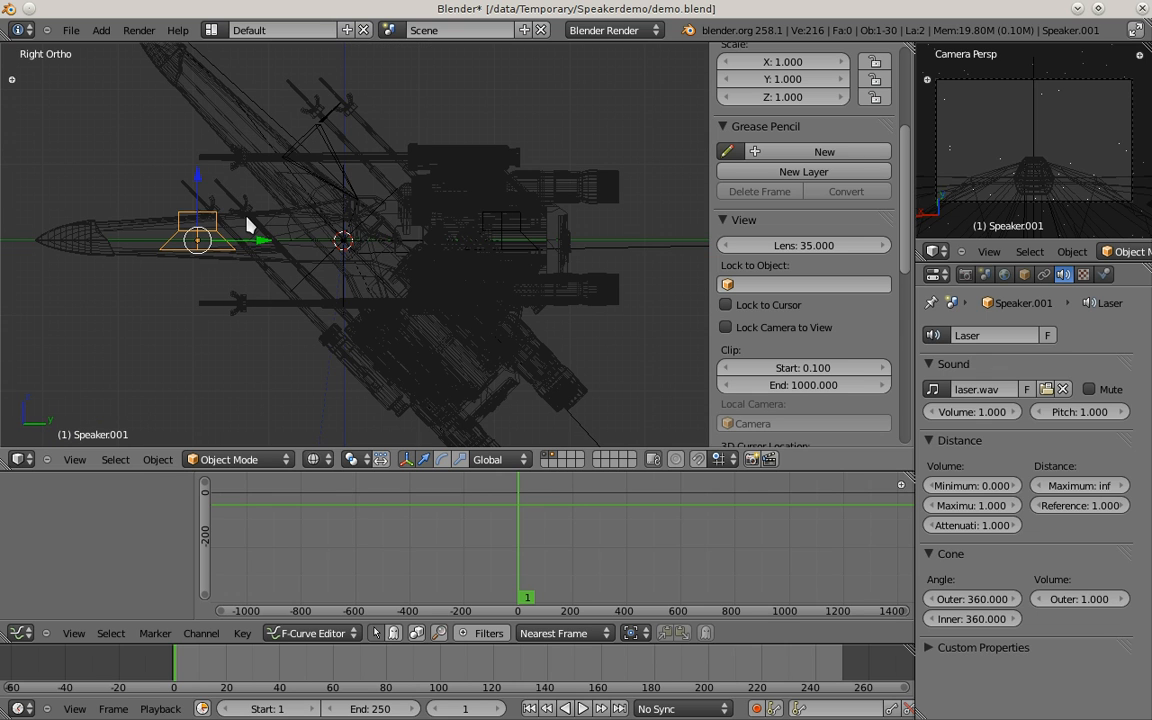
drag(196, 238, 196, 184)
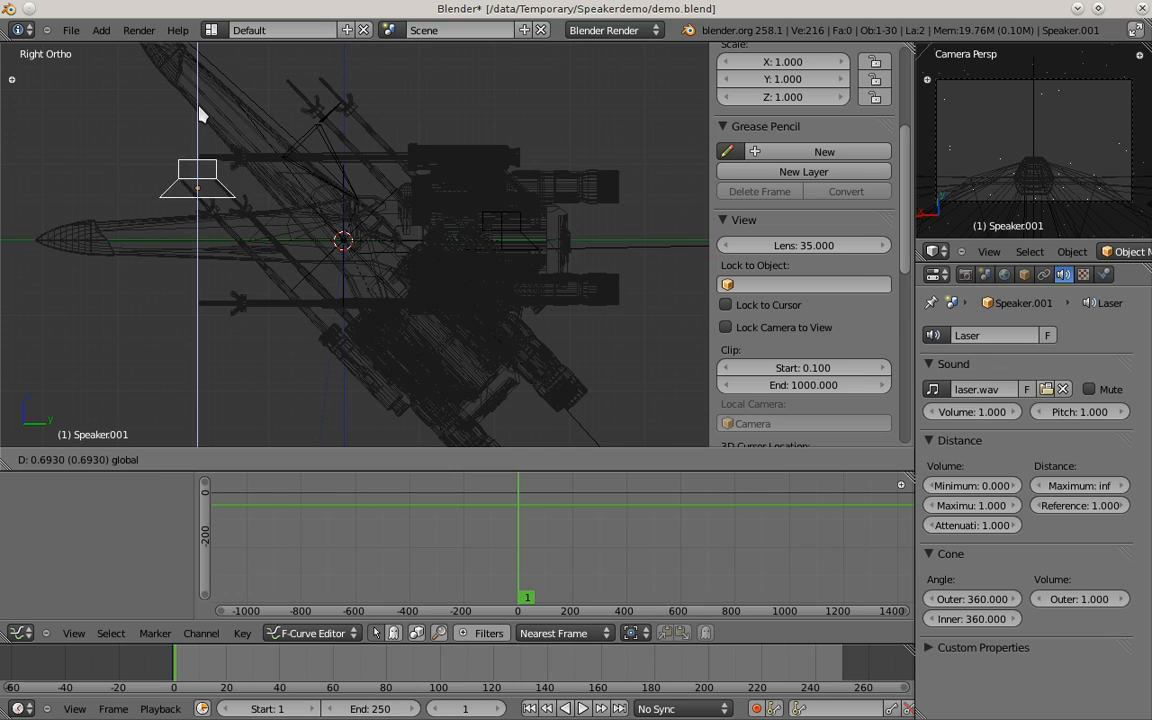
click(198, 156)
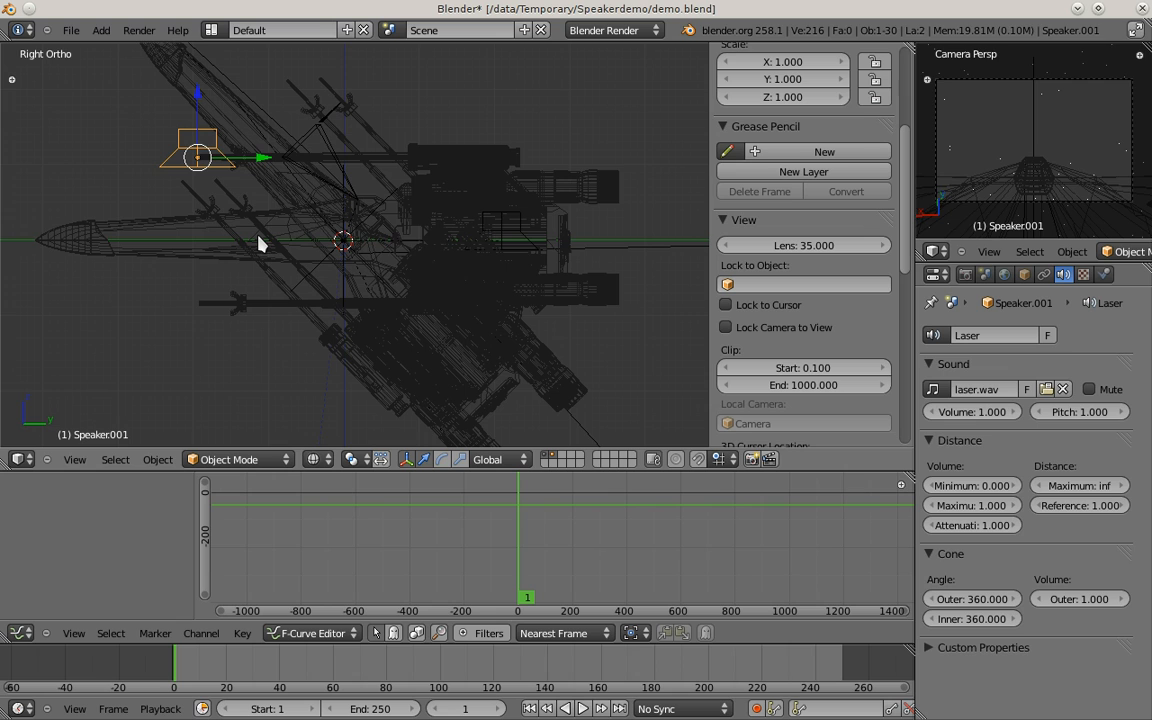
mouse_move(200, 144)
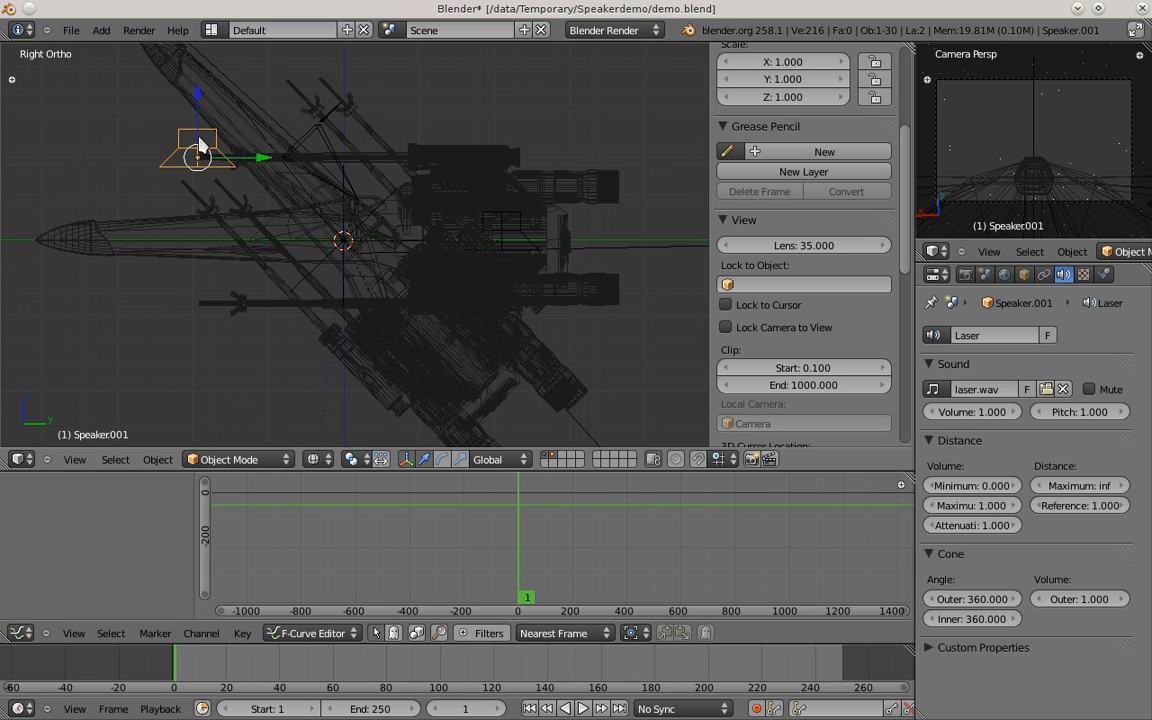
mouse_move(212, 162)
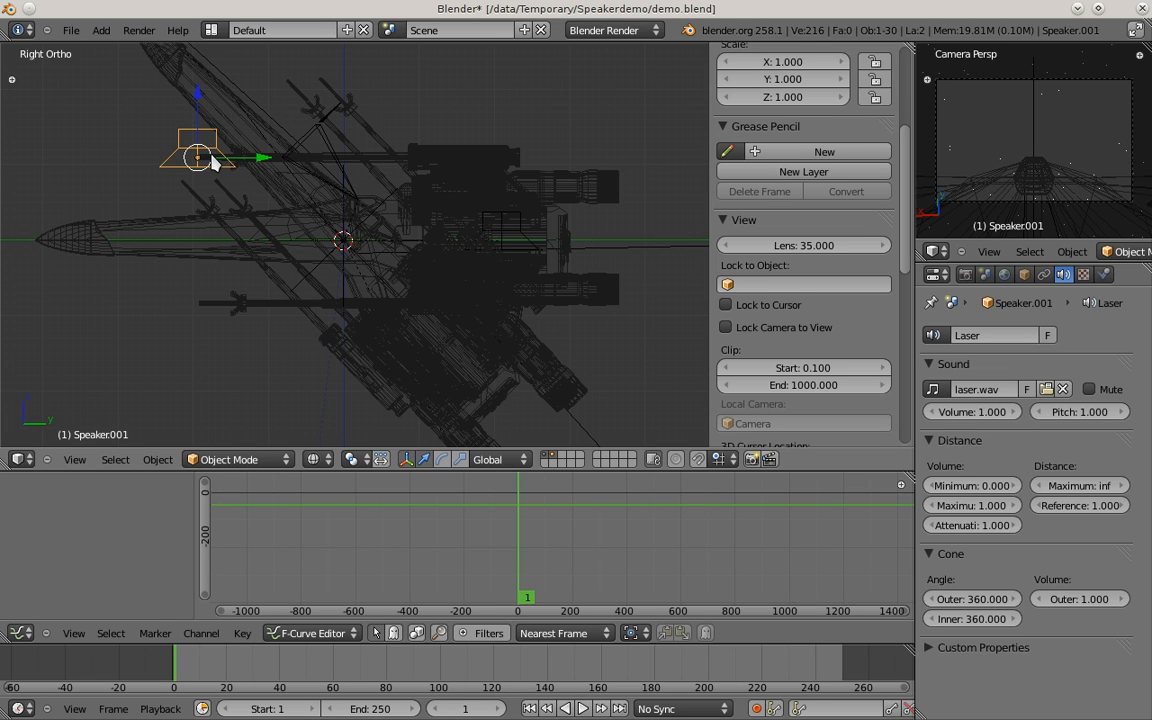
mouse_move(200, 122)
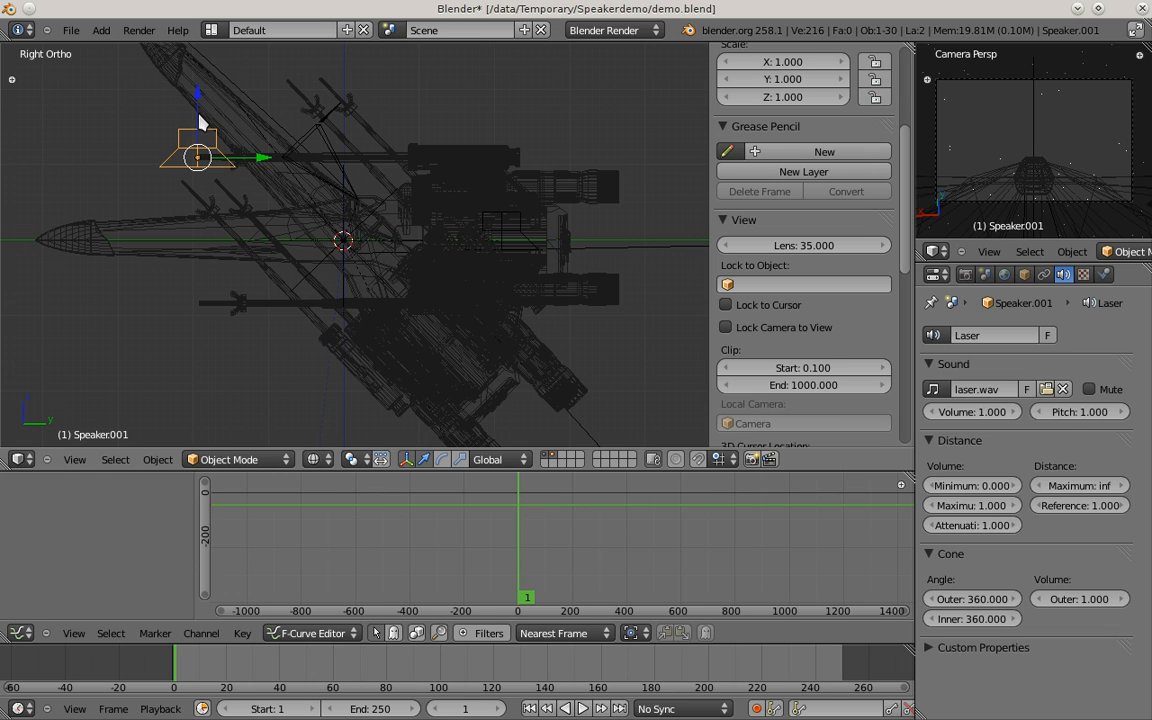
drag(196, 156, 196, 300)
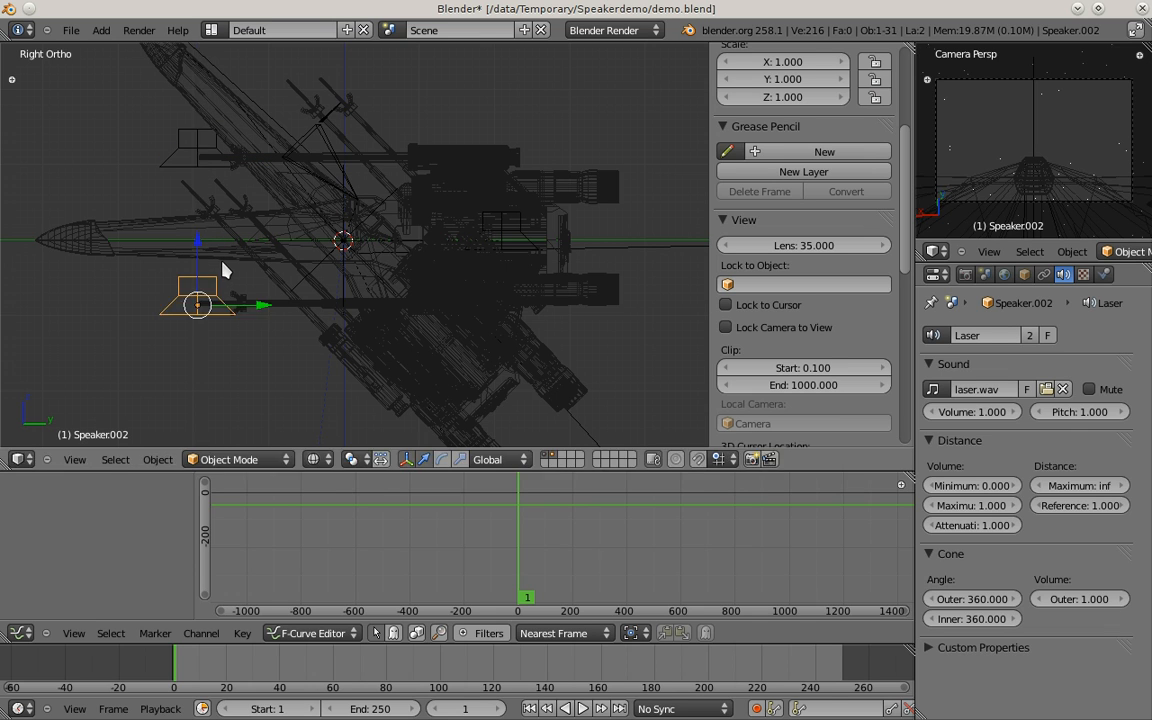
mouse_move(192, 176)
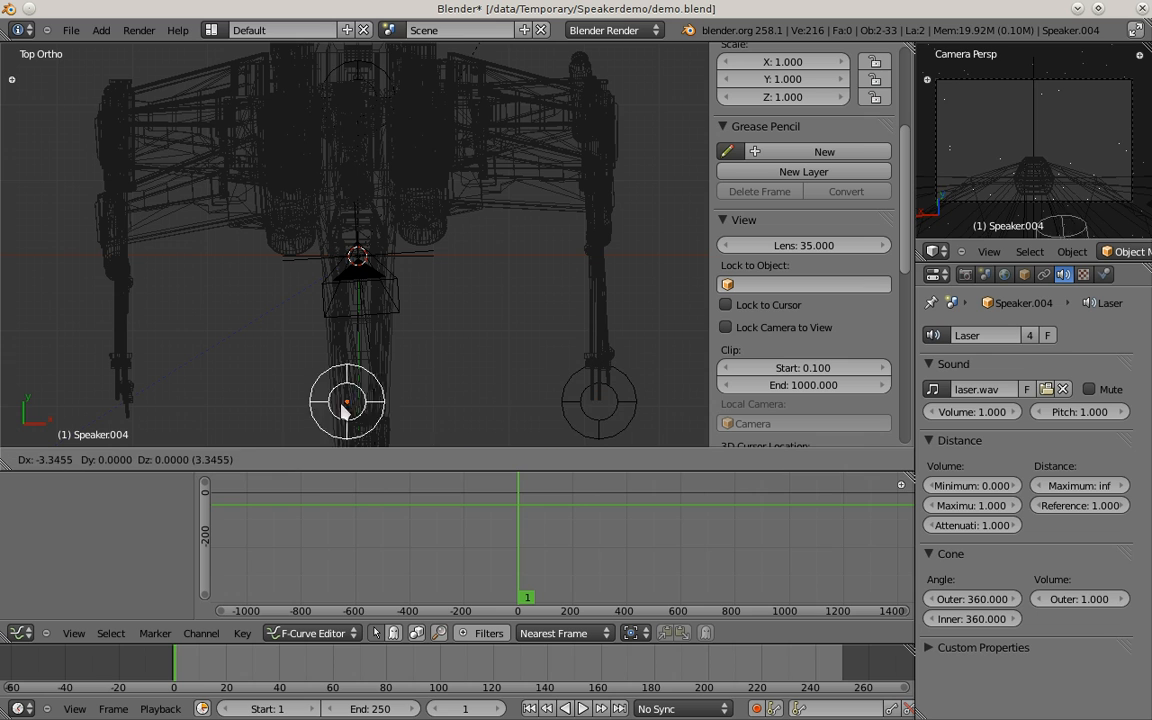
drag(344, 400, 116, 400)
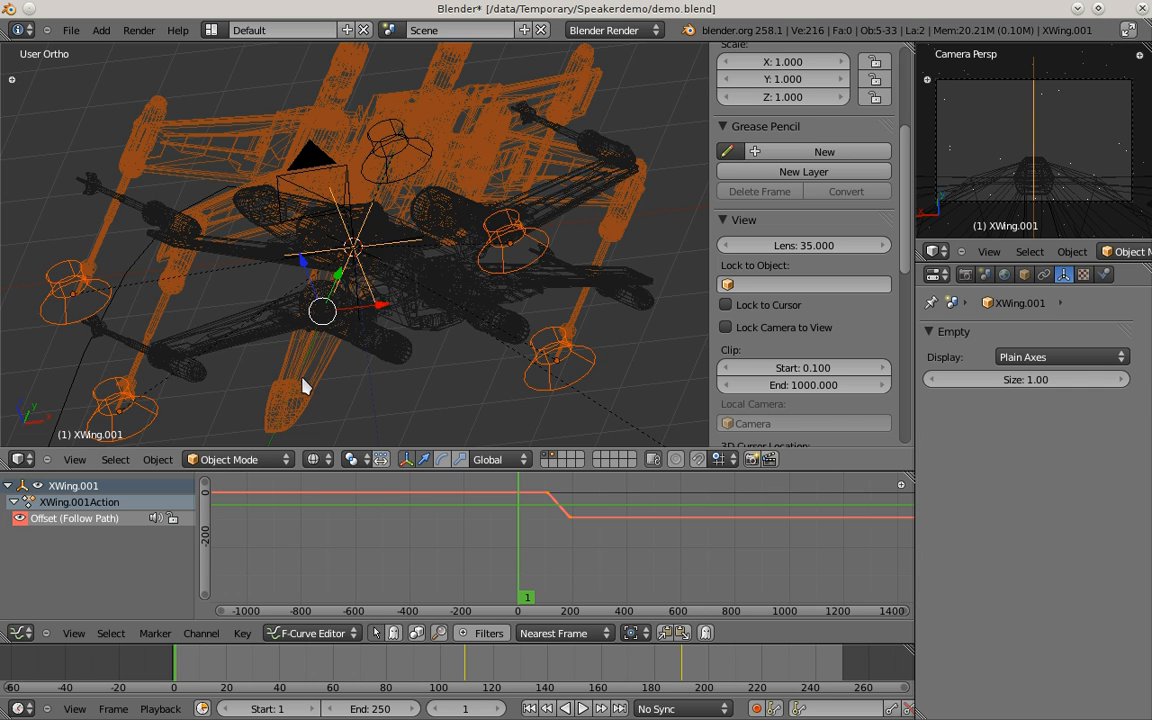
mouse_move(360, 318)
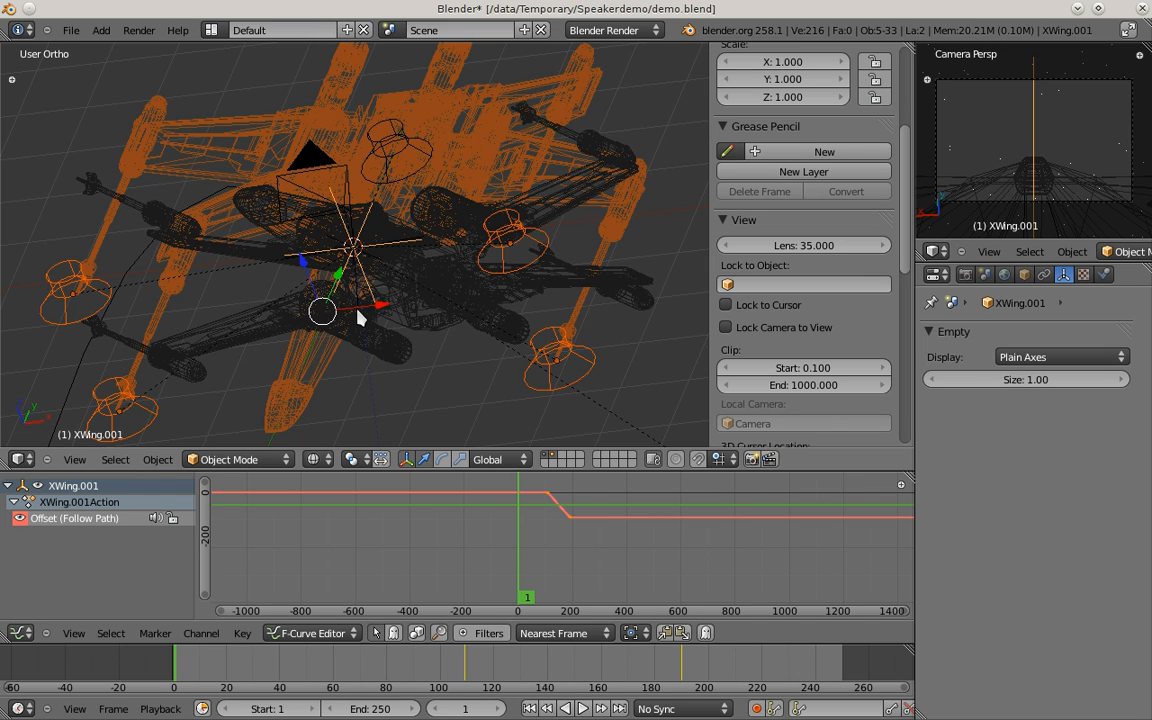
mouse_move(376, 312)
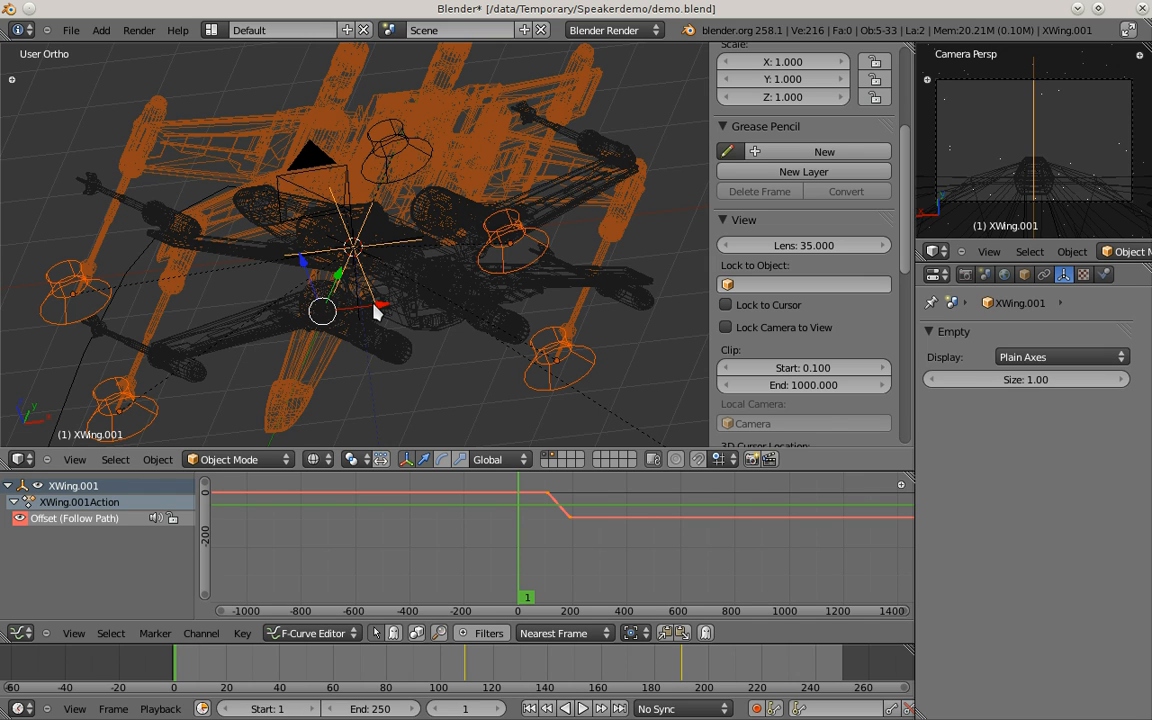
- Show the NLA Editor strips and select the Speaker.001 laser speaker
click(18, 632)
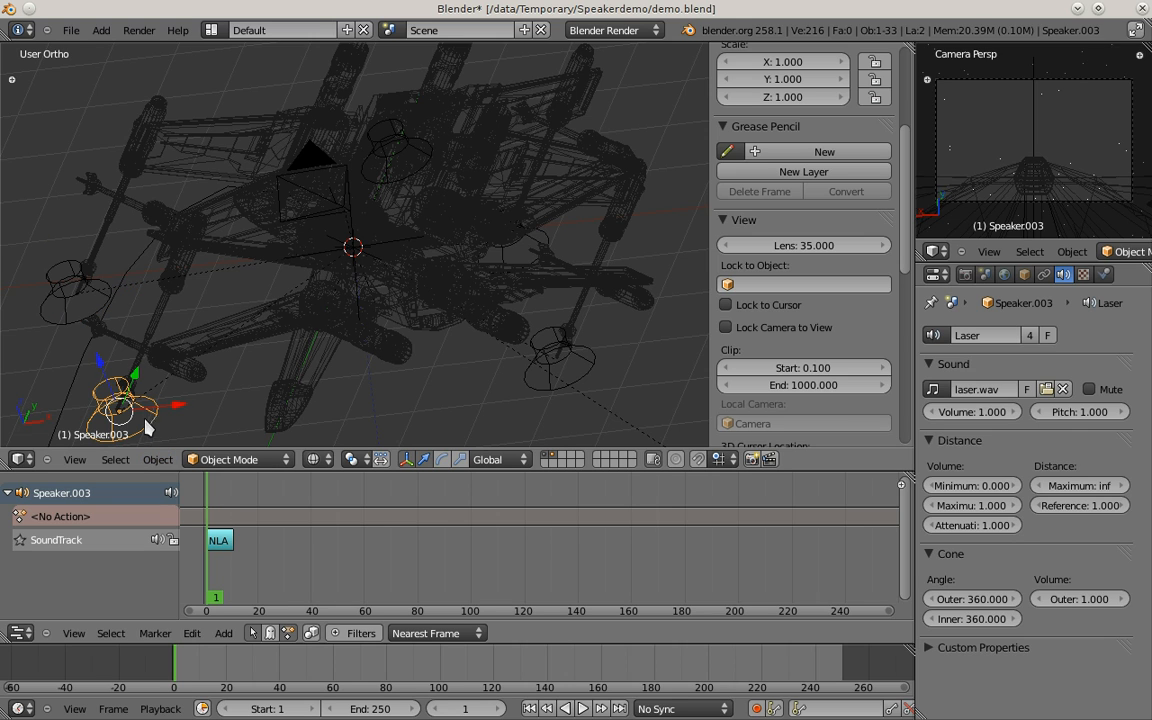
click(560, 360)
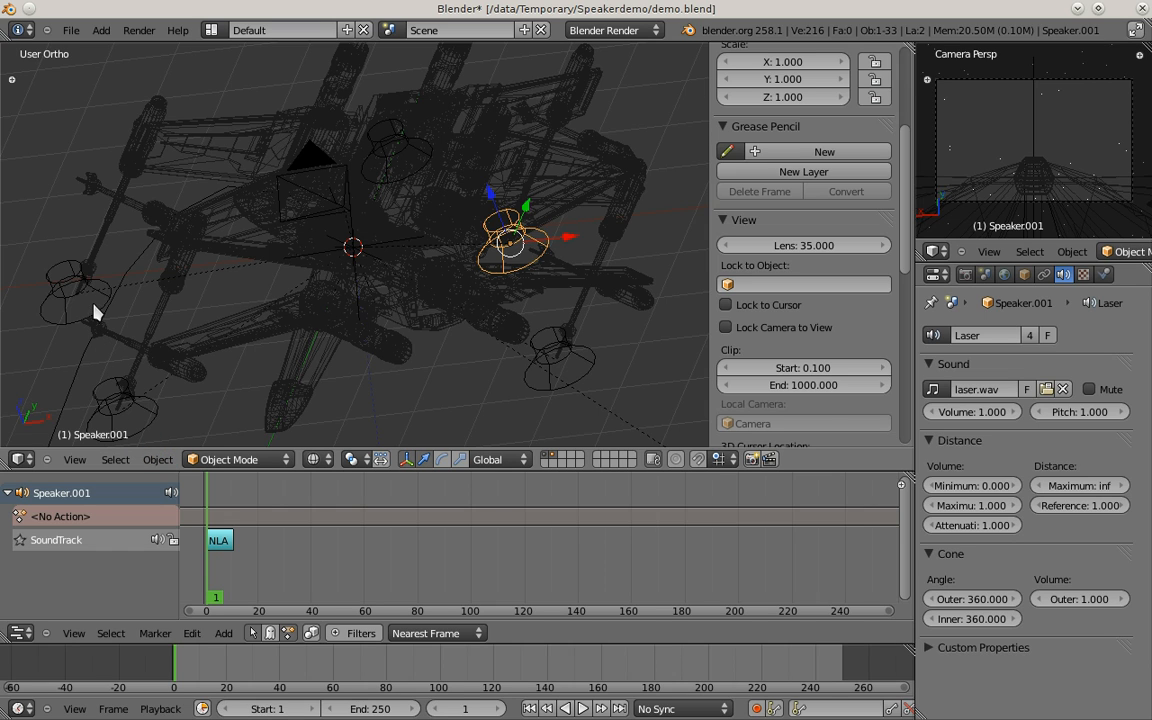
mouse_move(532, 318)
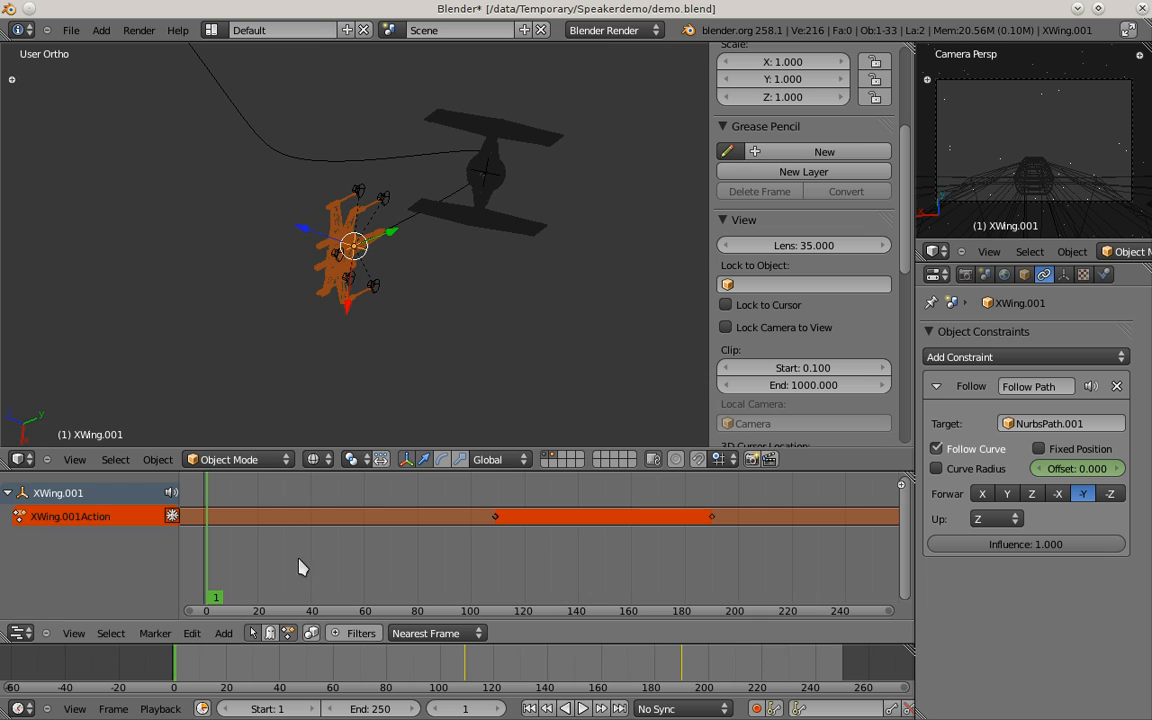
mouse_move(500, 566)
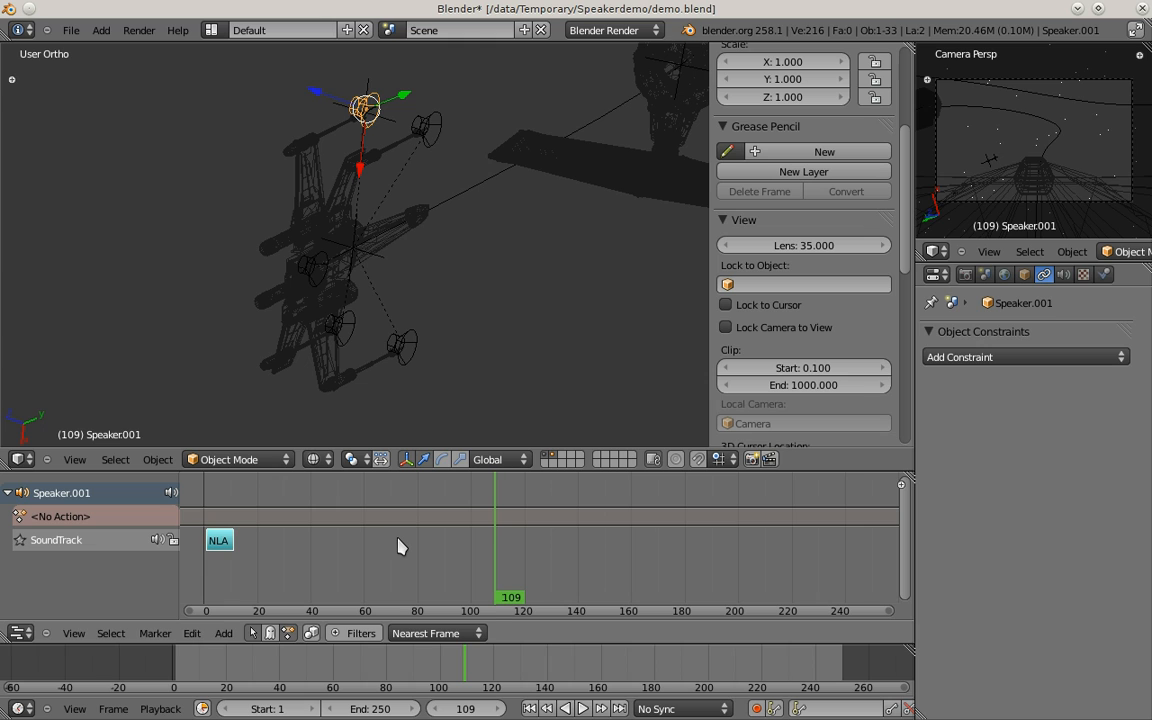
- Move Speaker.001's laser strip to frame 109, add a sound clip, and shift Speaker.004's to frame 119
drag(218, 540, 504, 540)
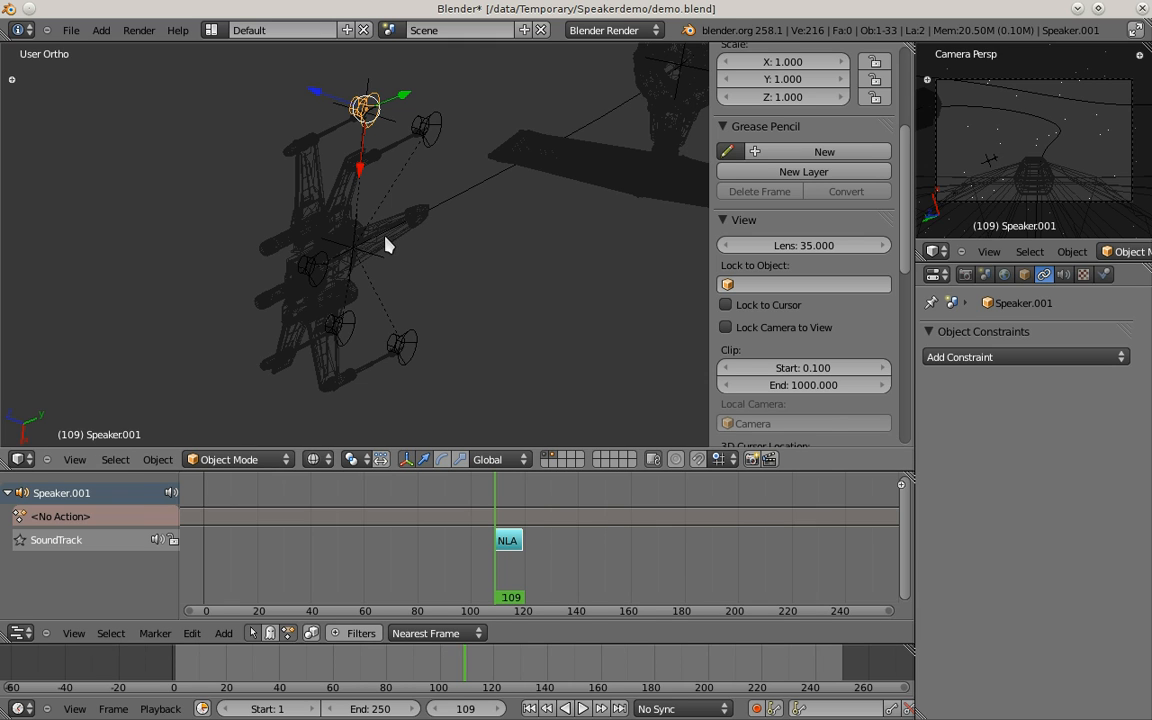
mouse_move(588, 562)
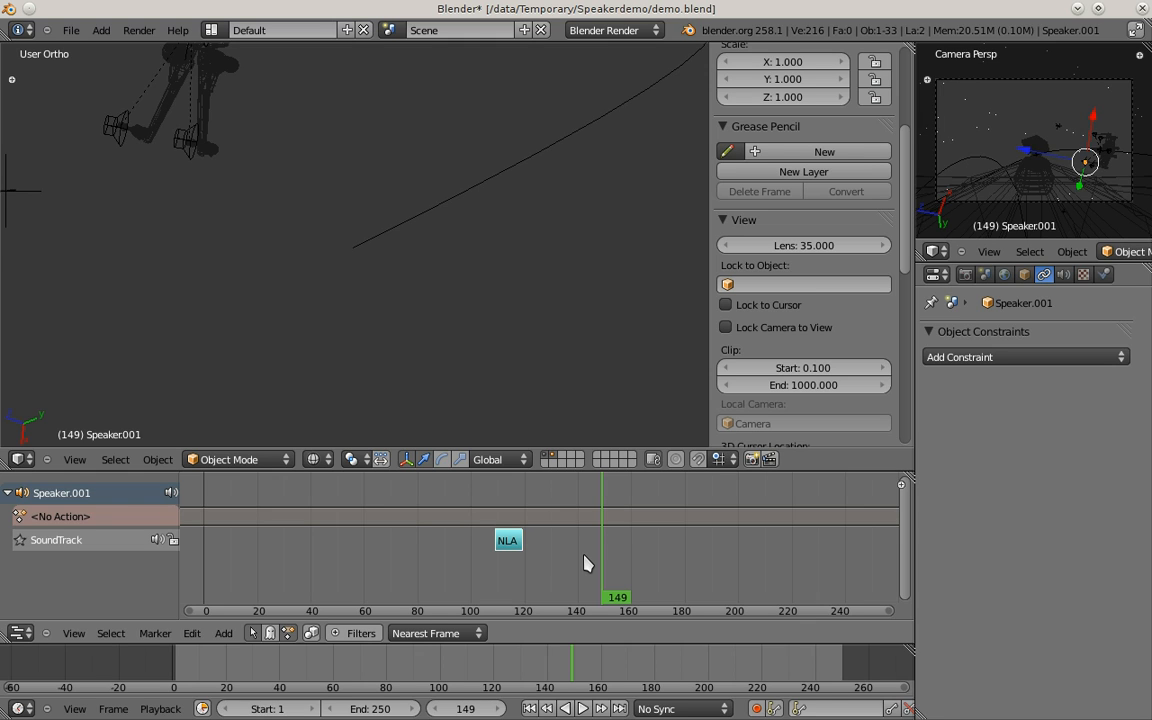
click(224, 632)
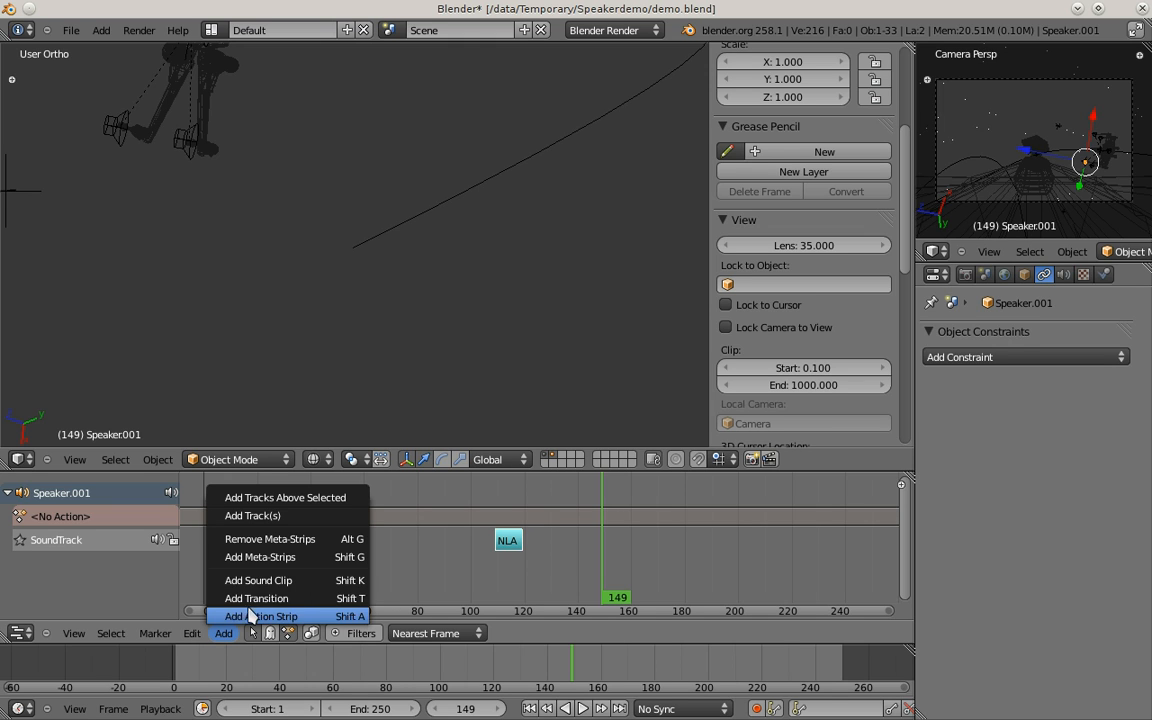
click(262, 616)
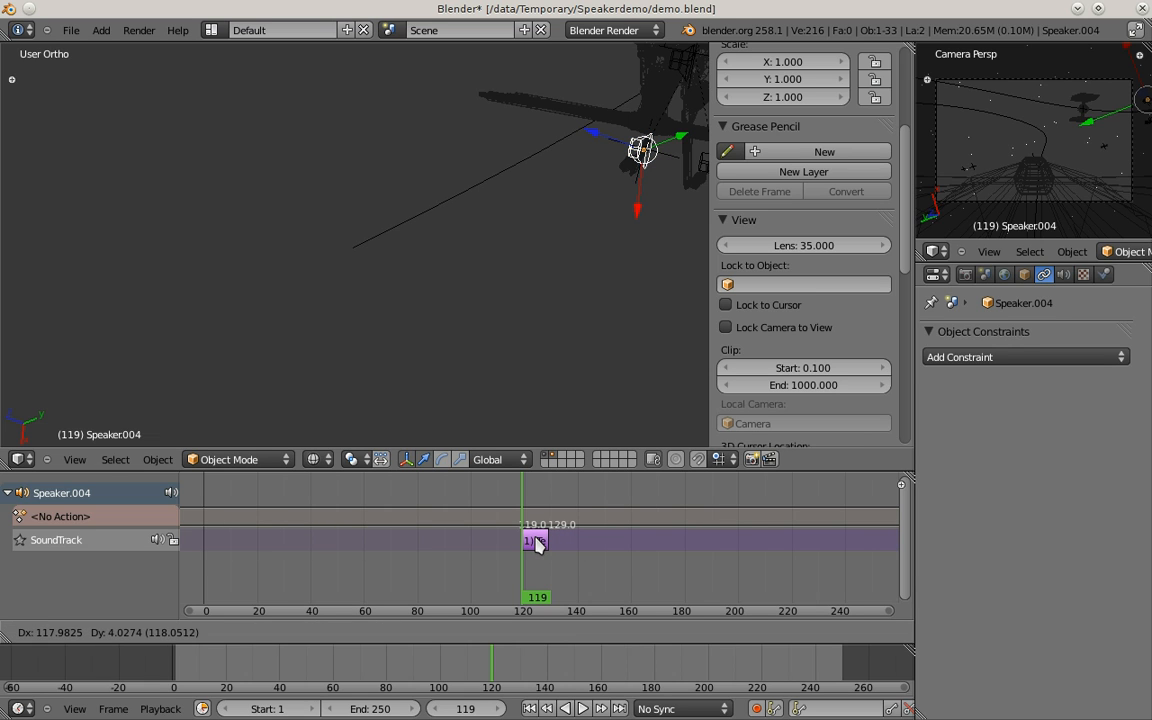
drag(534, 540, 560, 540)
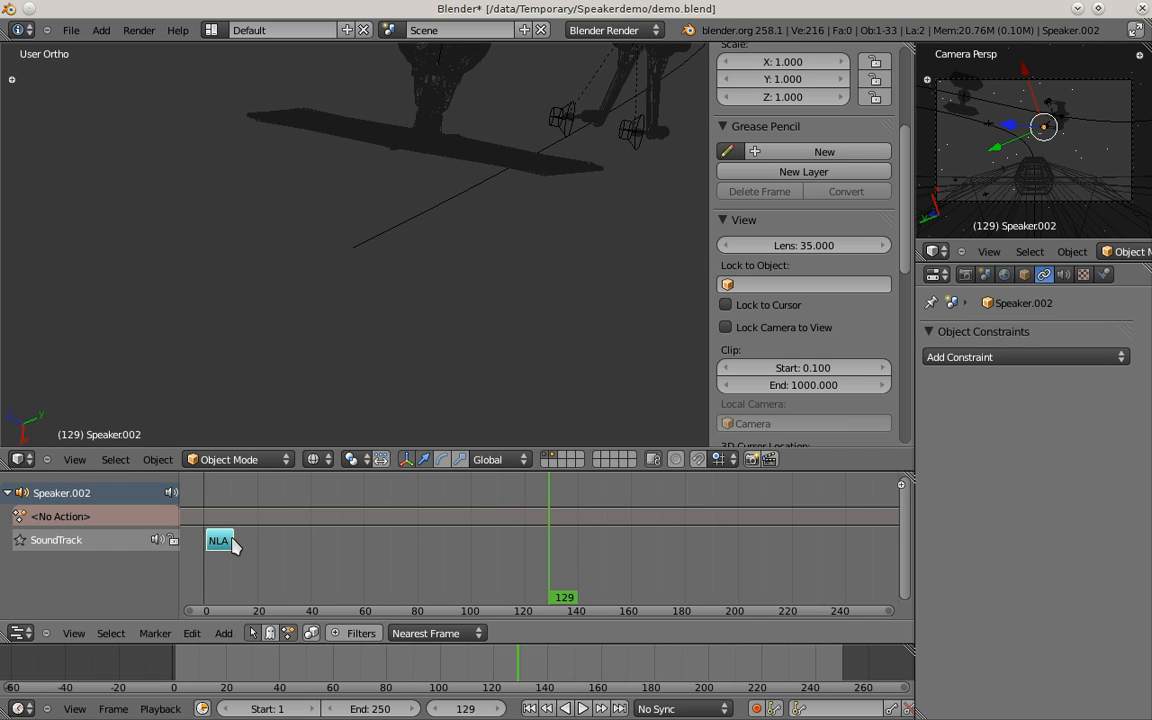
- Shift Speaker.002's laser strip to about frame 169 and Speaker.003's to about frame 139
drag(218, 540, 558, 540)
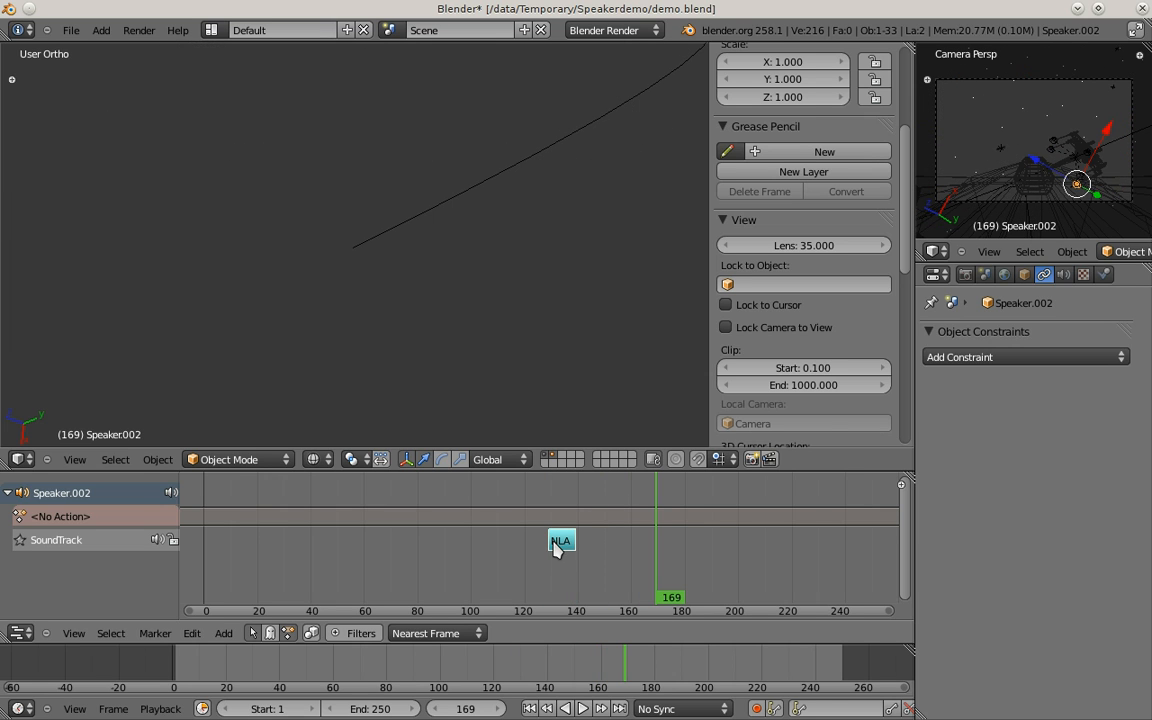
mouse_move(710, 558)
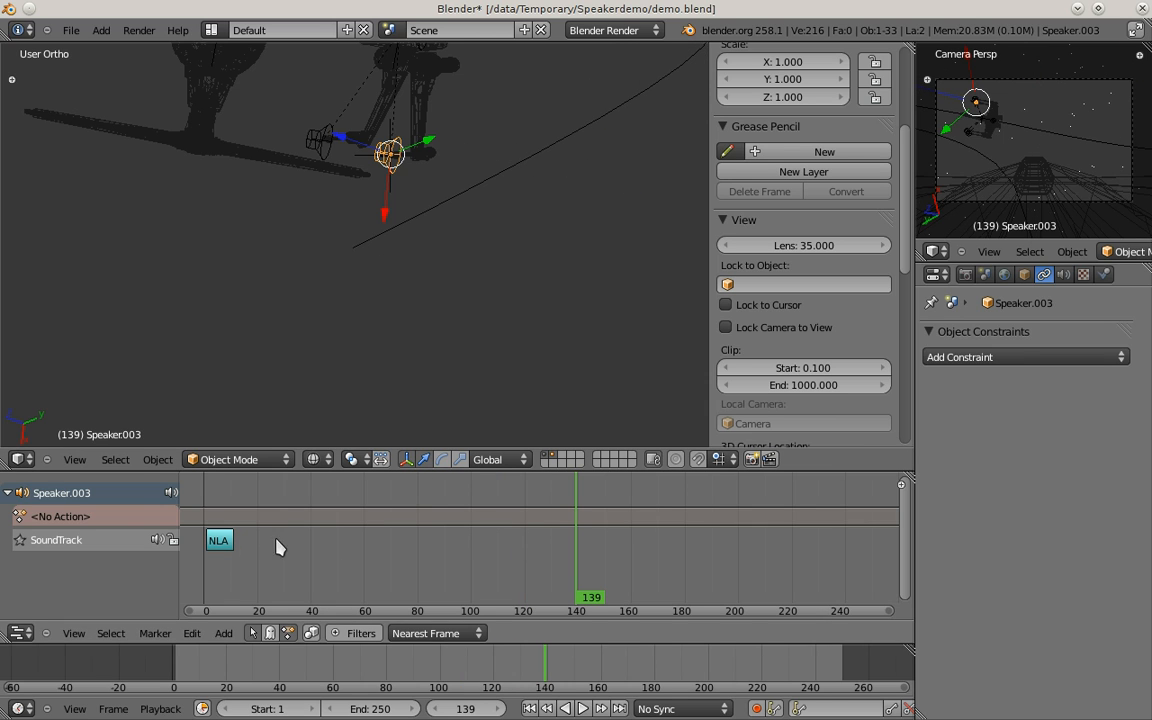
drag(218, 540, 600, 540)
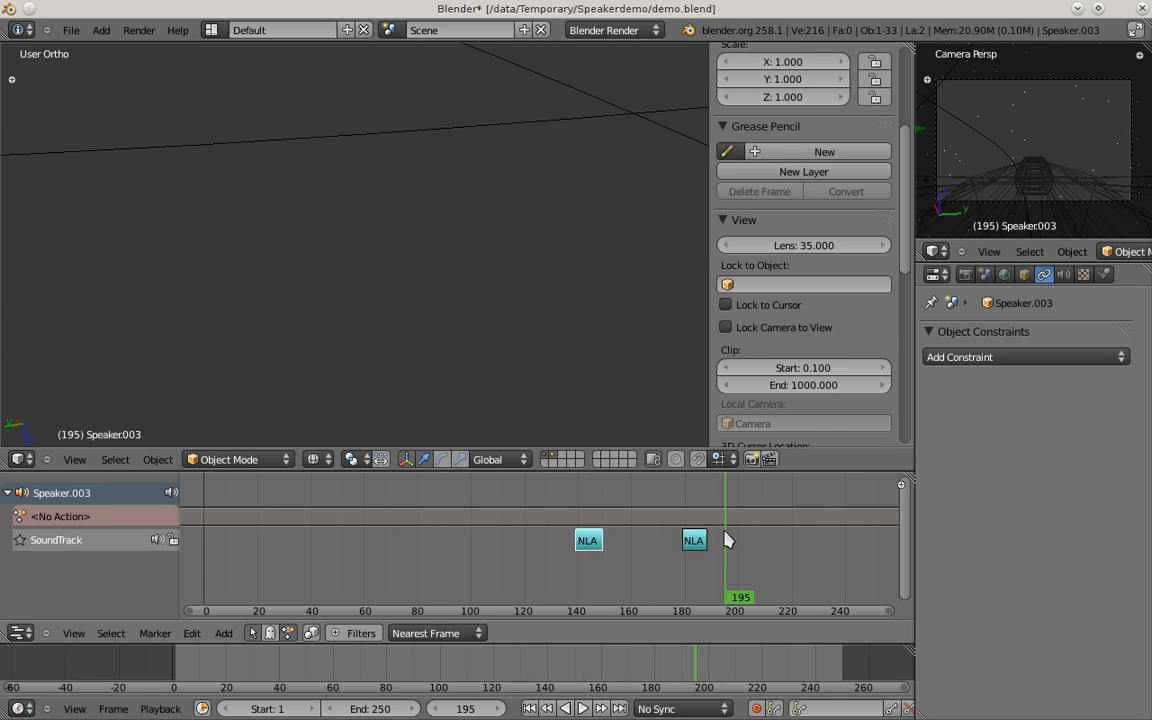
mouse_move(248, 644)
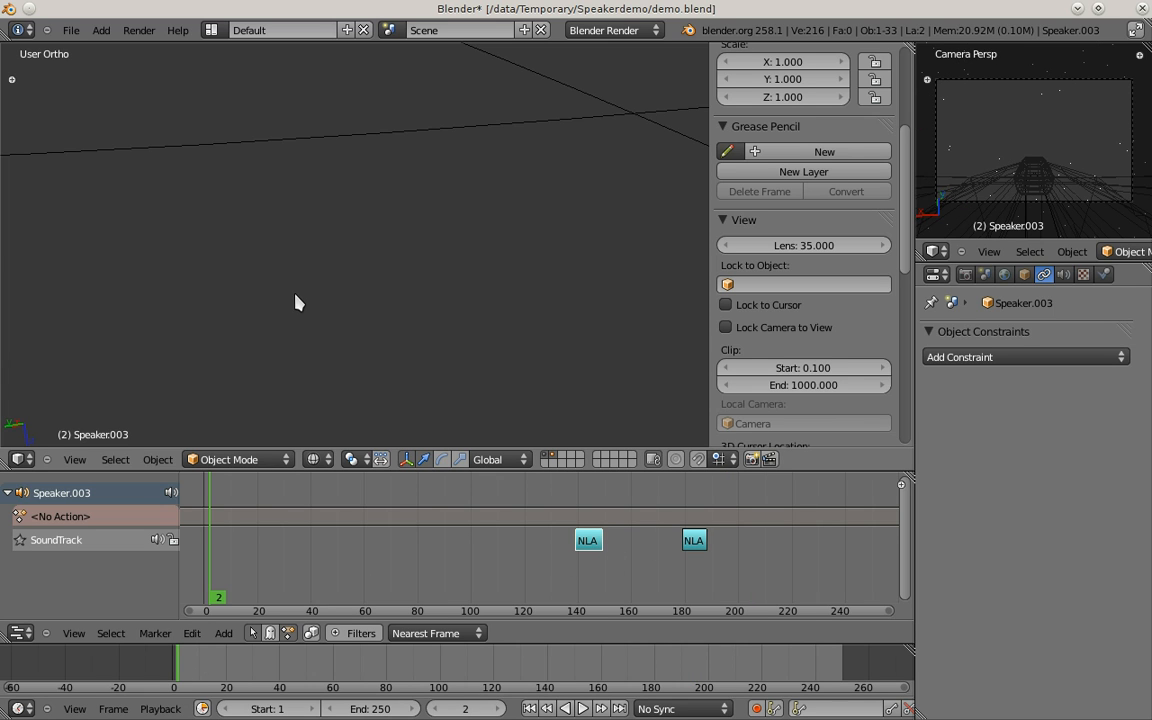
- Play the animation to hear the lasers, stop it, and jump back to frame 1
click(574, 708)
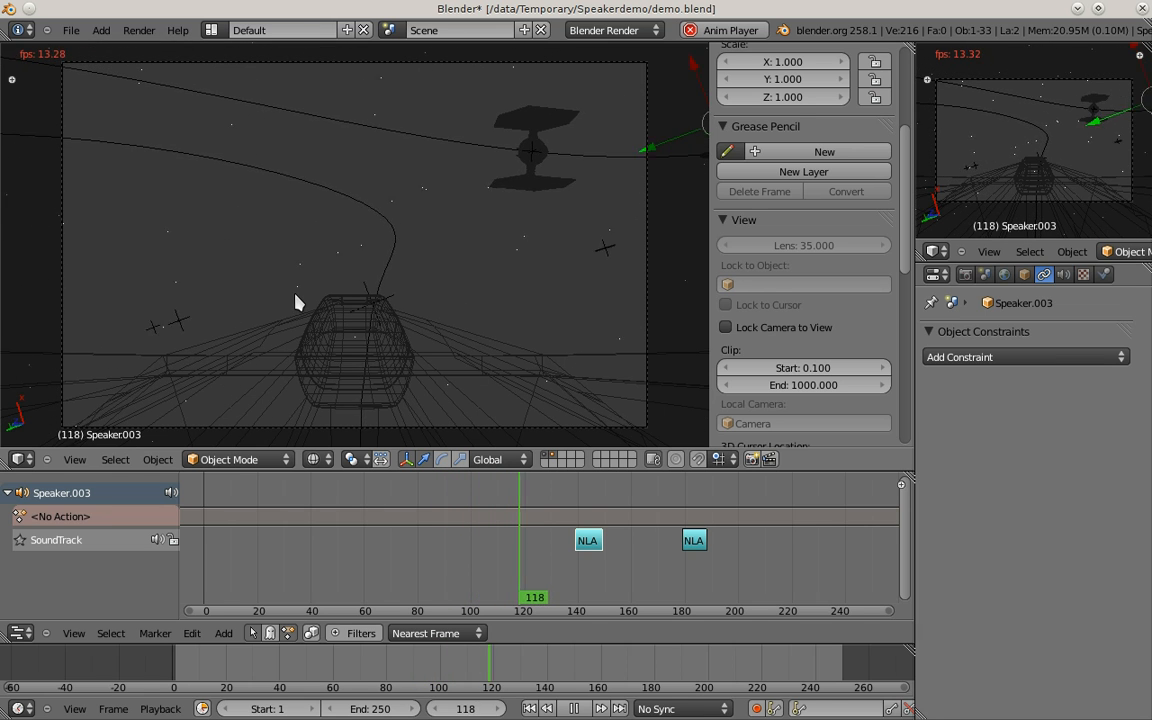
click(572, 708)
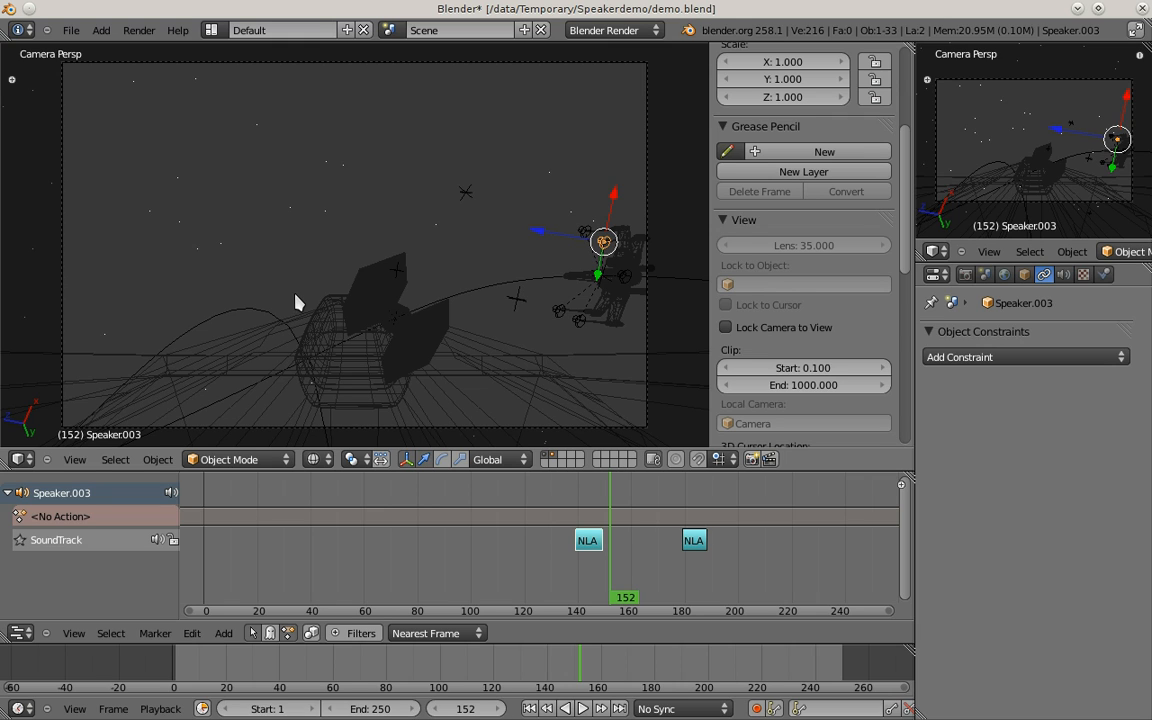
mouse_move(600, 364)
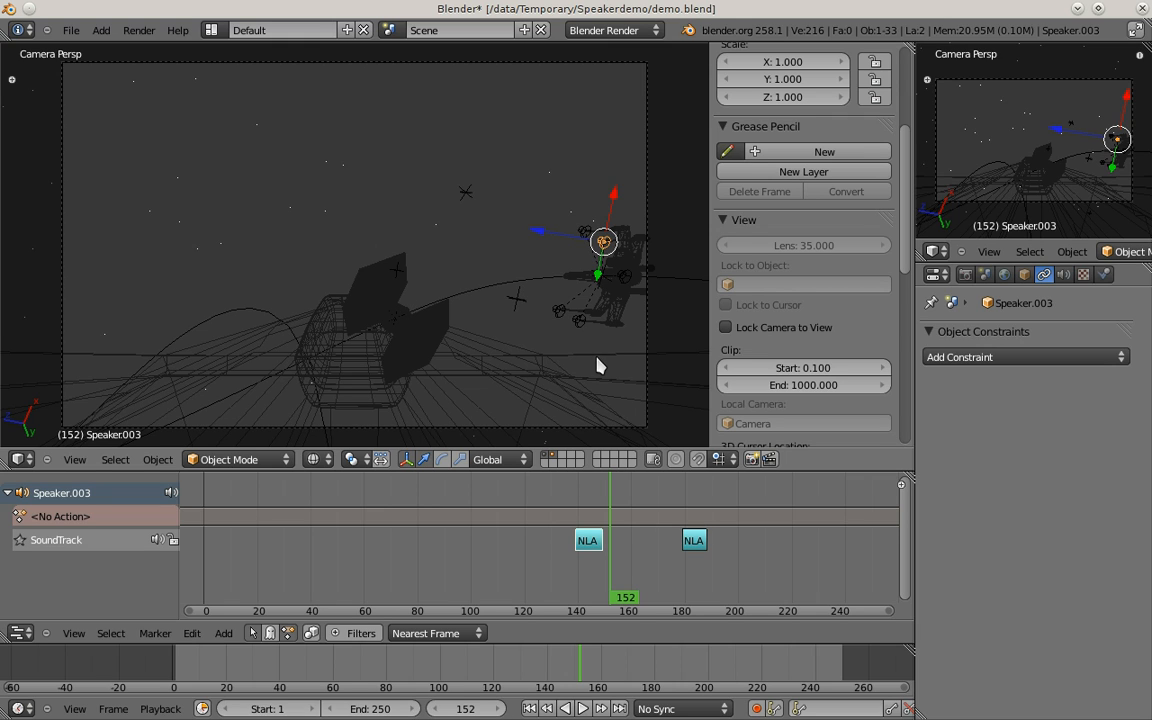
mouse_move(676, 458)
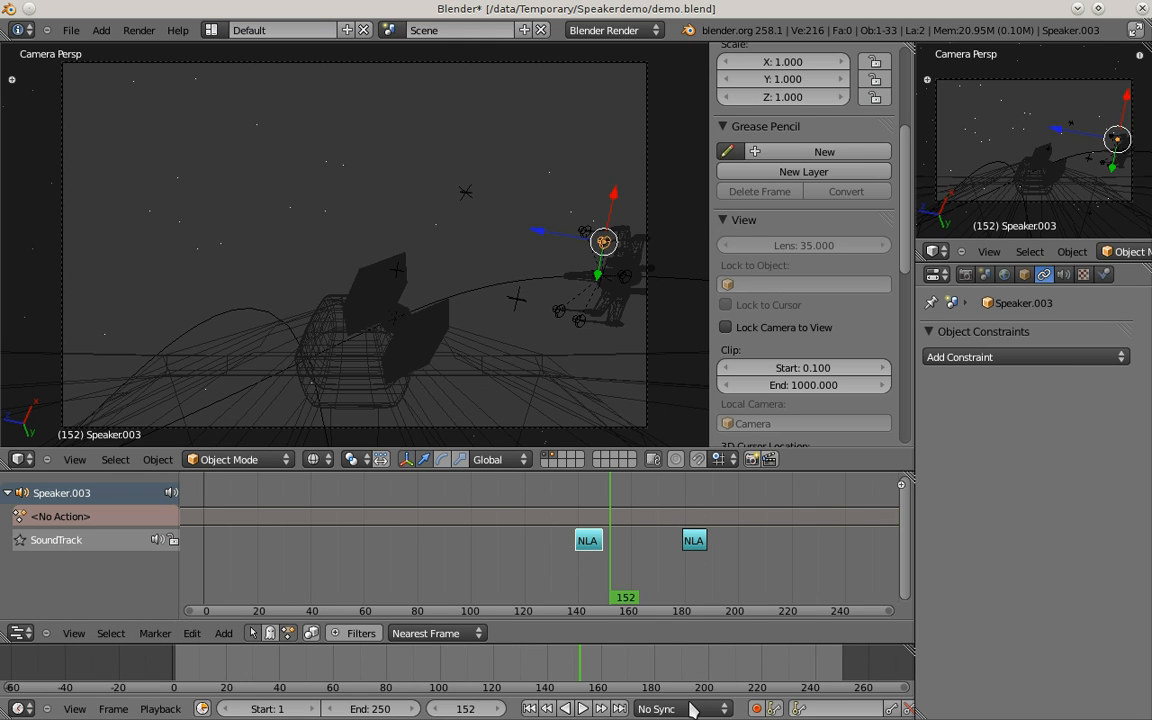
click(684, 708)
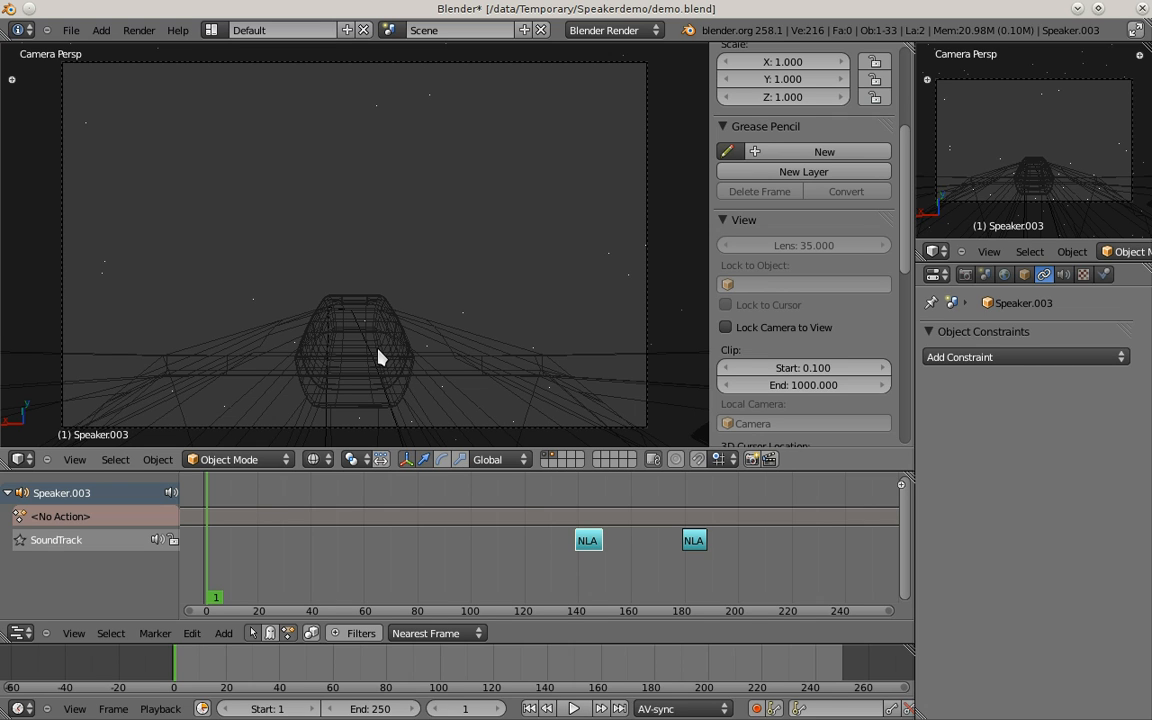
- Play the animation from the start and stop playback
click(574, 708)
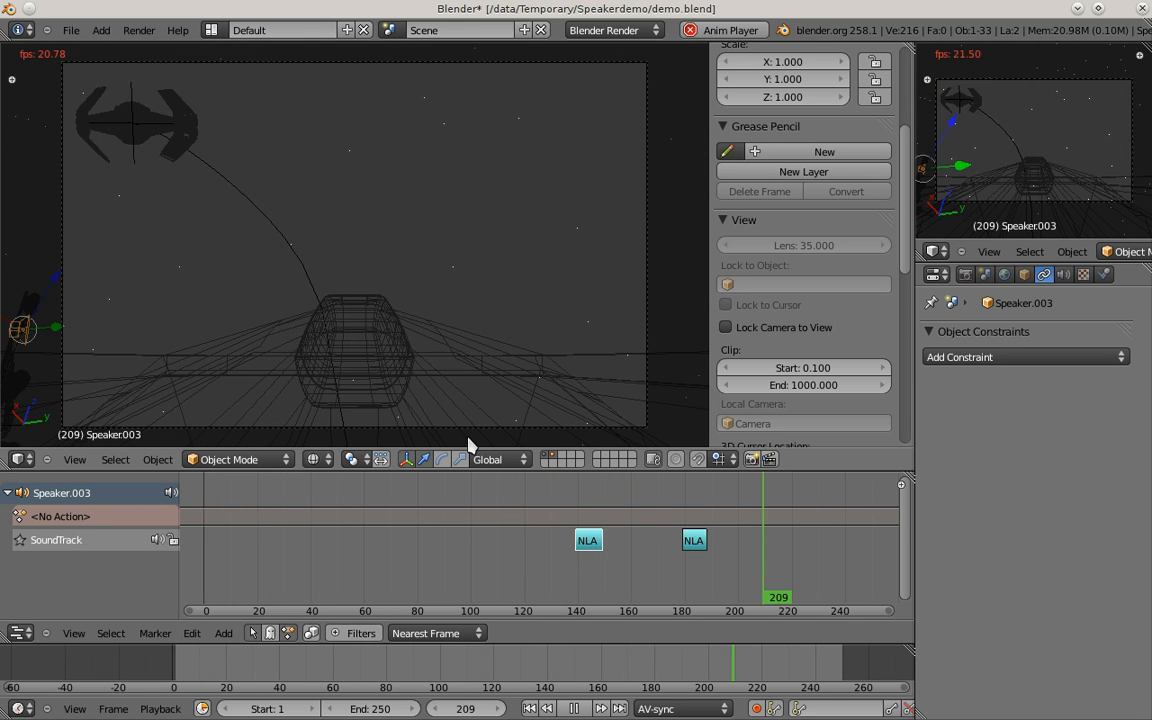
click(400, 540)
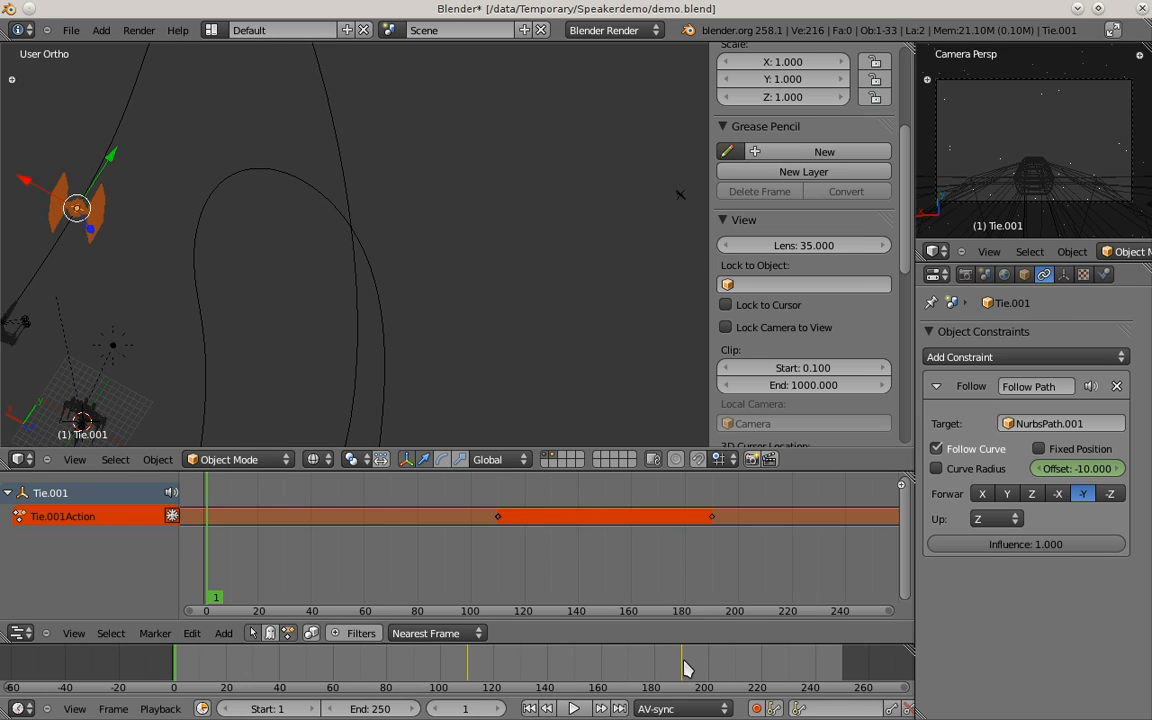
- Move the playhead to frame 190 so the TIE fighter sits at follow-path offset -100
click(684, 664)
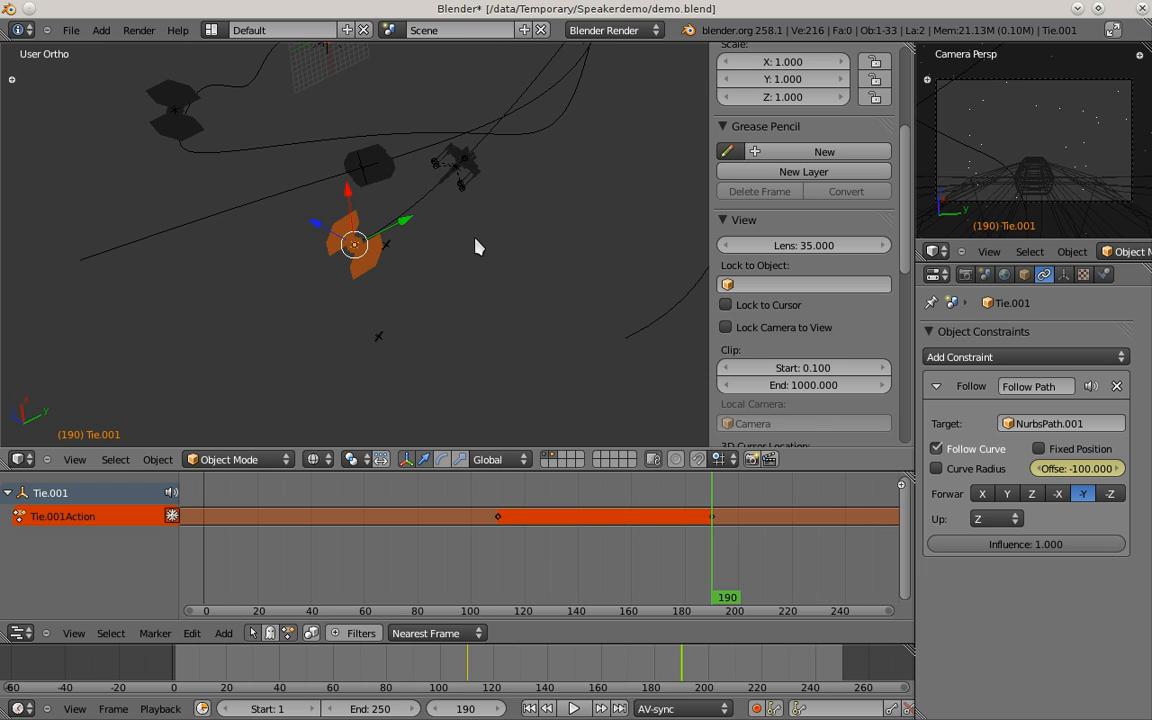
mouse_move(1010, 188)
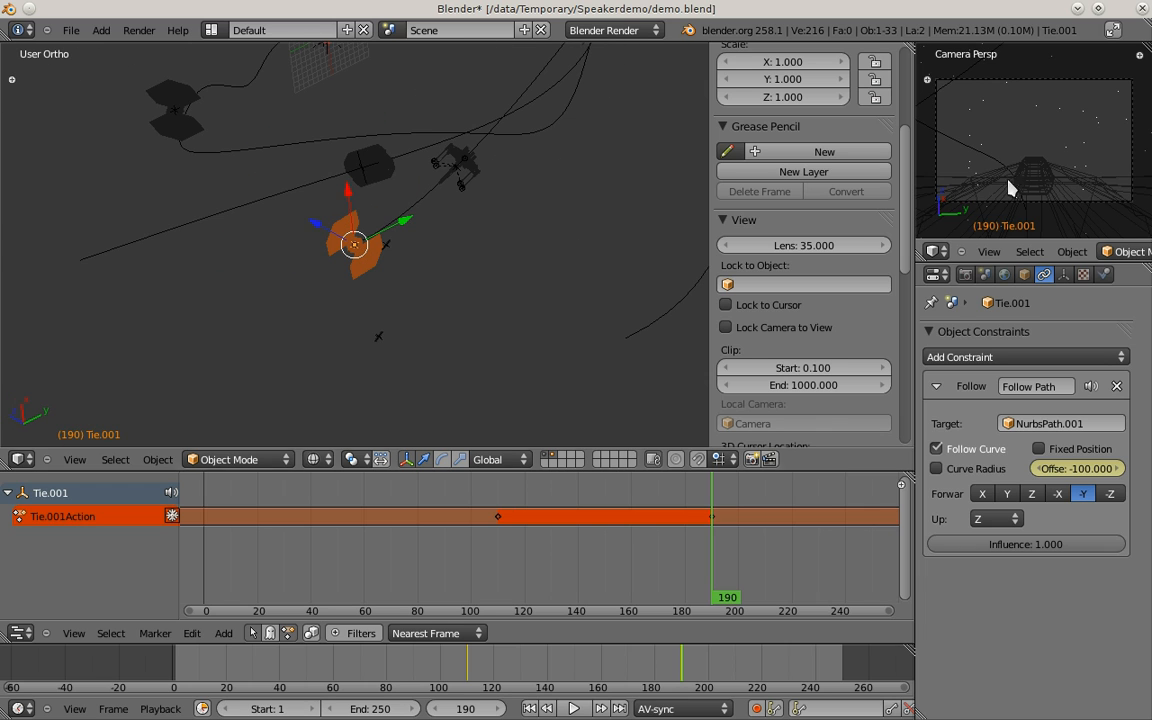
mouse_move(356, 264)
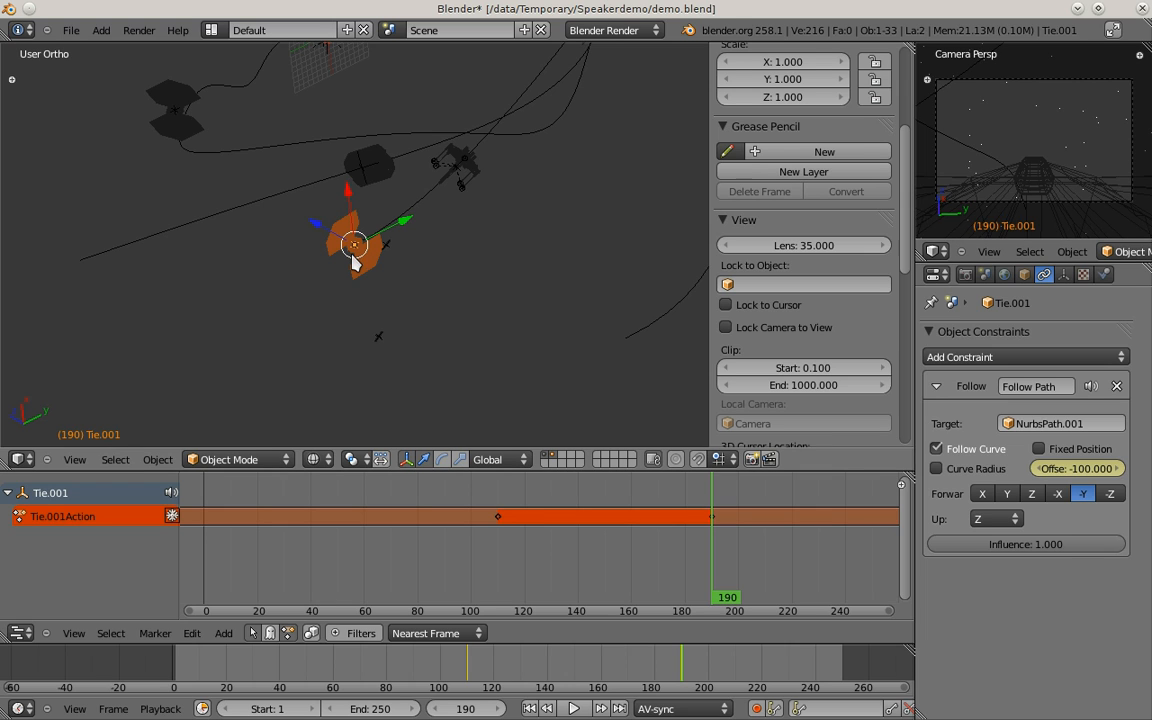
mouse_move(992, 188)
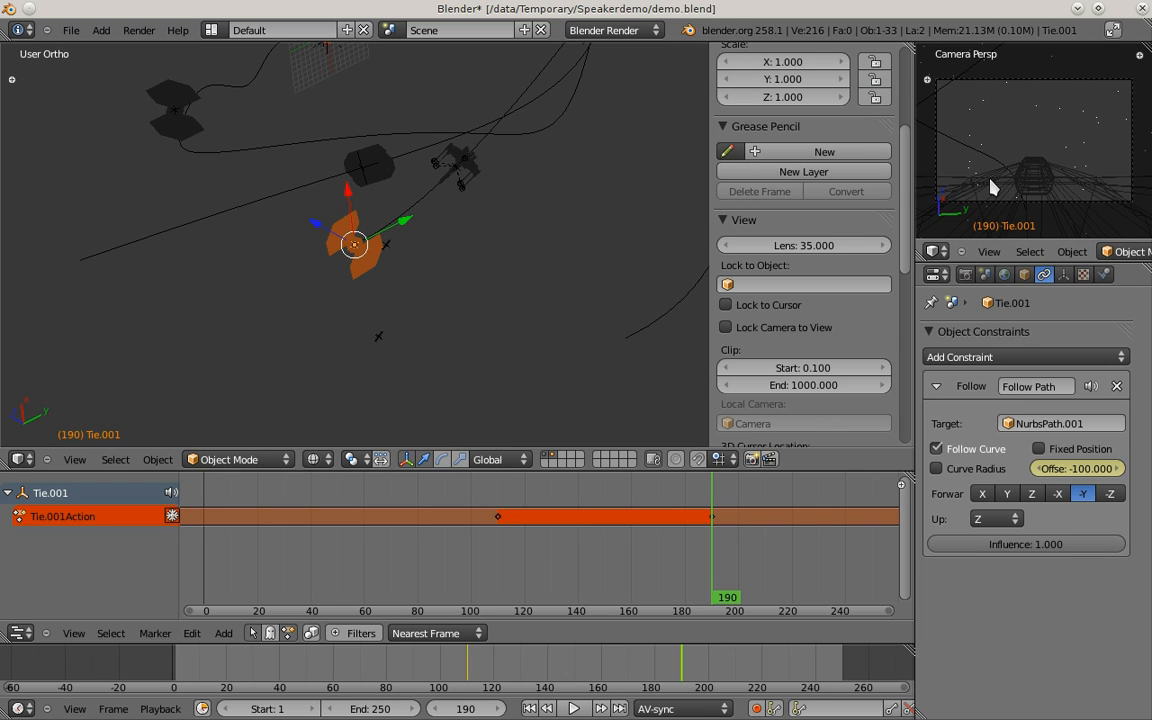
mouse_move(1104, 150)
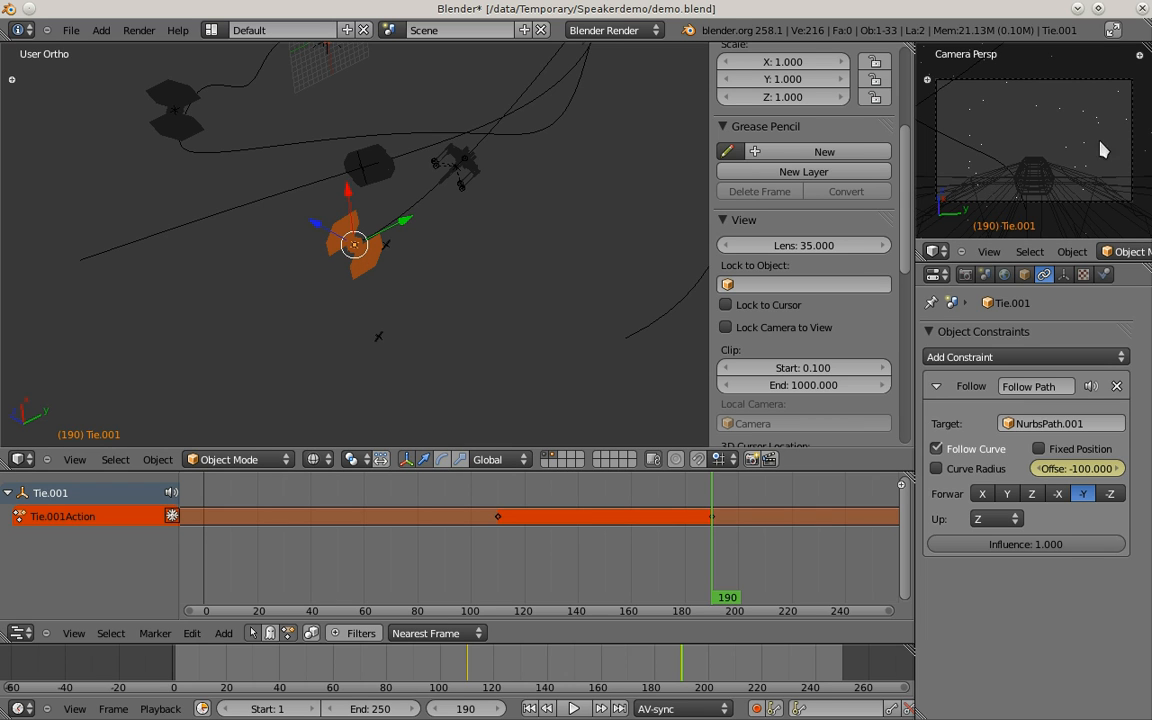
mouse_move(1000, 210)
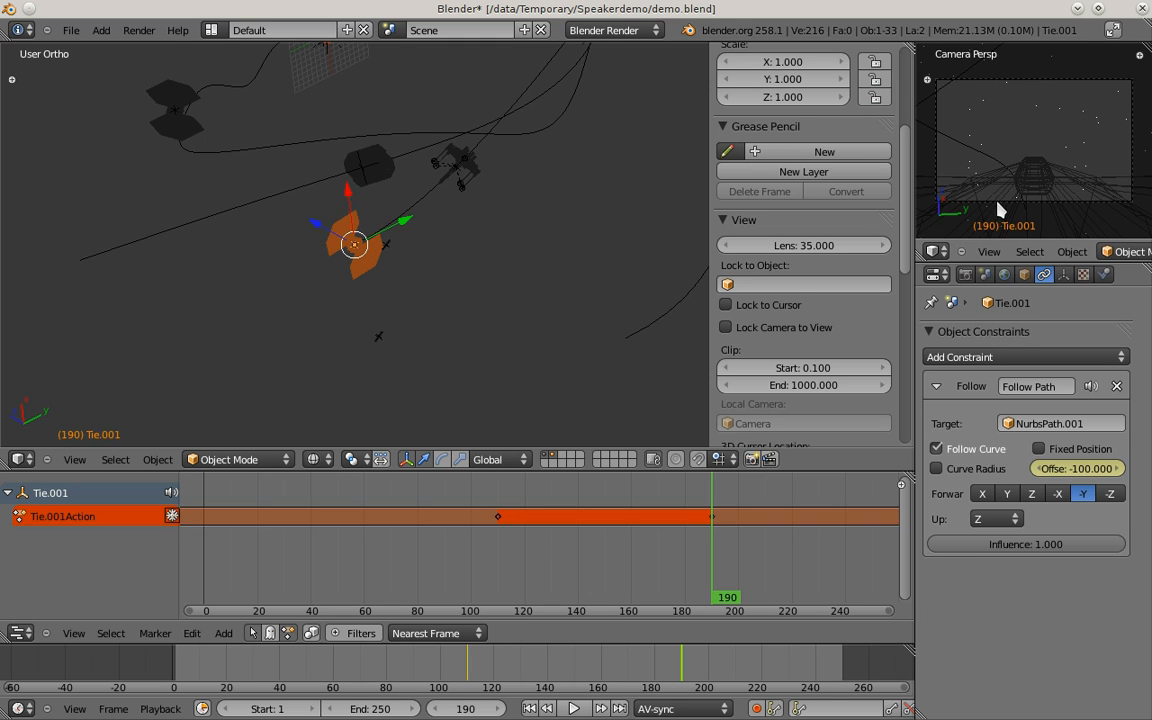
mouse_move(420, 278)
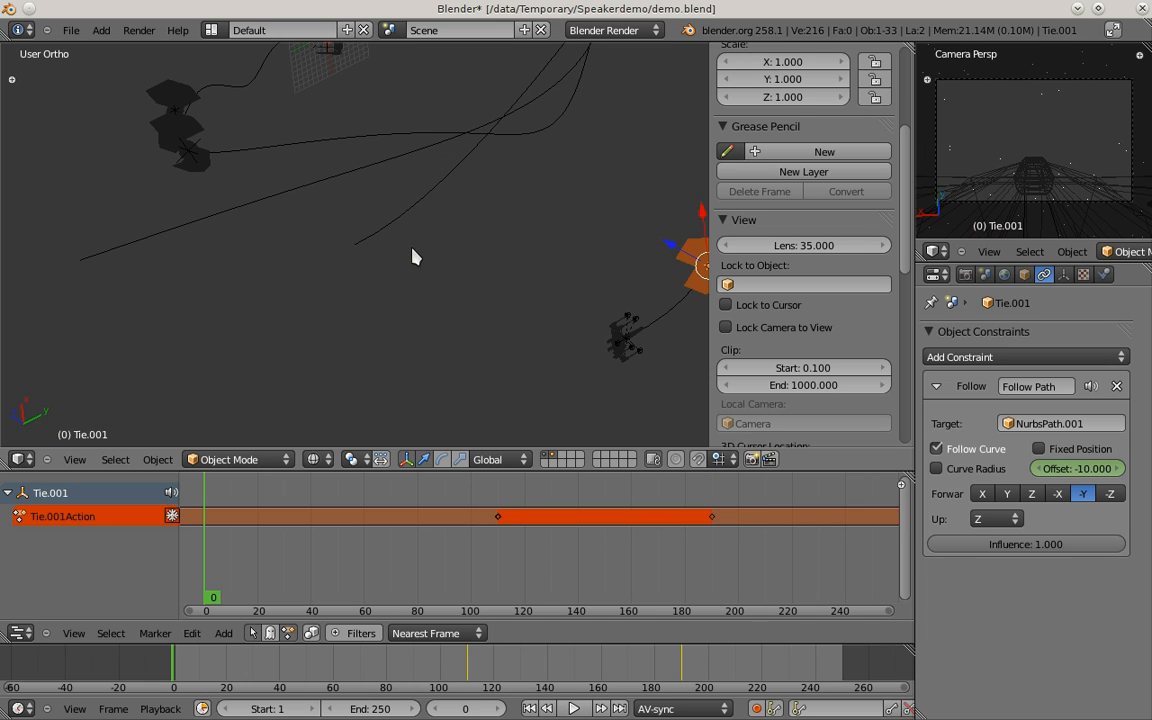
click(684, 664)
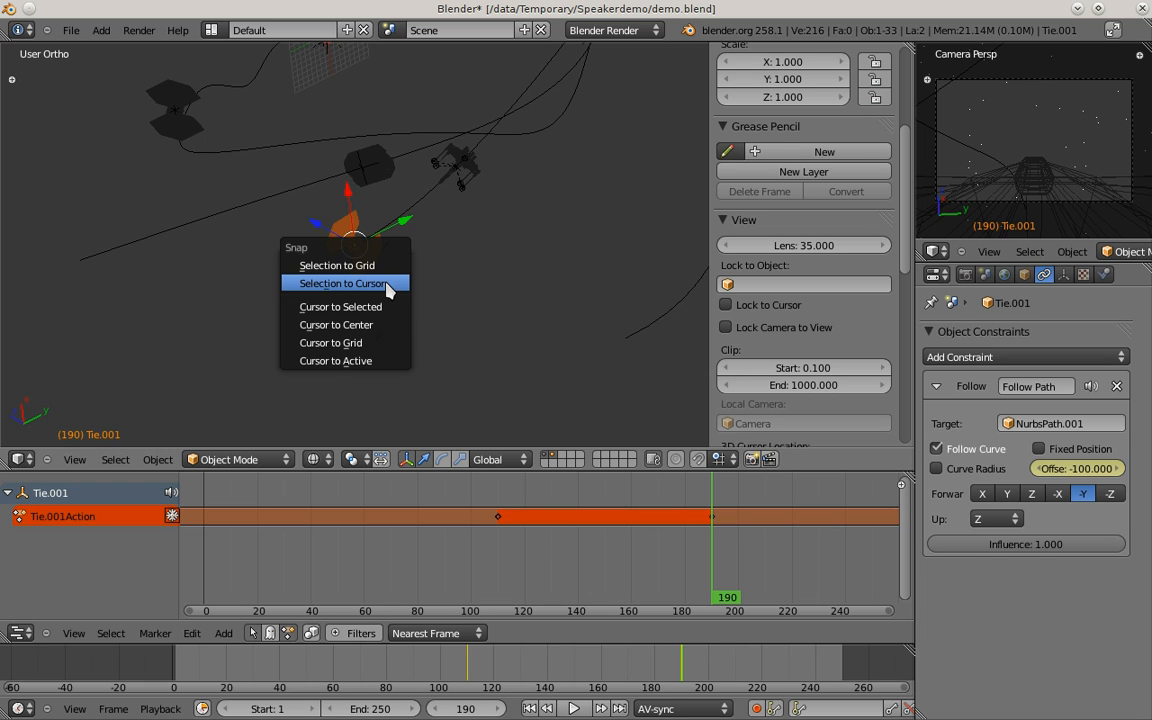
- Snap the cursor to the TIE fighter, add a speaker there named Explosion with explosion.wav
click(344, 284)
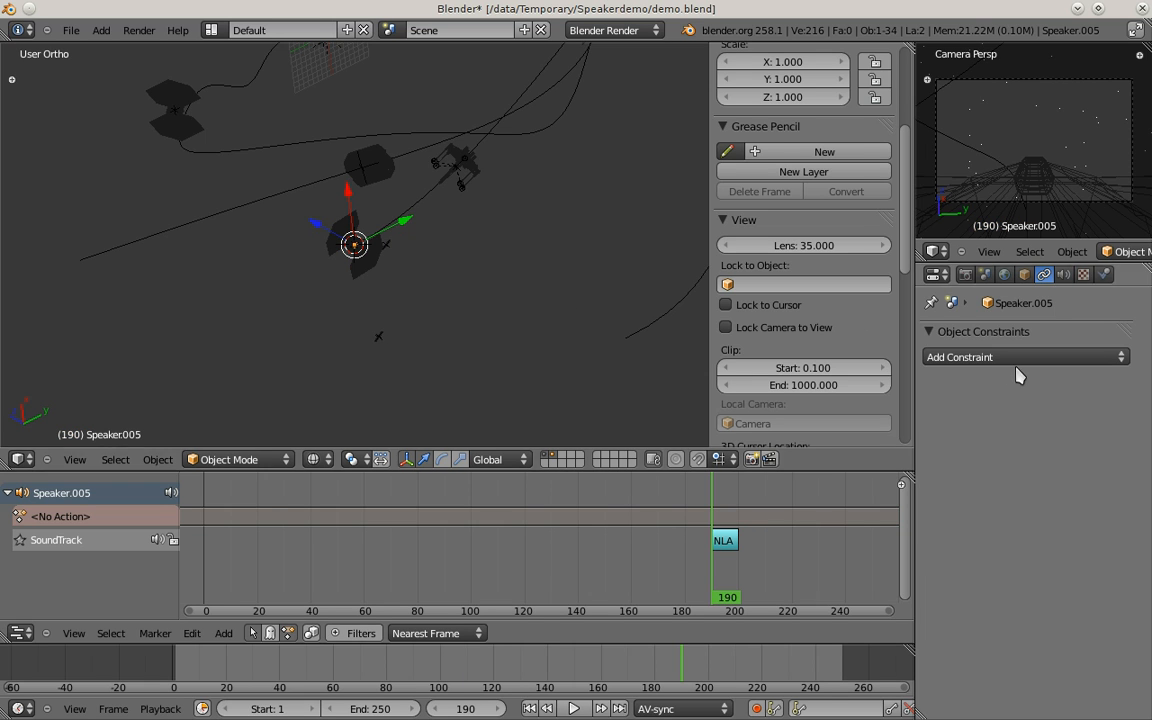
click(1064, 274)
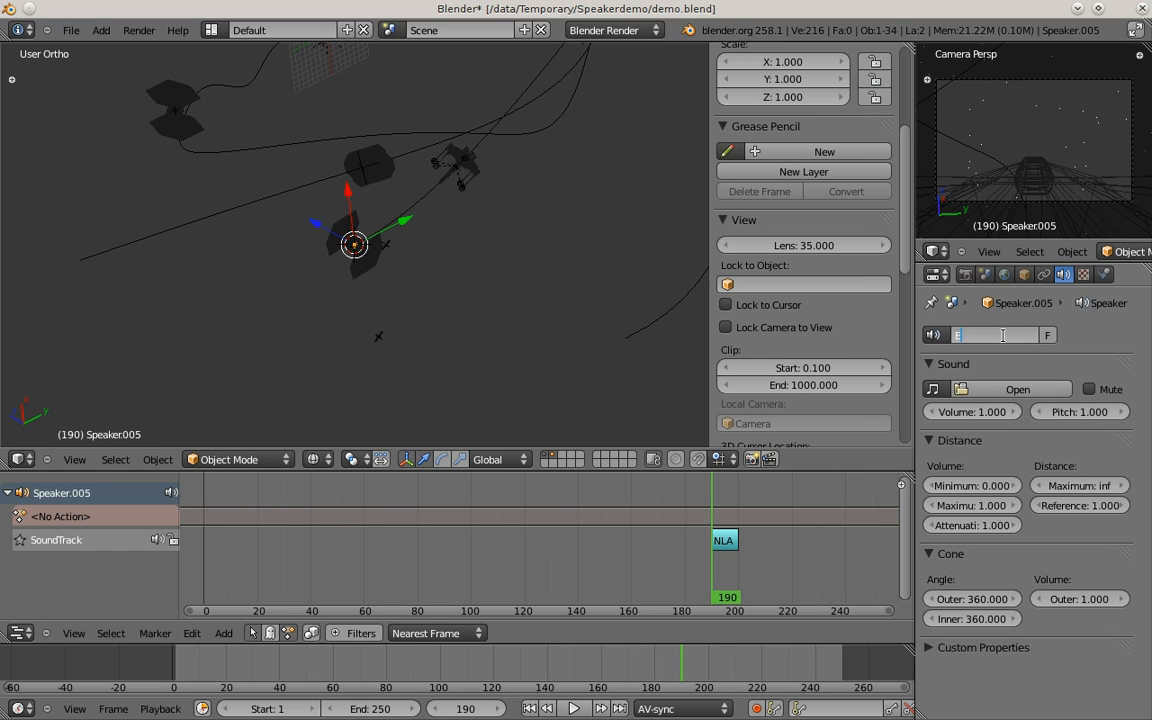
text(Explosion)
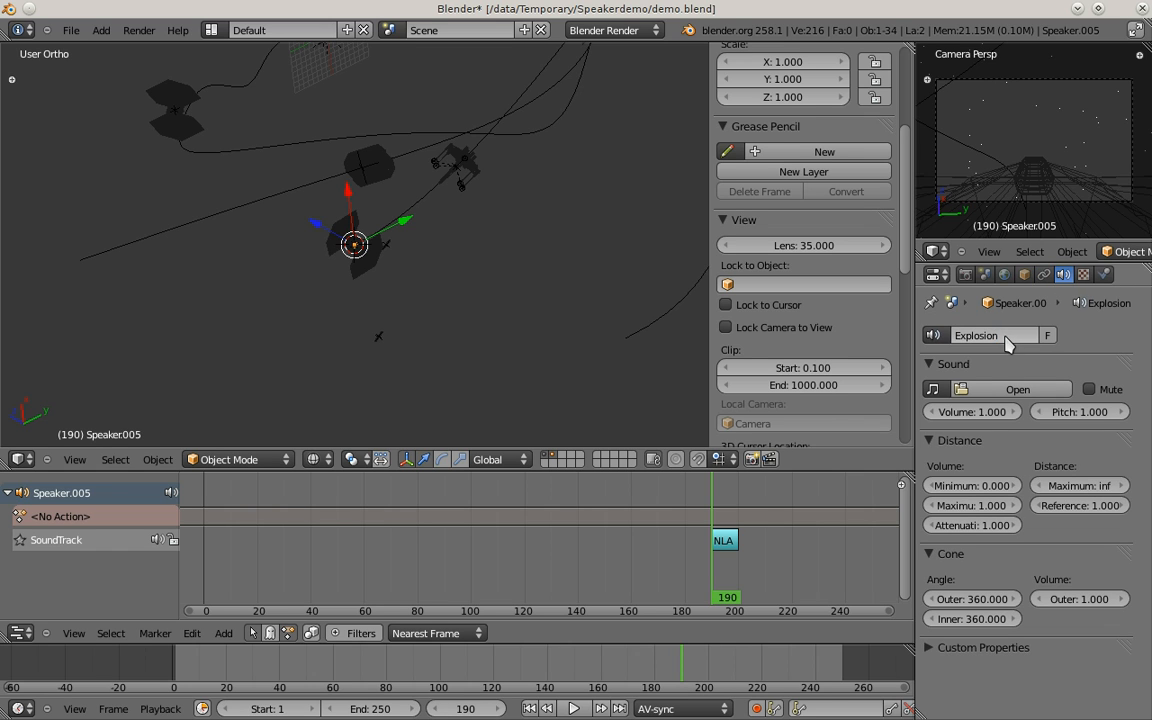
click(1018, 388)
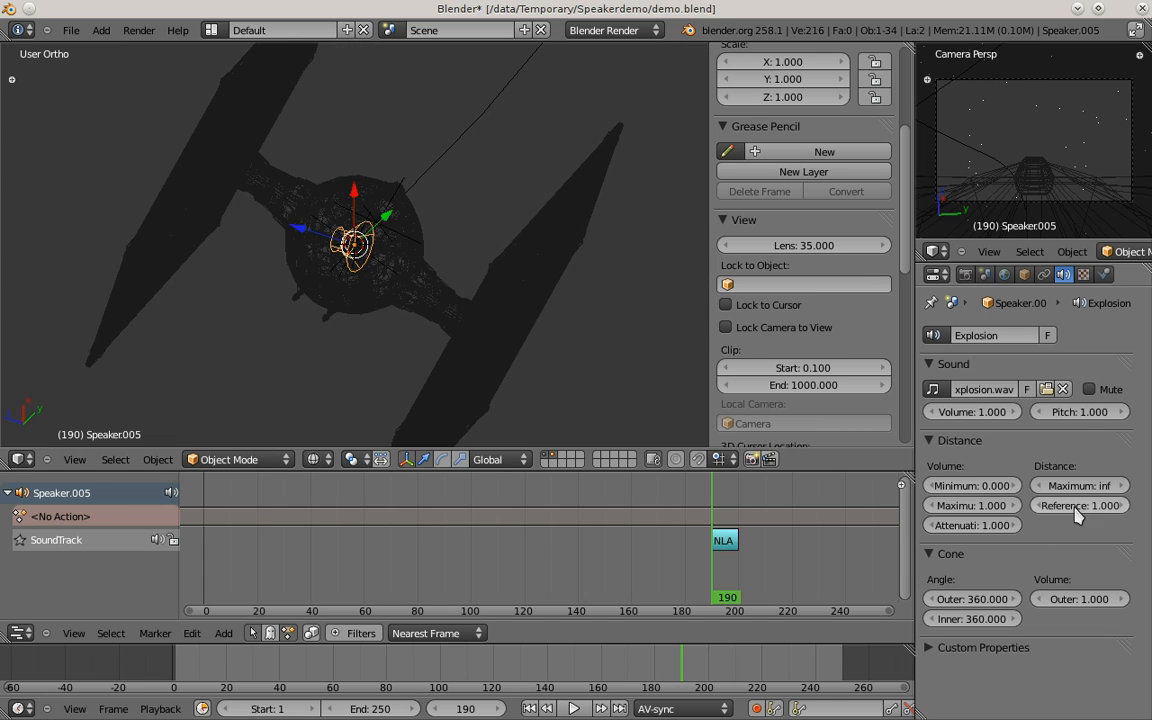
- Set the Explosion speaker's reference distance to 10 and scrub back to frame 94
click(1080, 504)
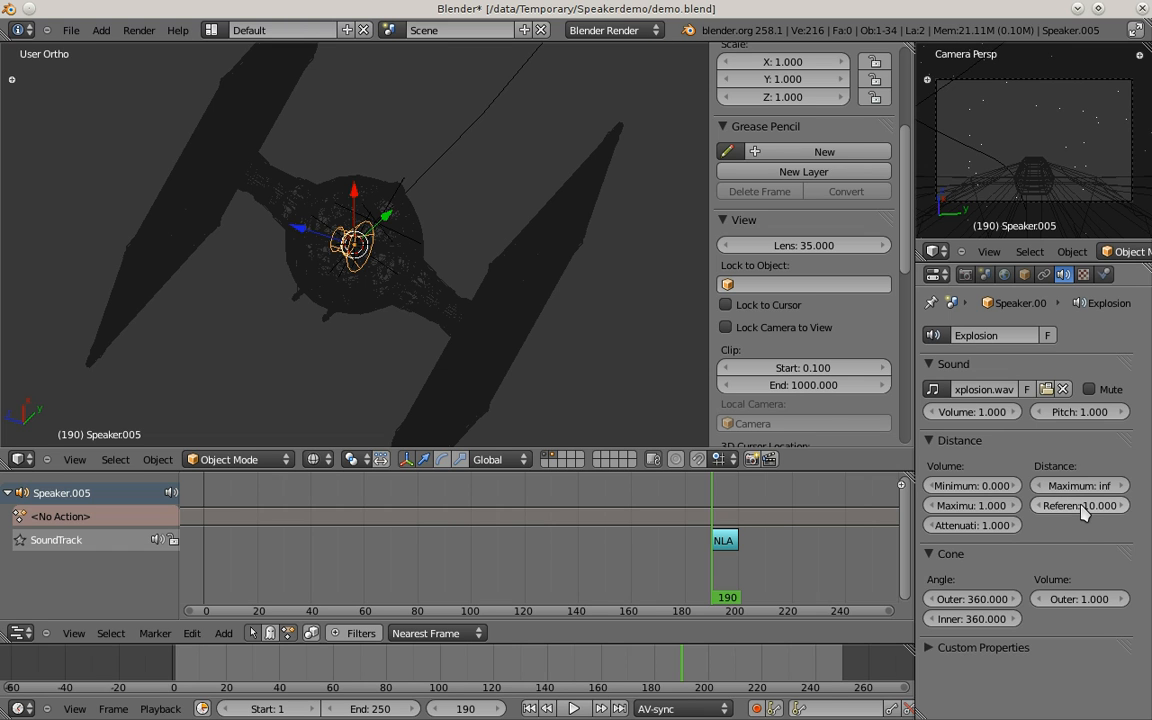
mouse_move(1080, 504)
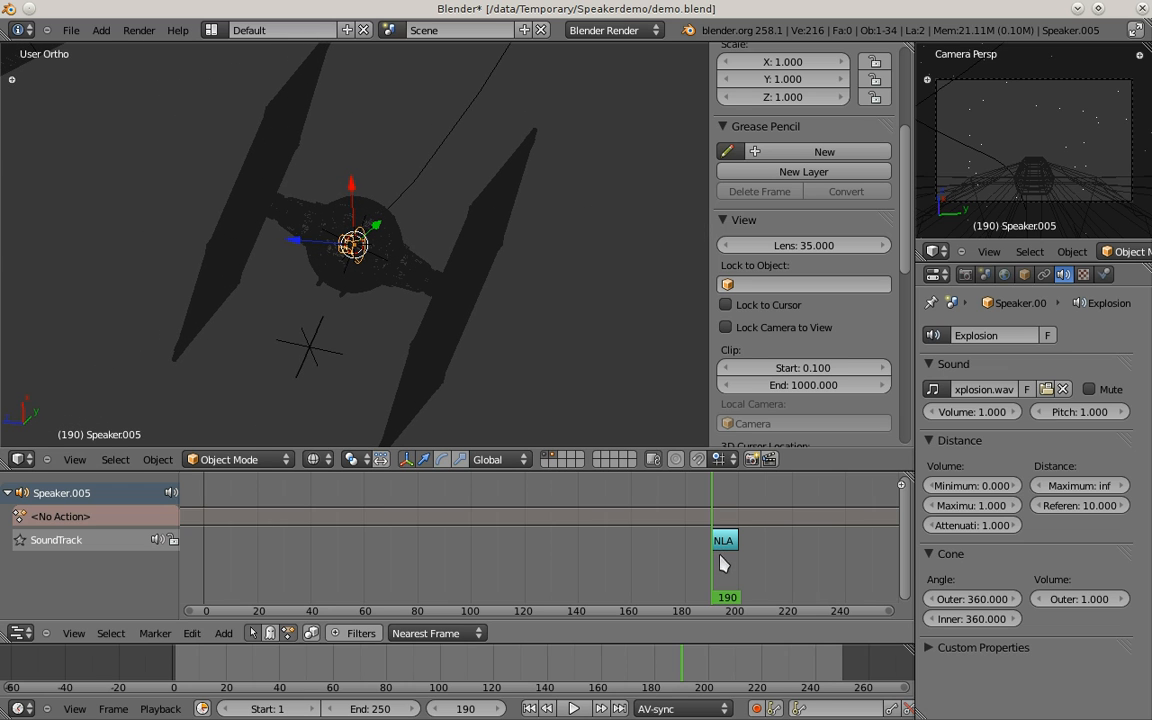
mouse_move(728, 558)
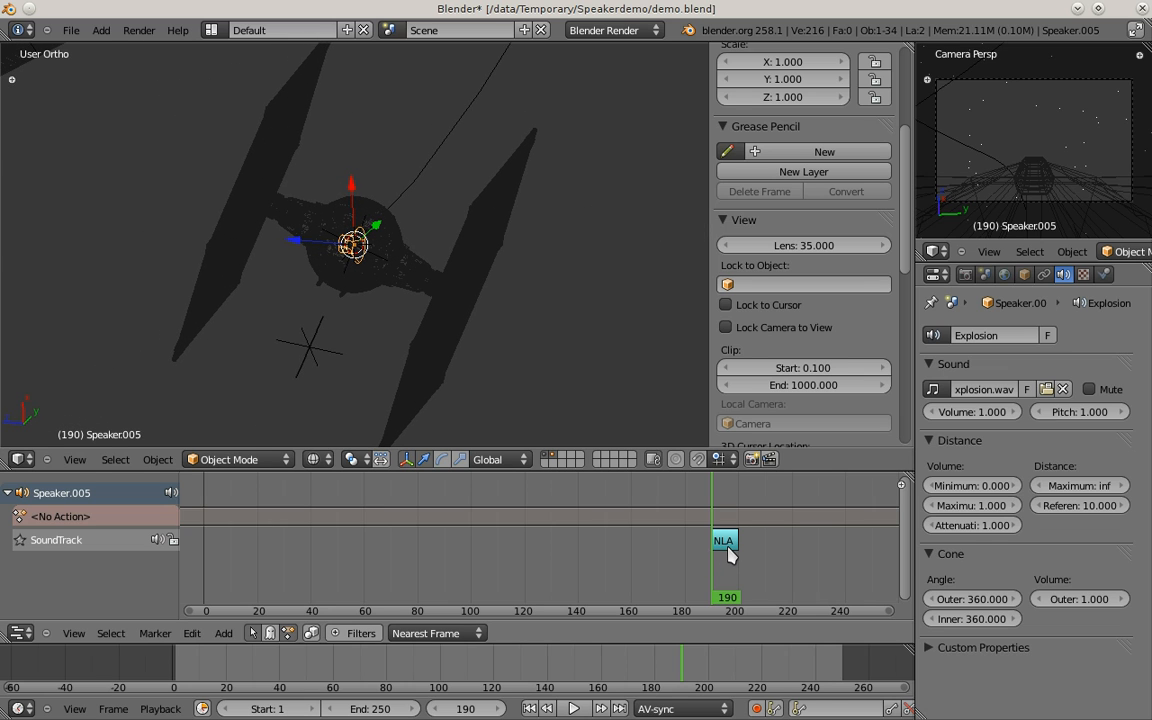
mouse_move(712, 548)
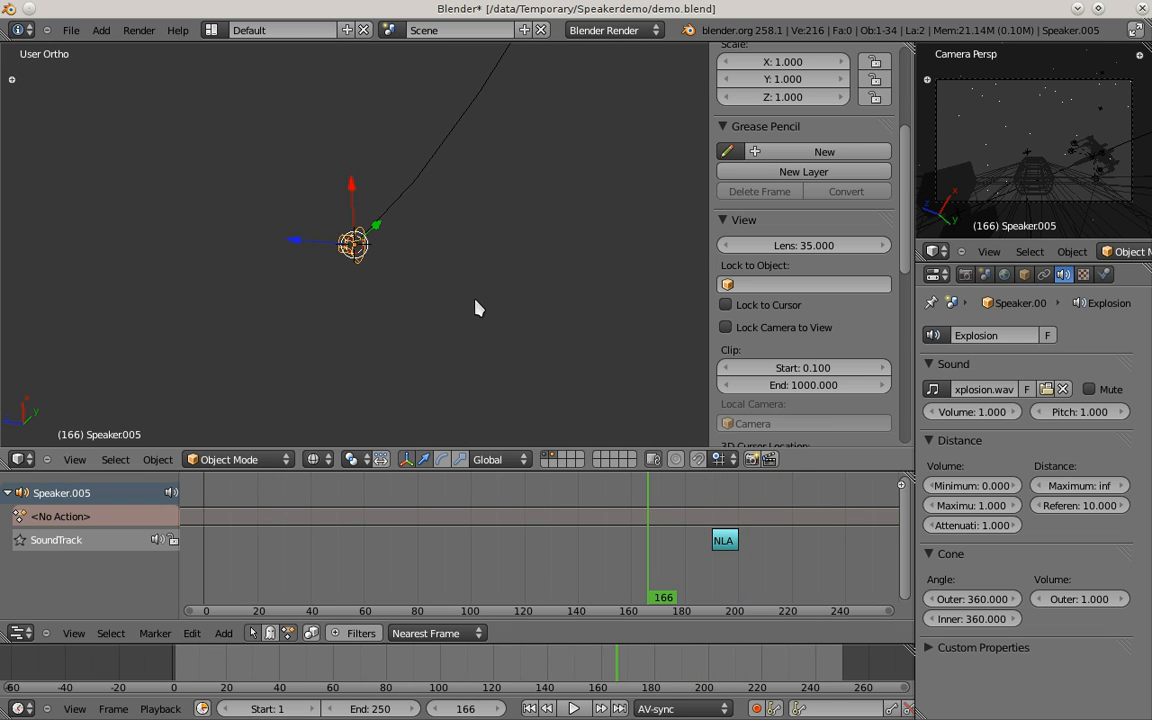
click(574, 708)
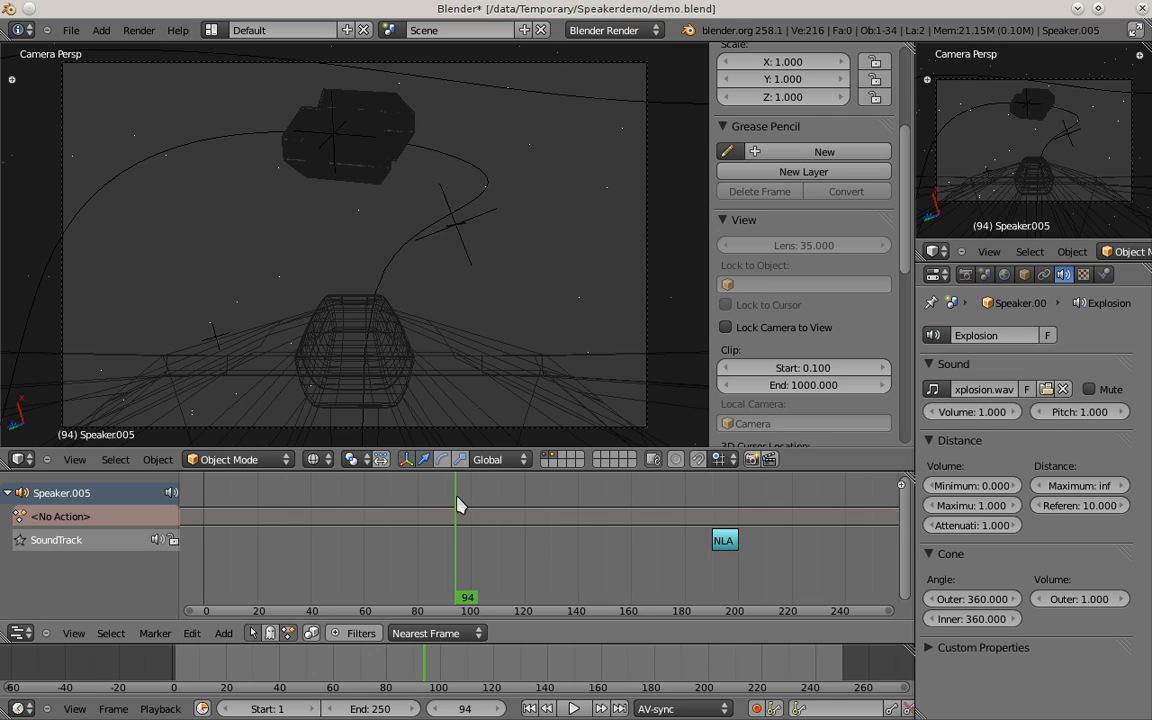
mouse_move(388, 330)
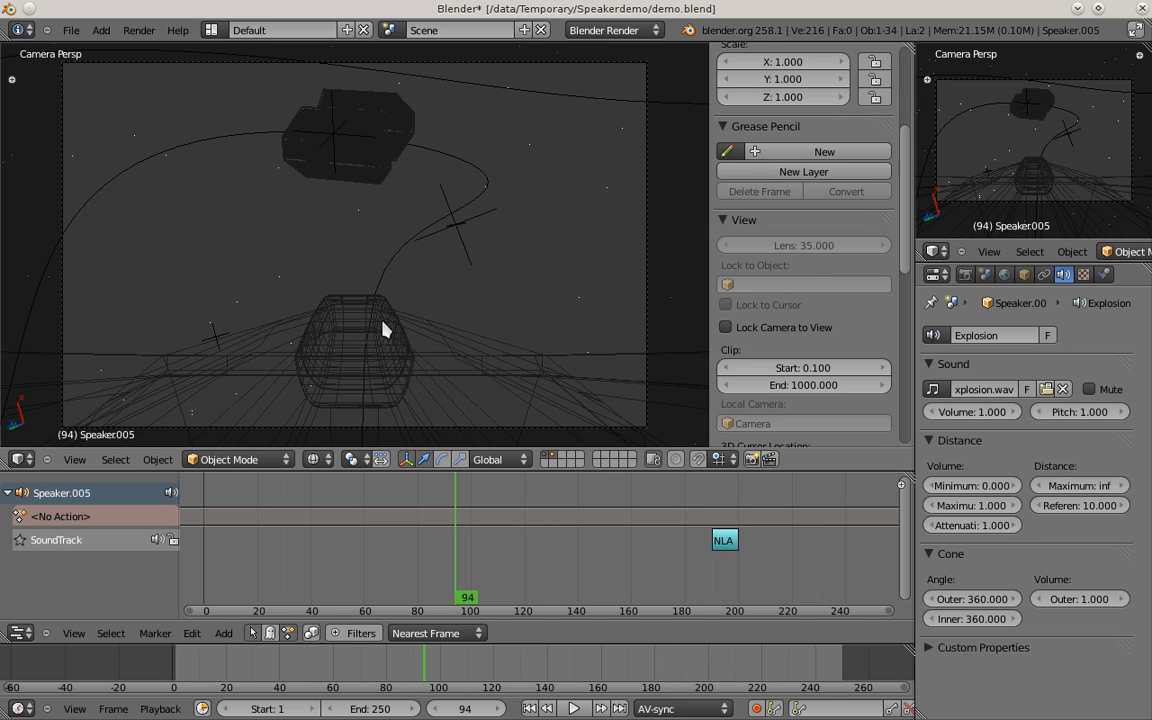
mouse_move(736, 270)
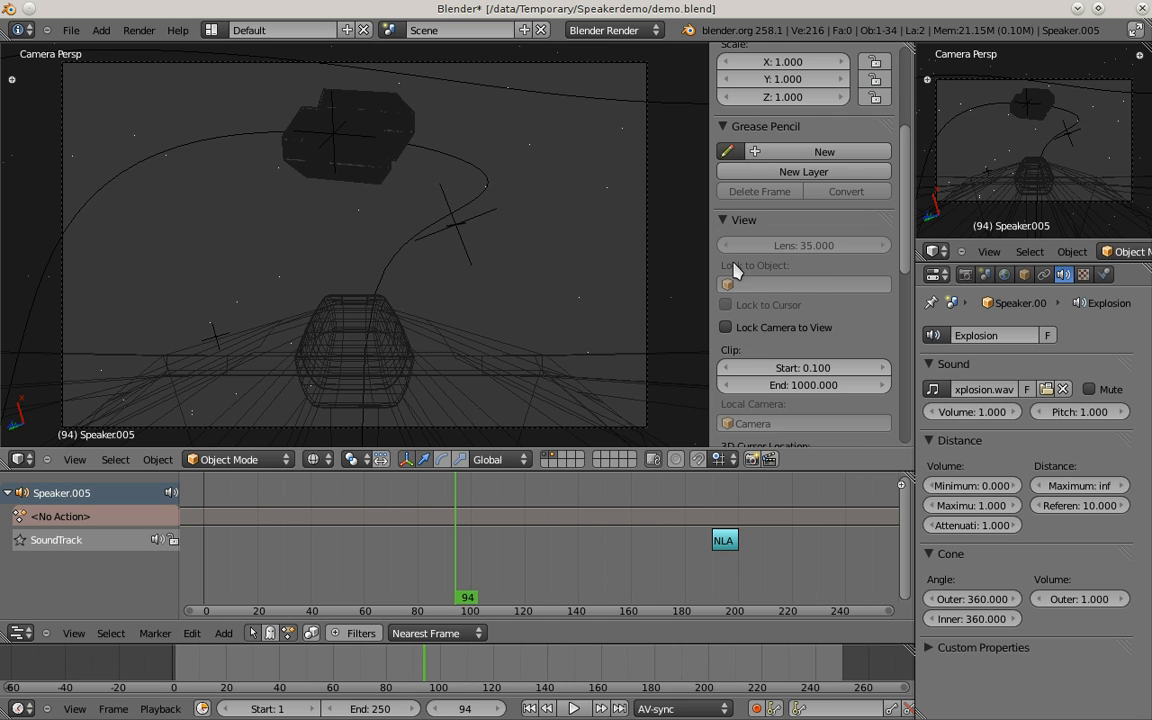
mouse_move(378, 280)
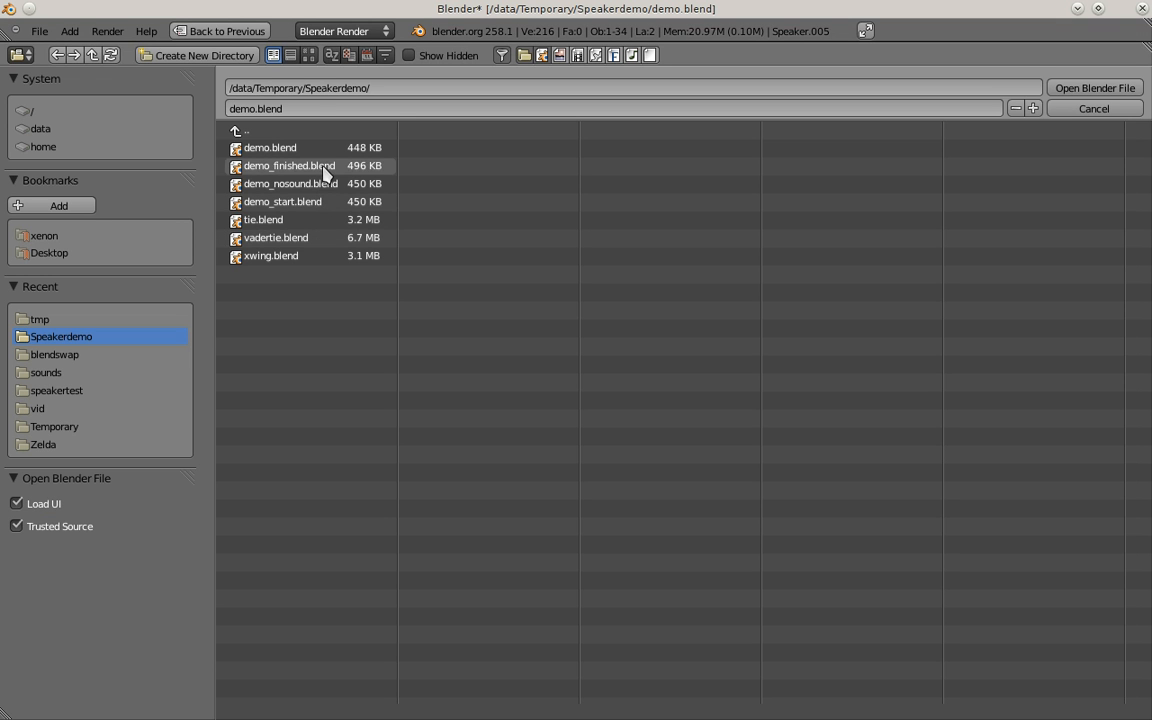
- Load demo_finished.blend from the Speakerdemo folder
double_click(288, 164)
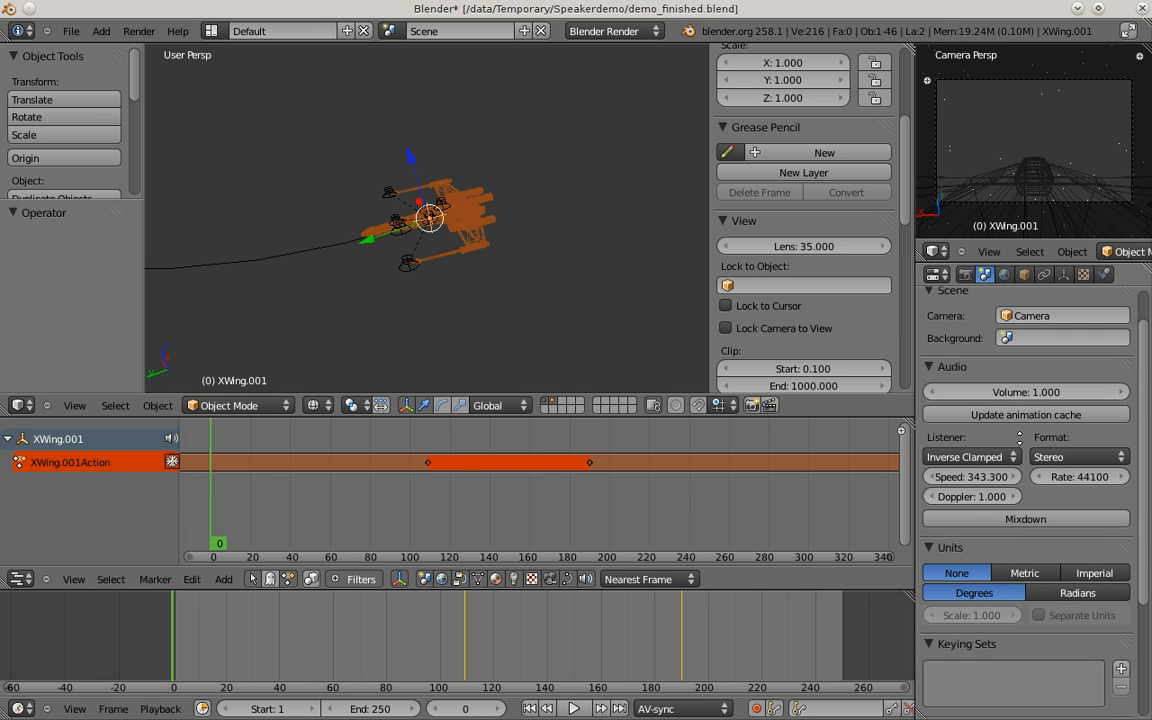
mouse_move(1024, 414)
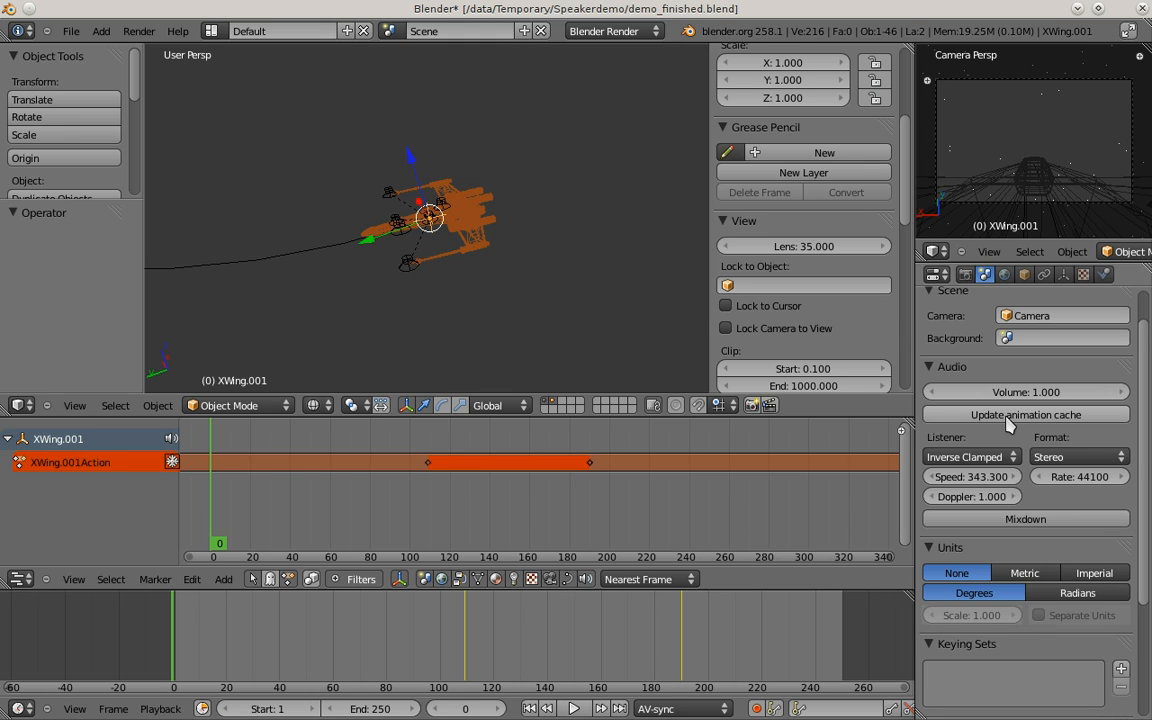
mouse_move(1008, 462)
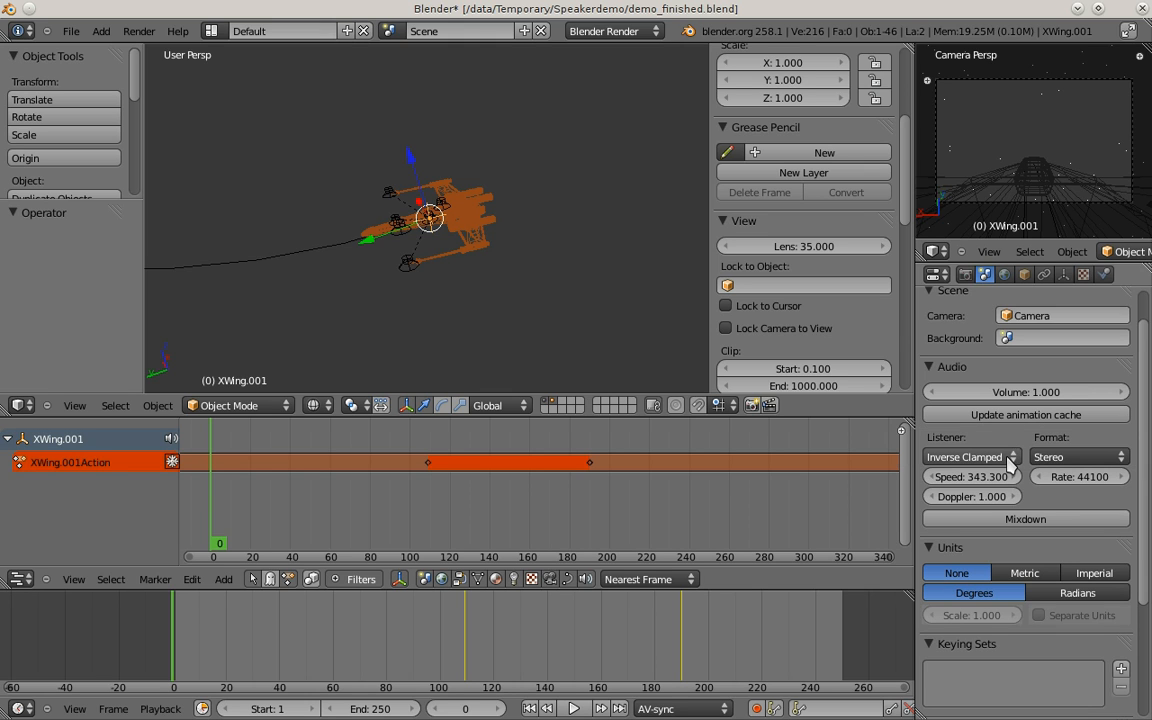
mouse_move(1062, 504)
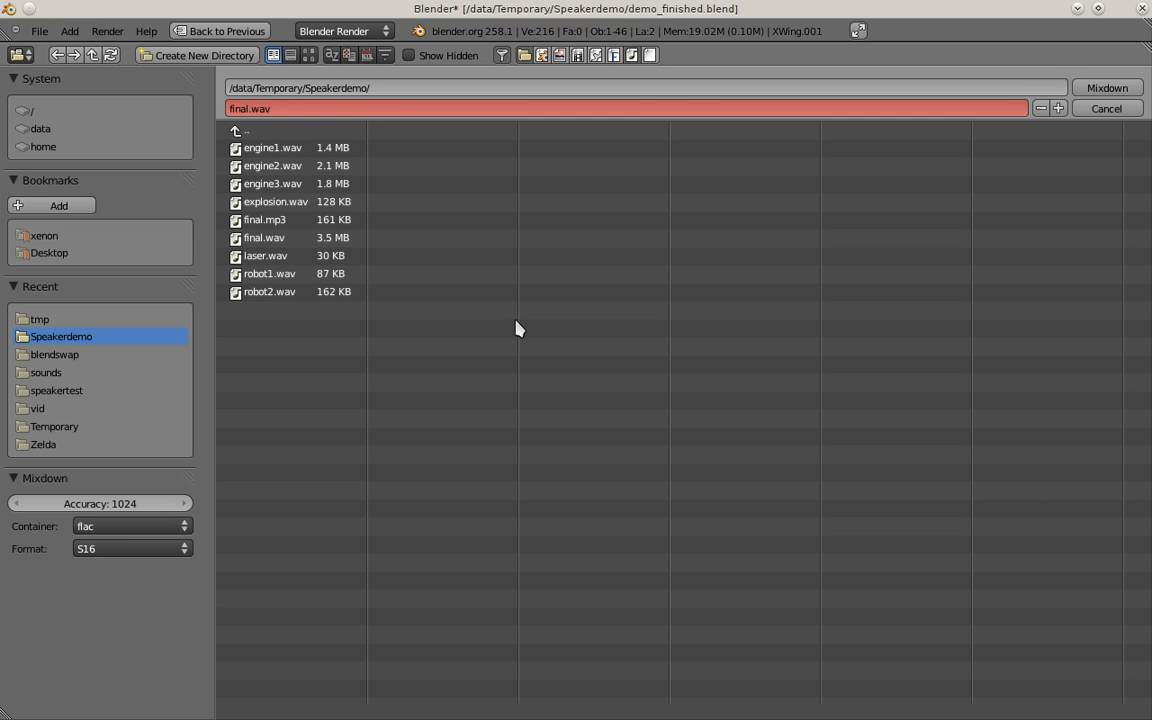
mouse_move(252, 188)
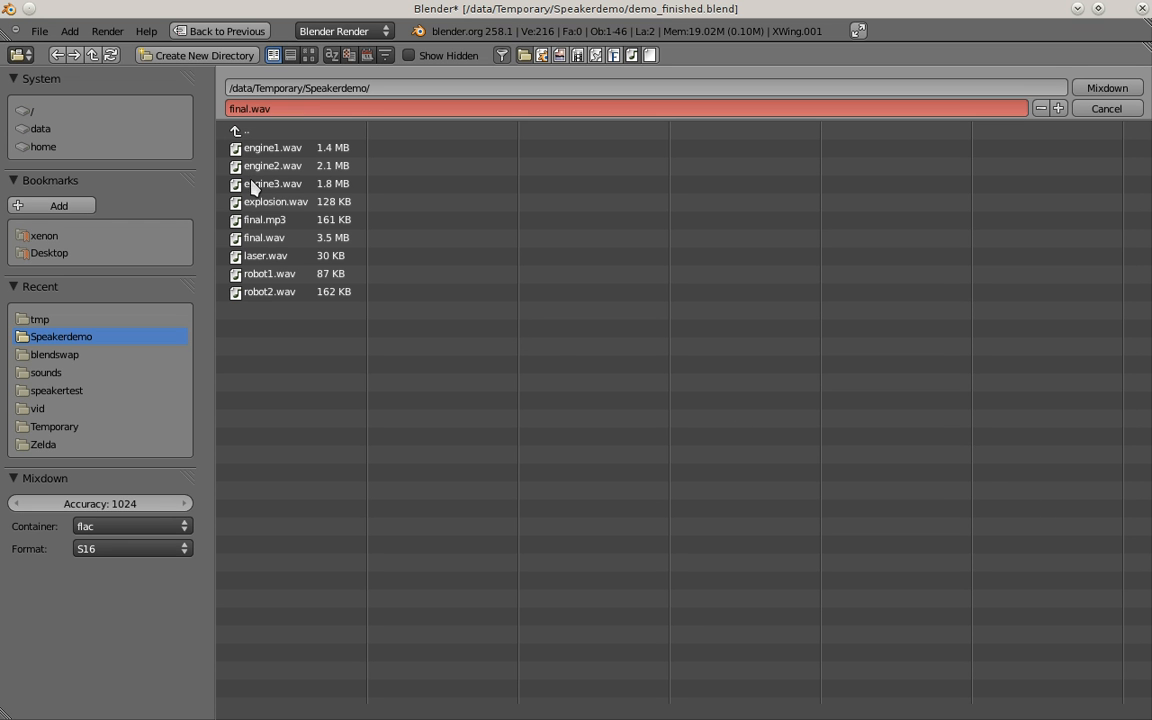
mouse_move(130, 526)
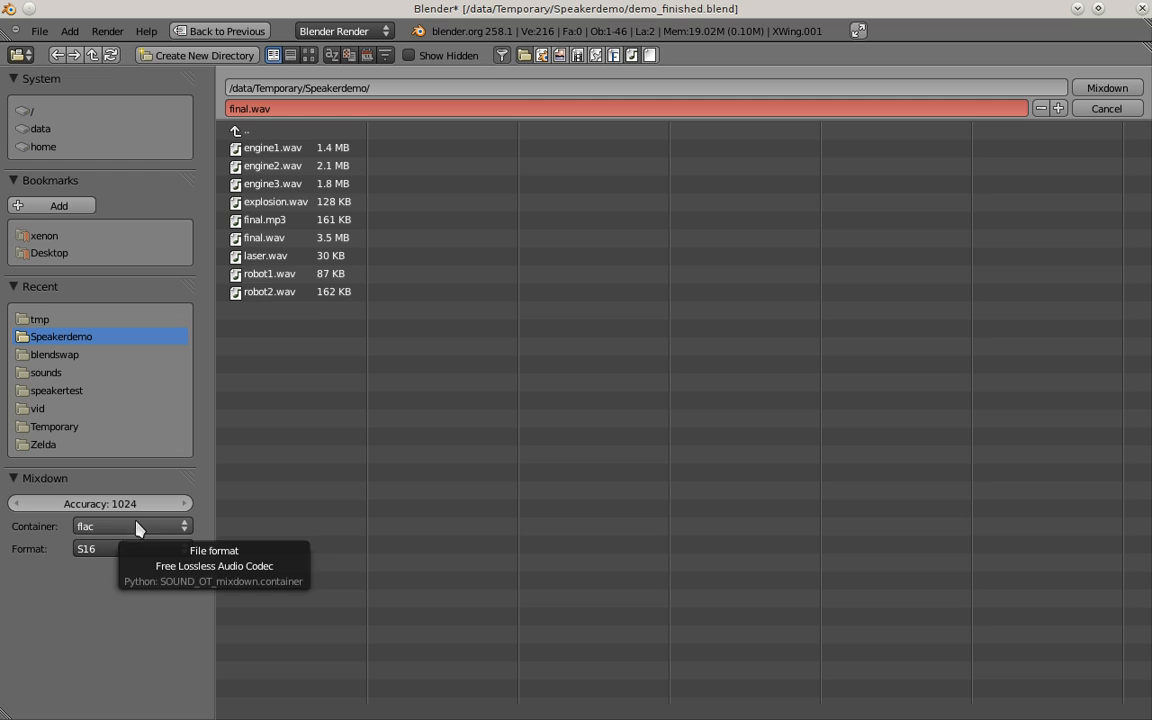
mouse_move(264, 364)
text(mp3)
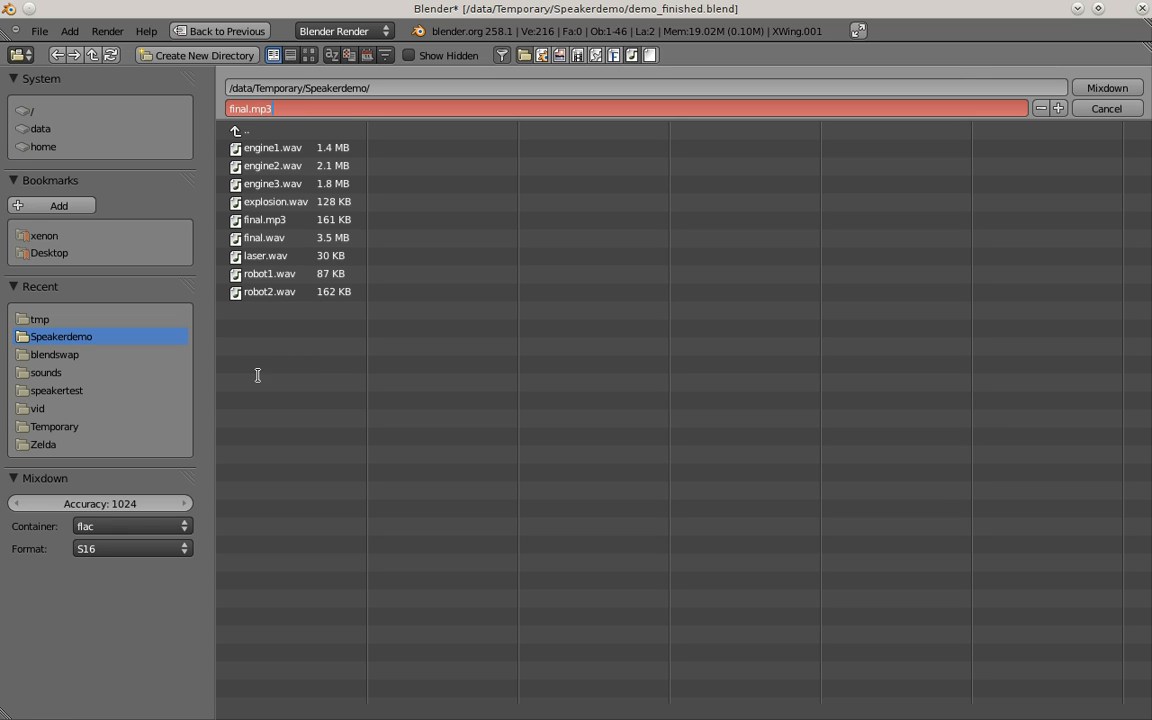
- Choose the MP3 container and set the mixdown bitrate to 256 kbps for final.mp3
click(130, 526)
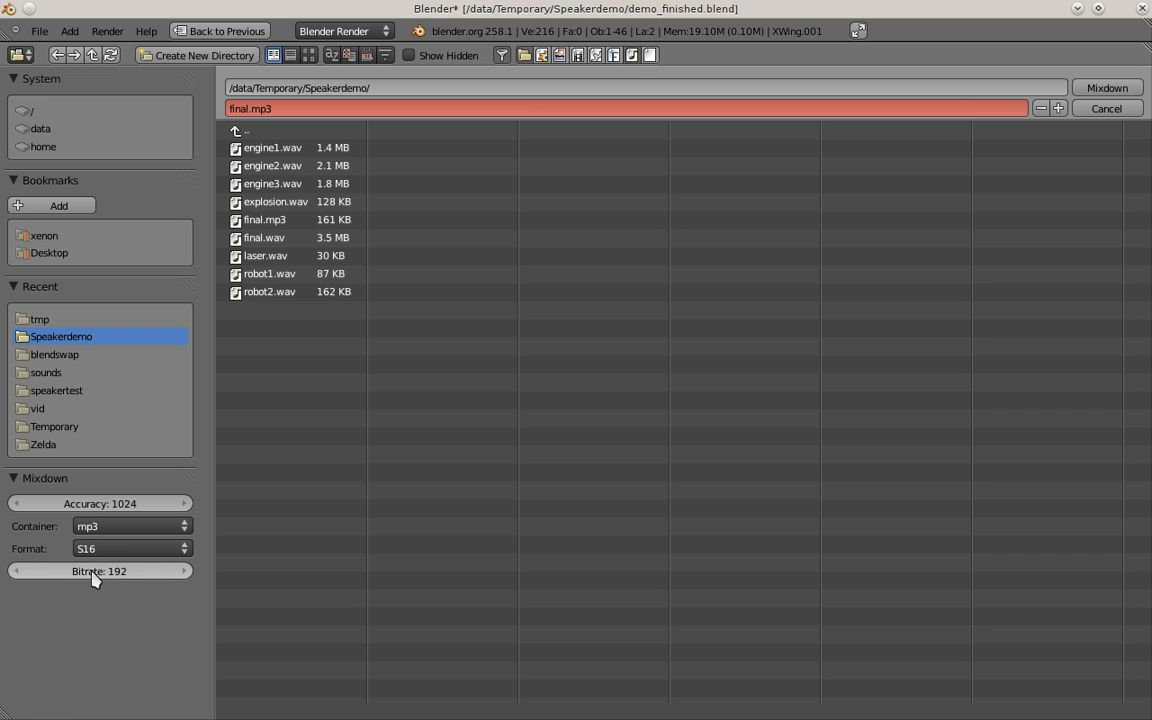
click(100, 572)
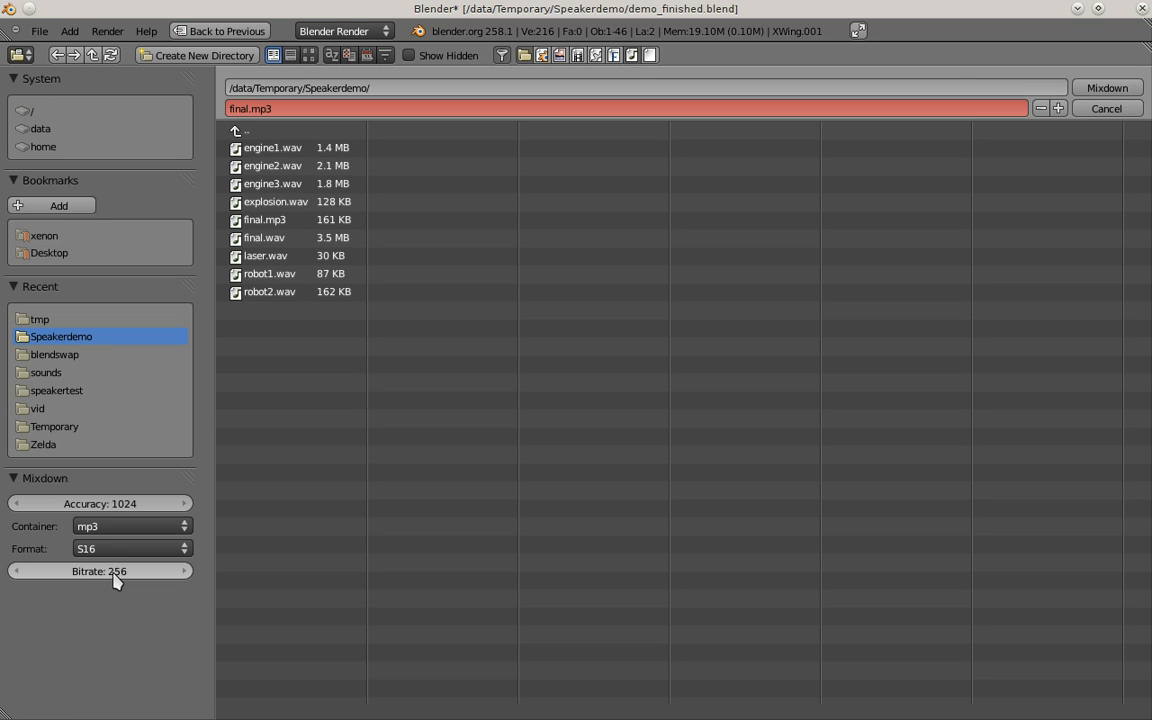
mouse_move(120, 602)
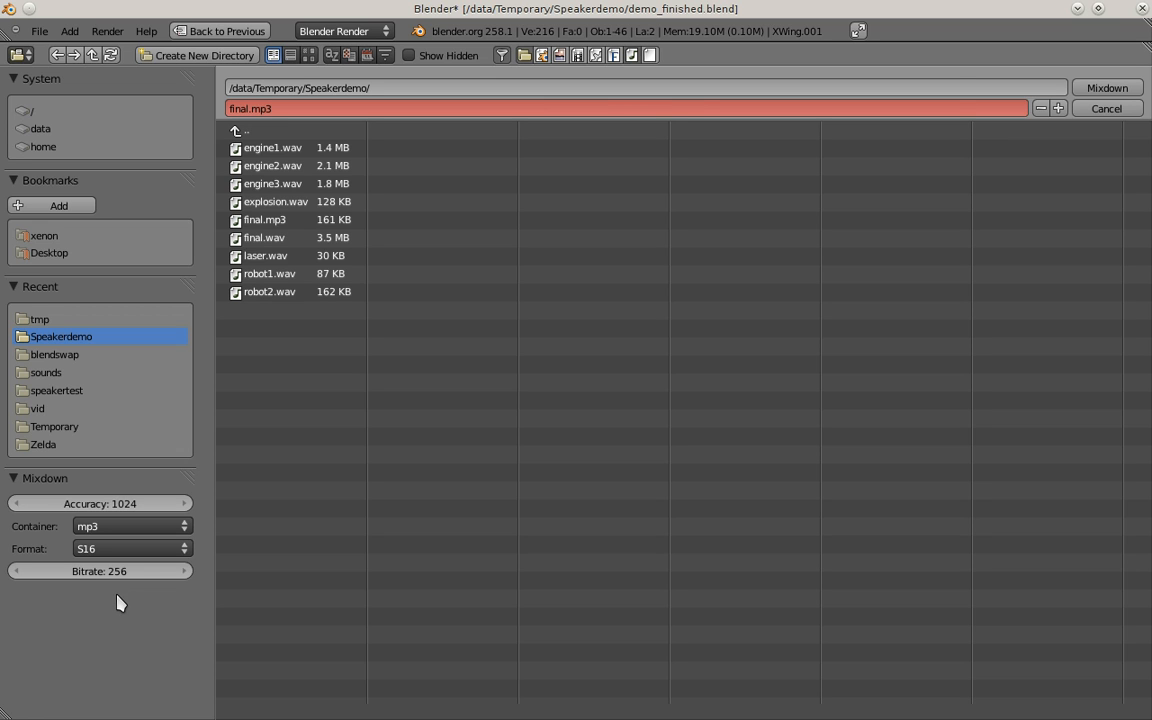
mouse_move(124, 520)
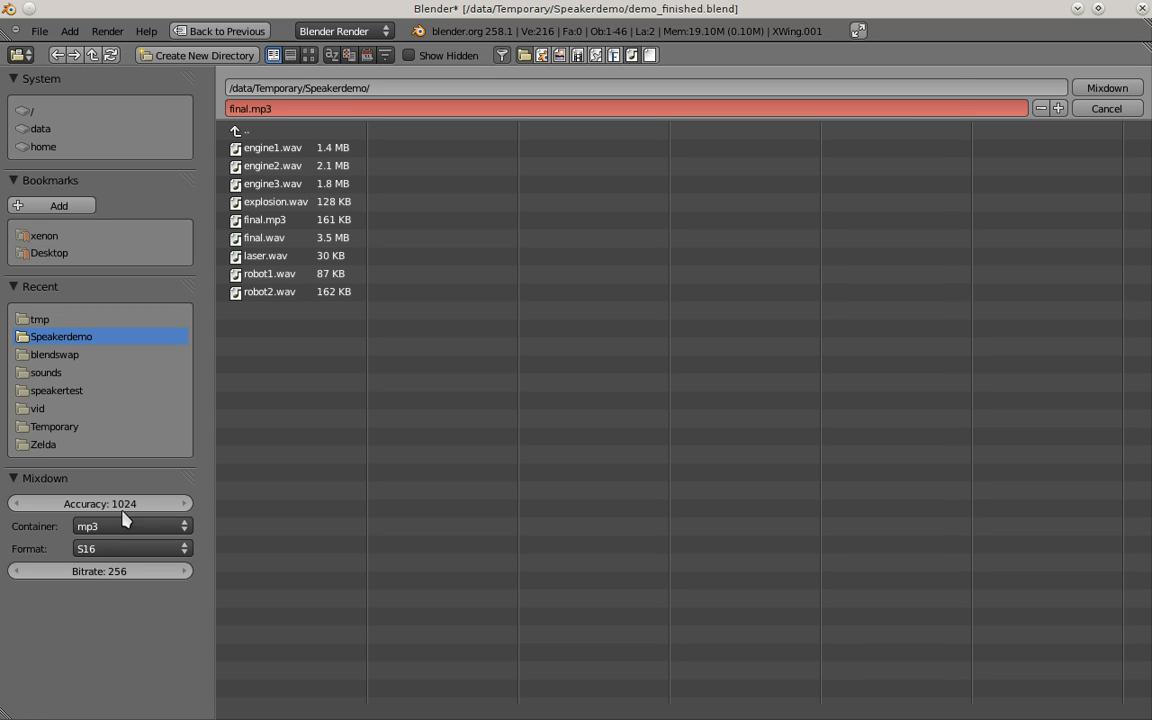
mouse_move(120, 510)
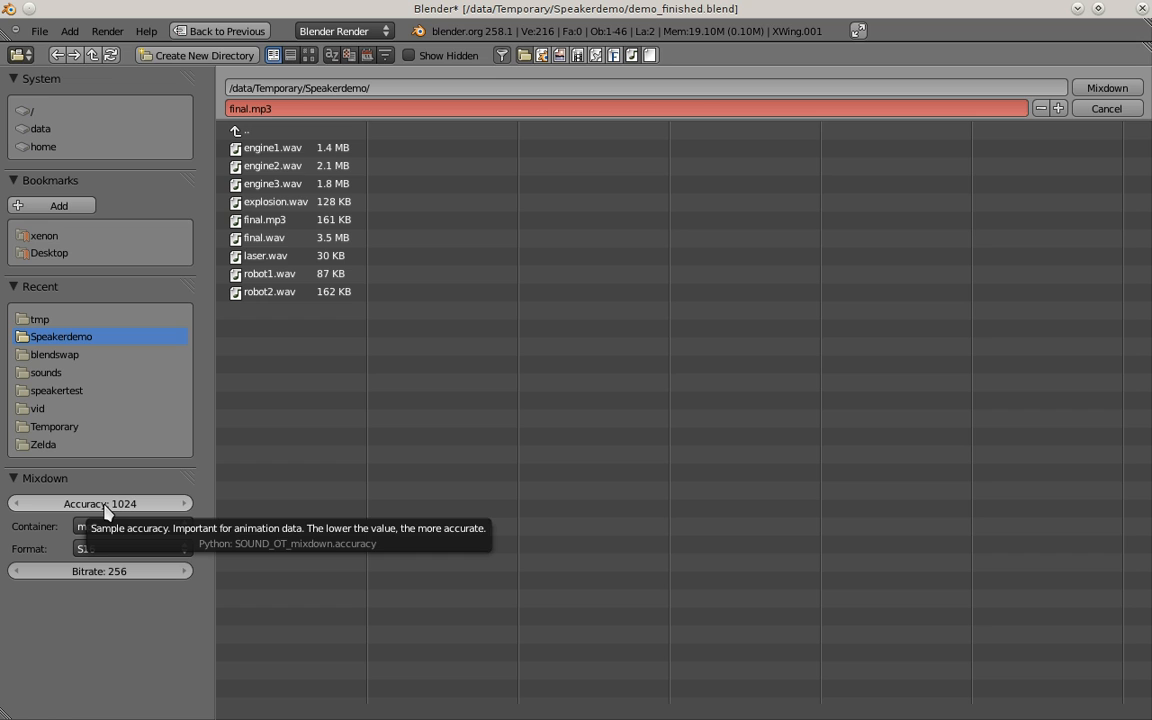
mouse_move(104, 516)
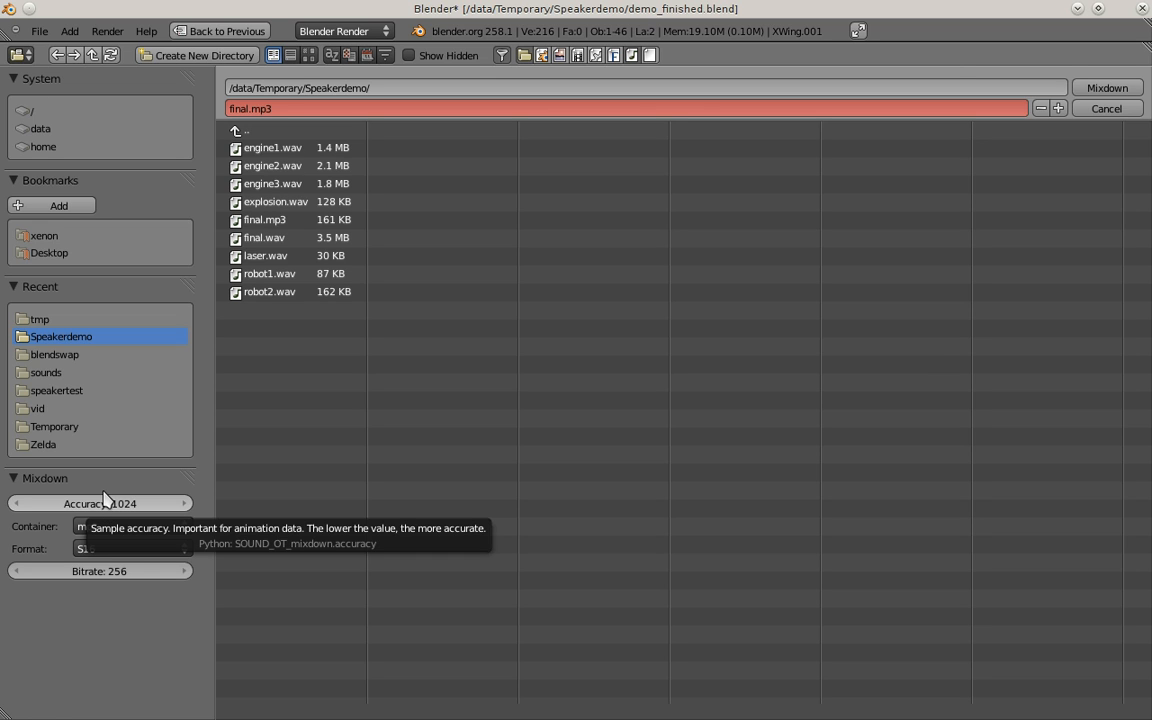
mouse_move(104, 508)
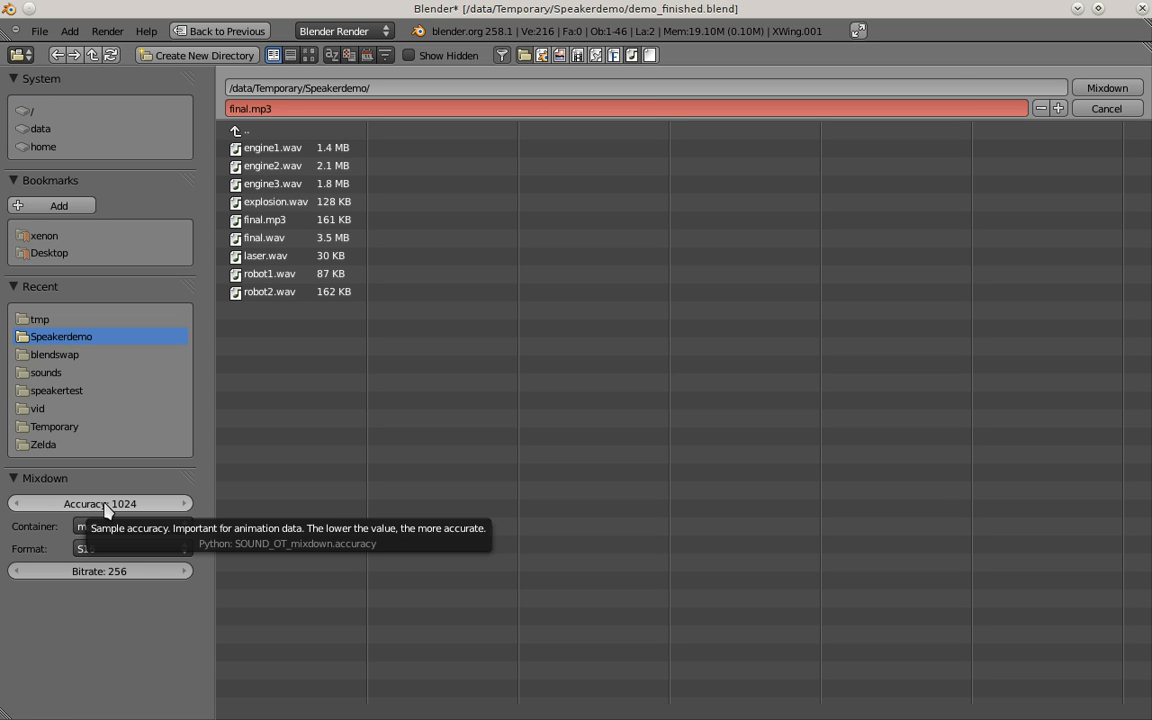
mouse_move(124, 510)
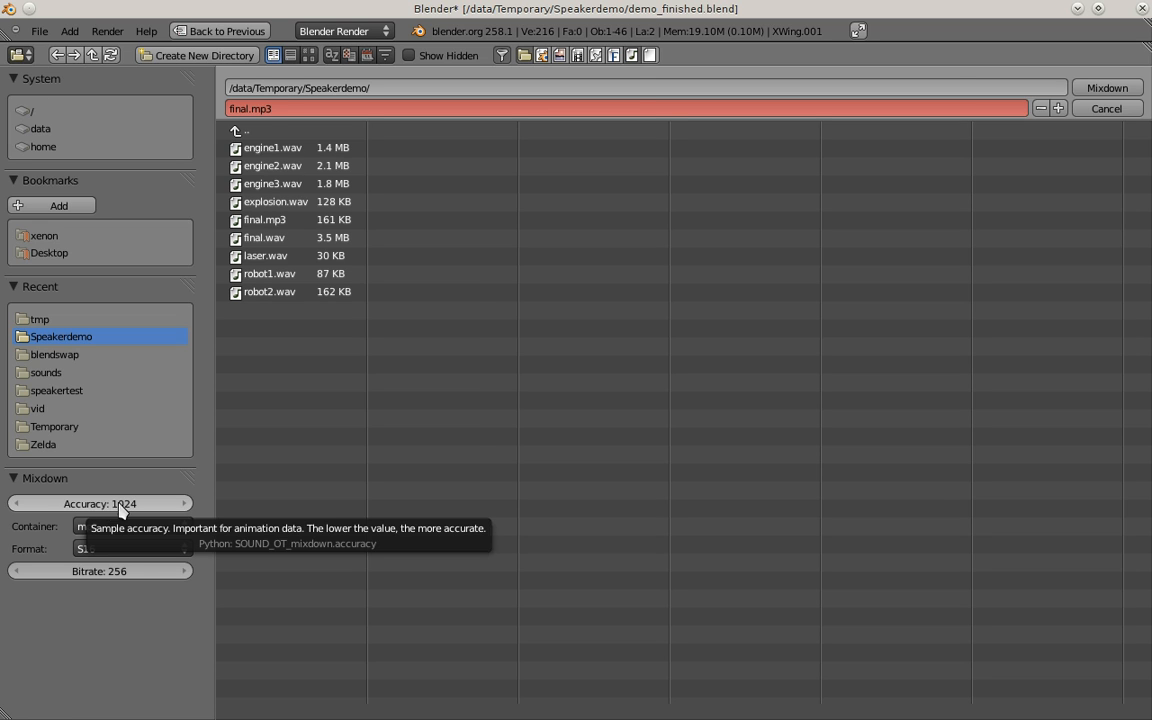
drag(120, 504, 70, 504)
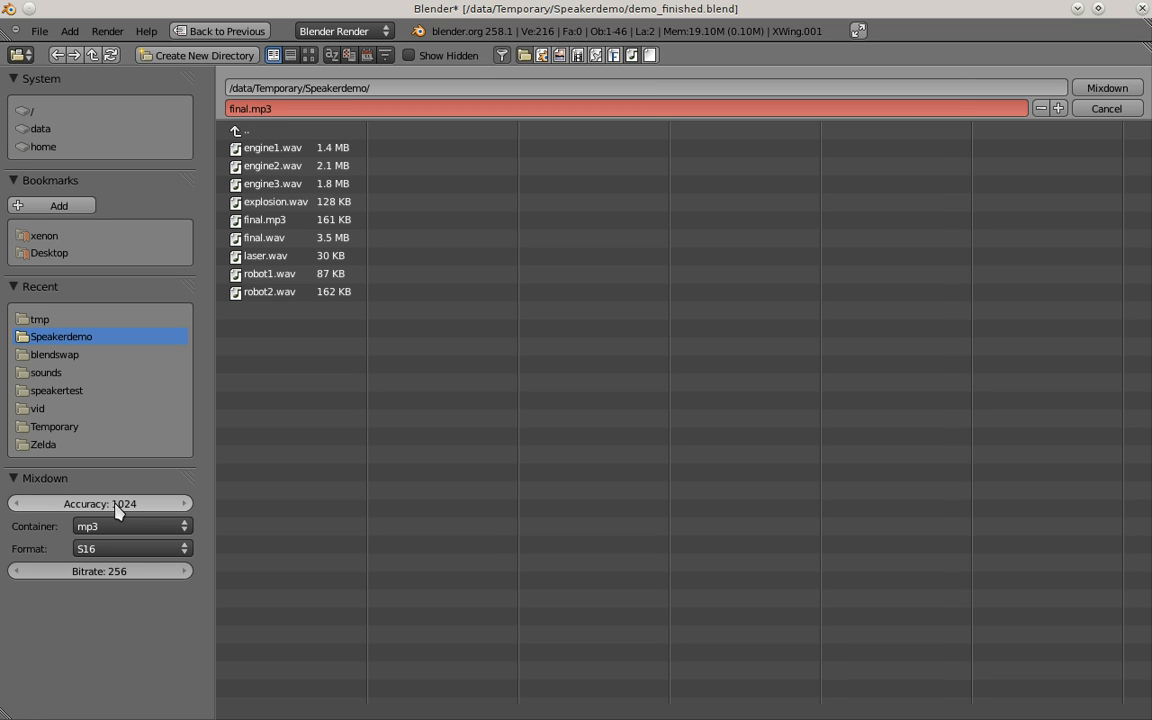
mouse_move(118, 510)
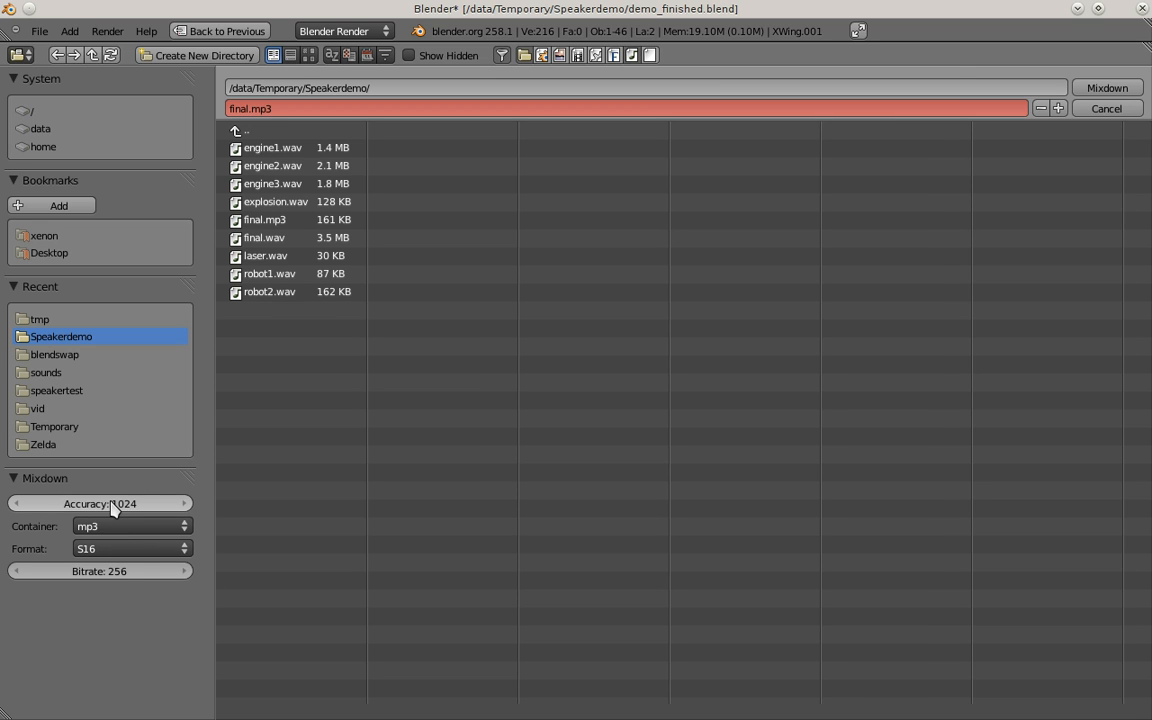
mouse_move(112, 516)
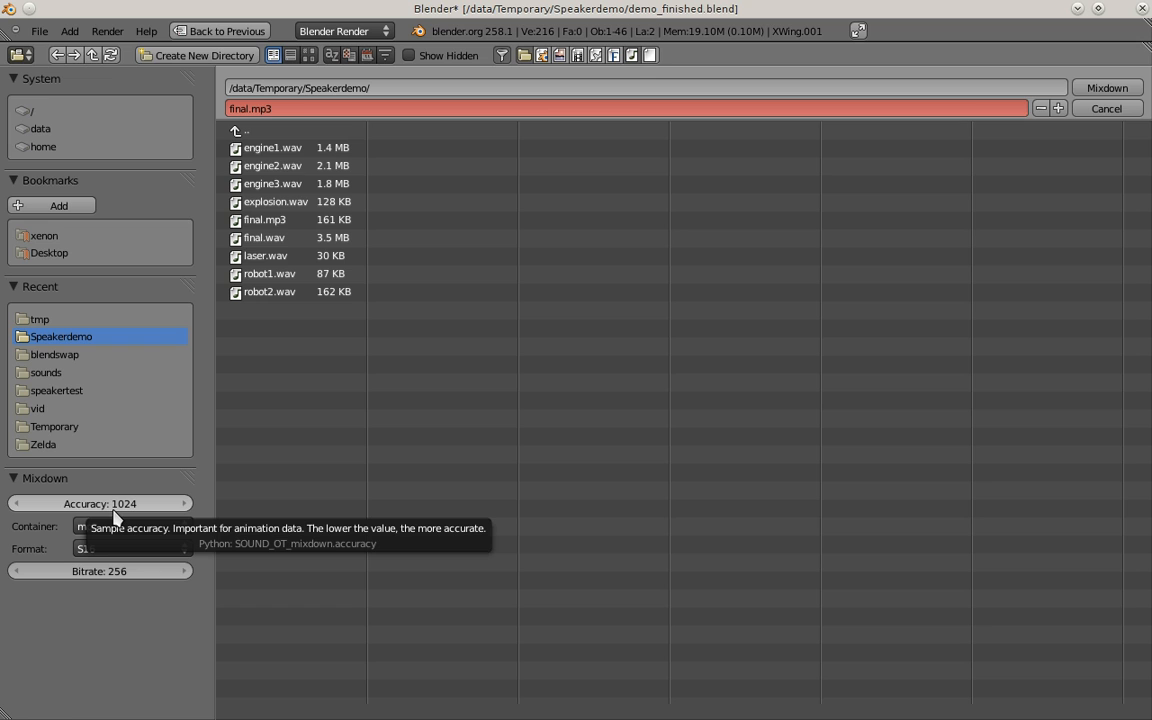
mouse_move(90, 510)
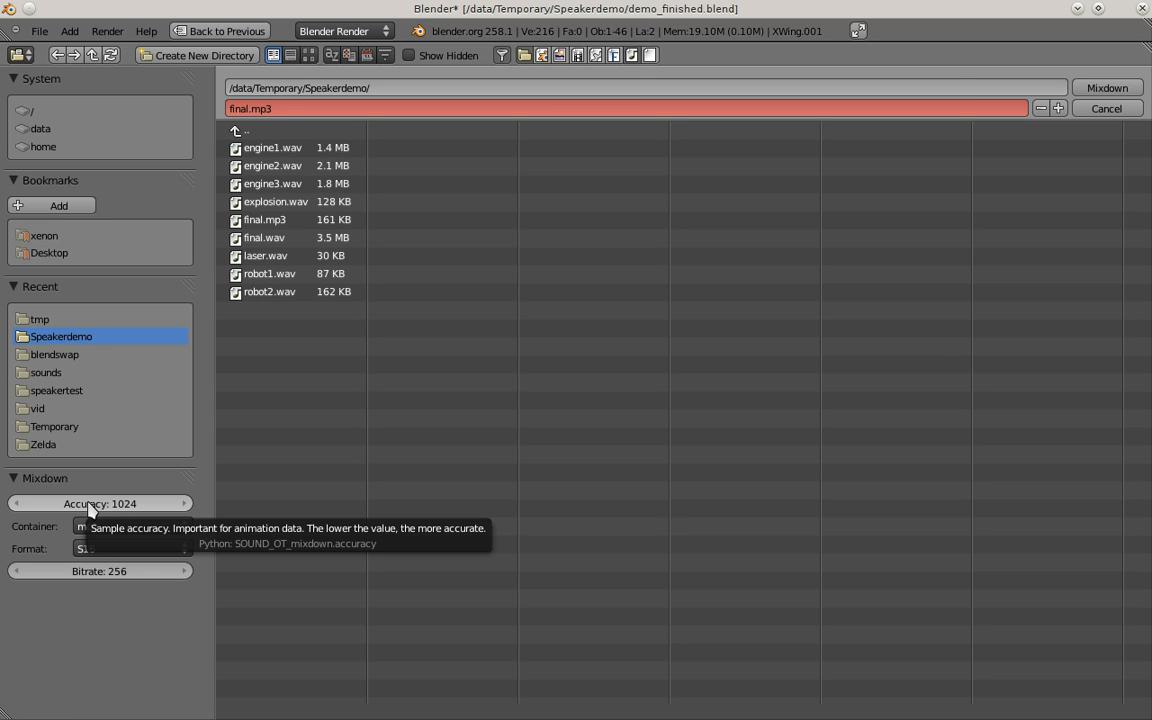
mouse_move(128, 526)
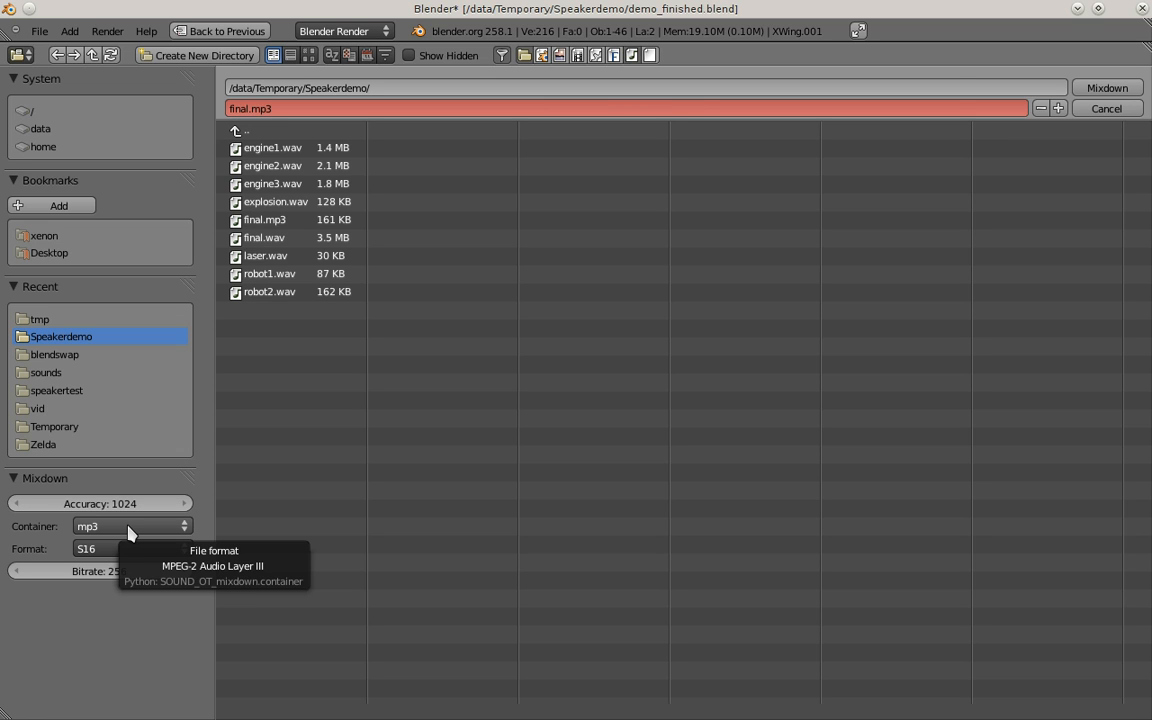
click(128, 526)
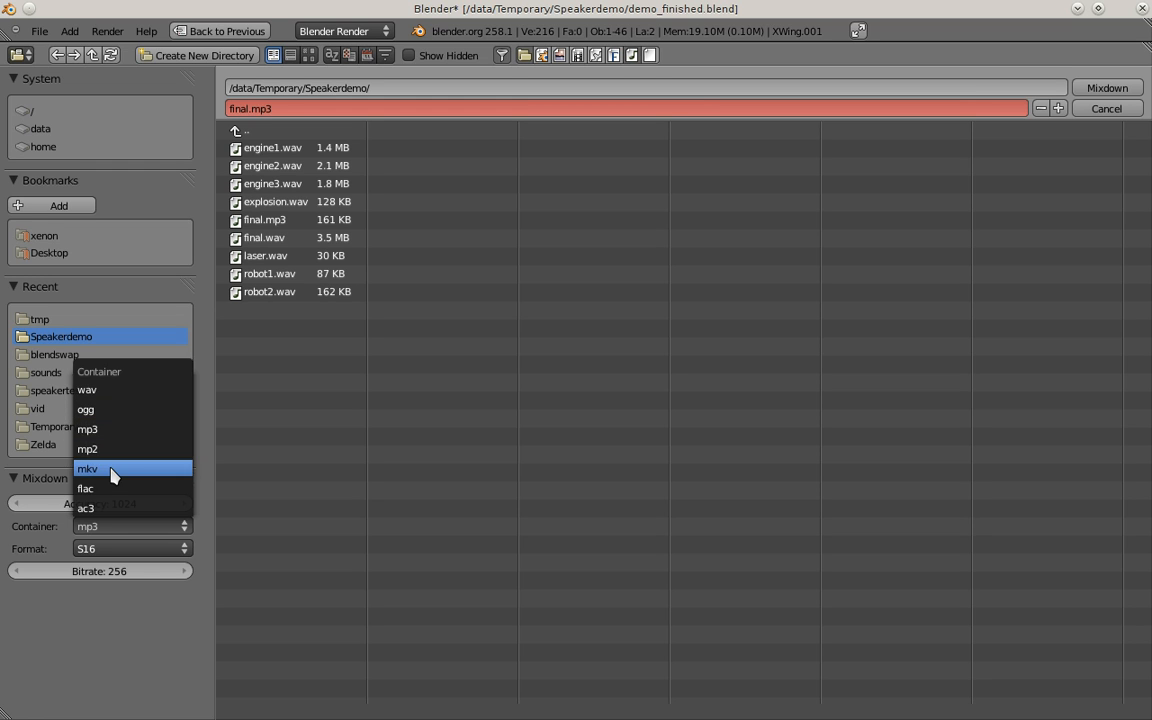
click(88, 468)
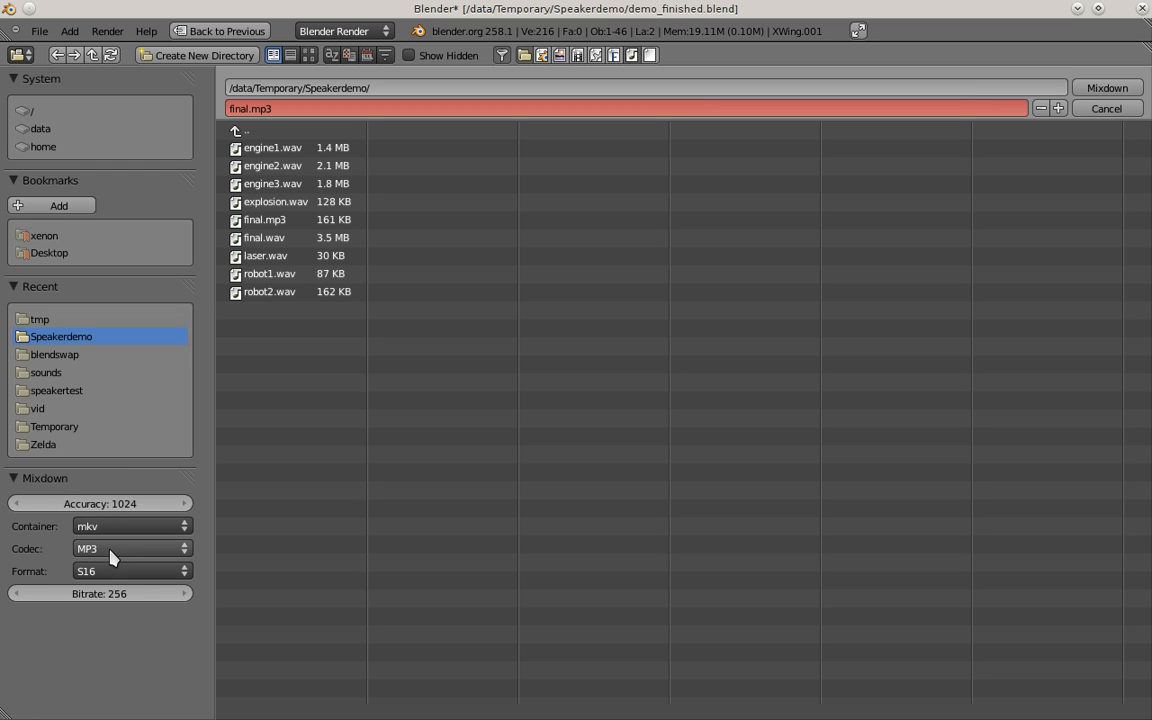
click(130, 548)
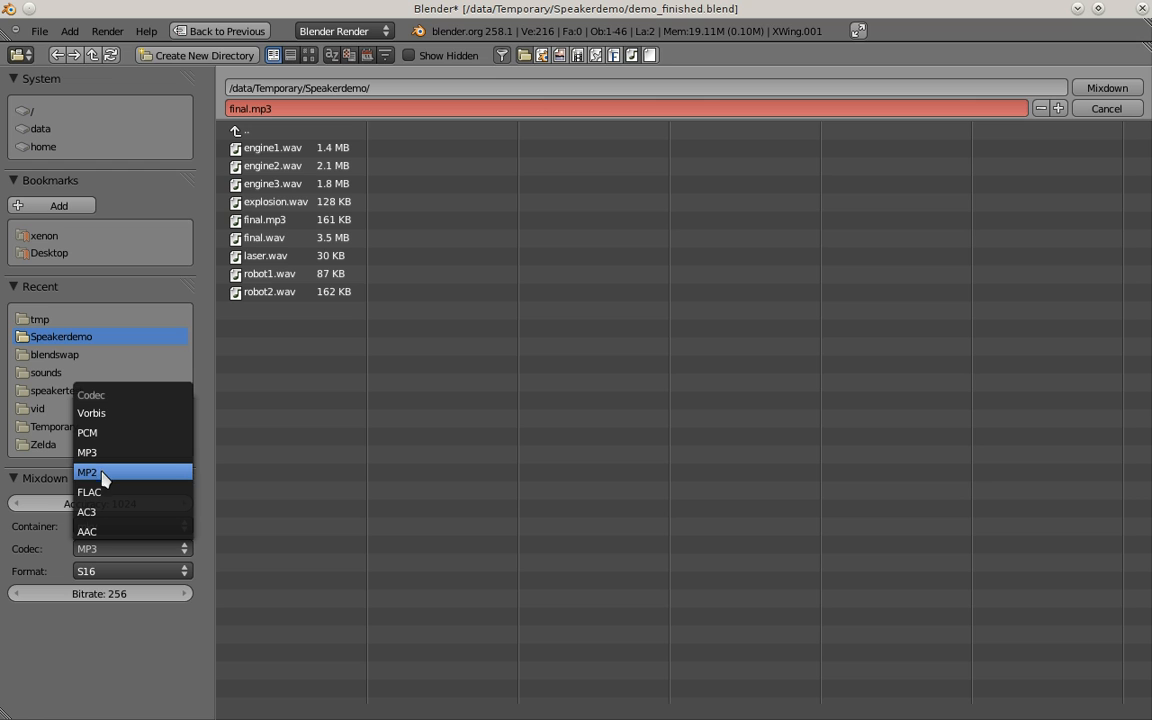
click(88, 492)
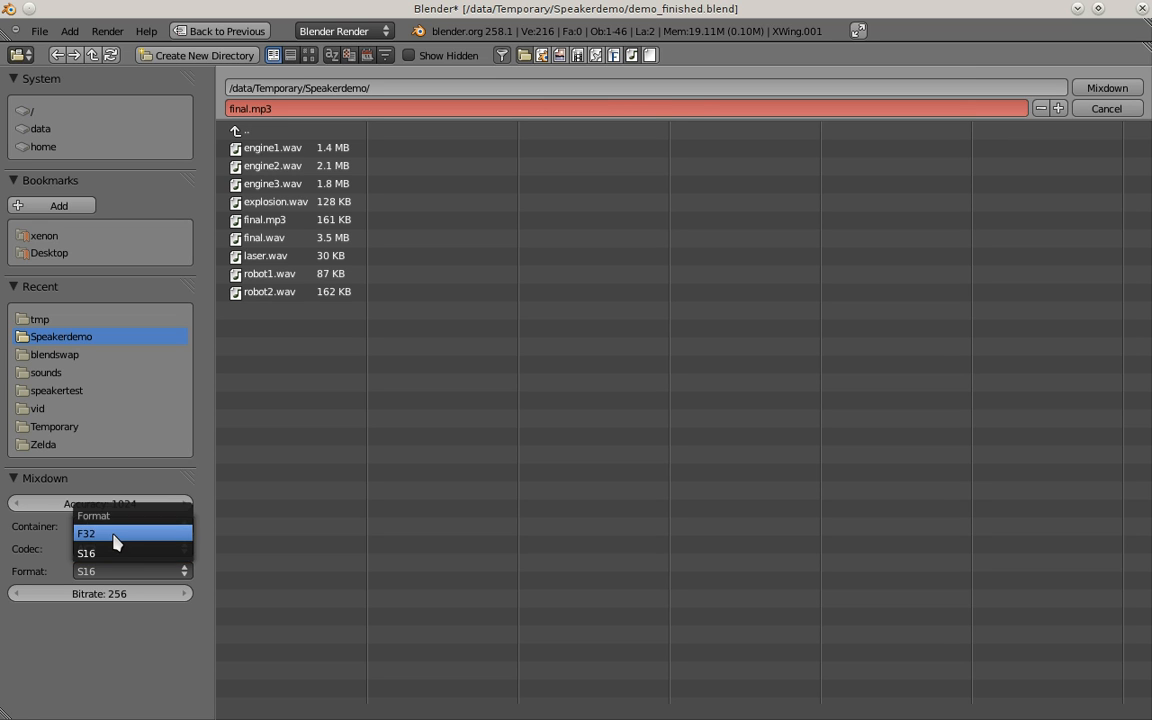
click(86, 532)
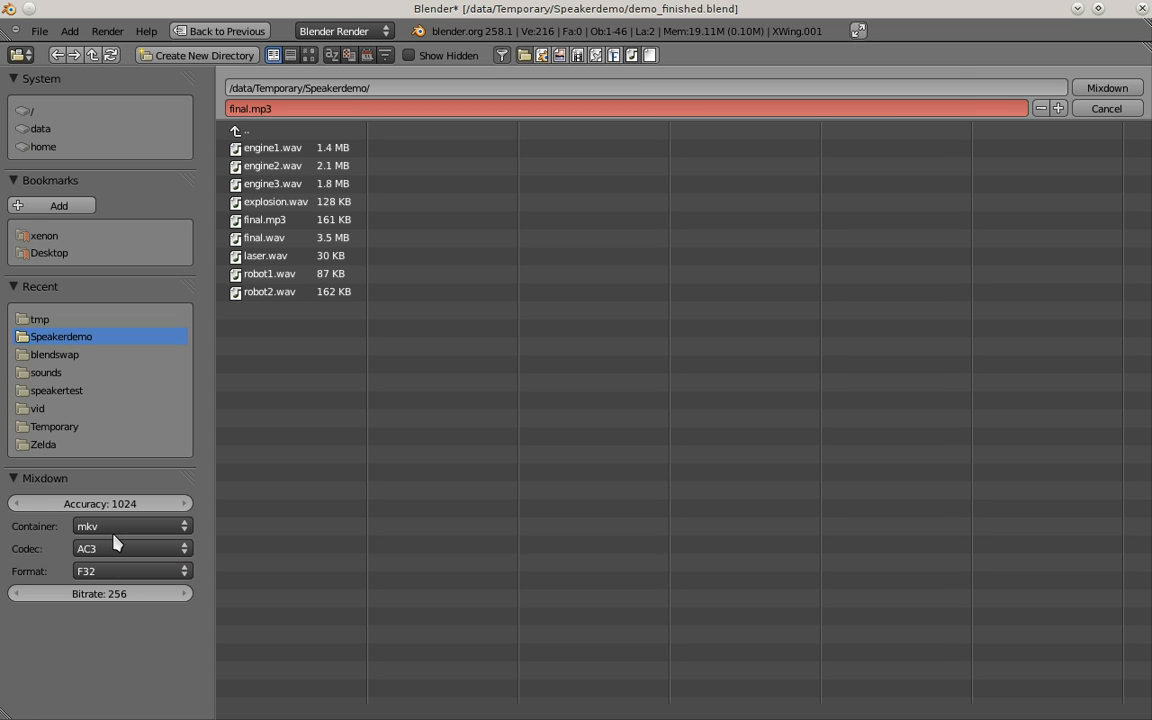
mouse_move(244, 614)
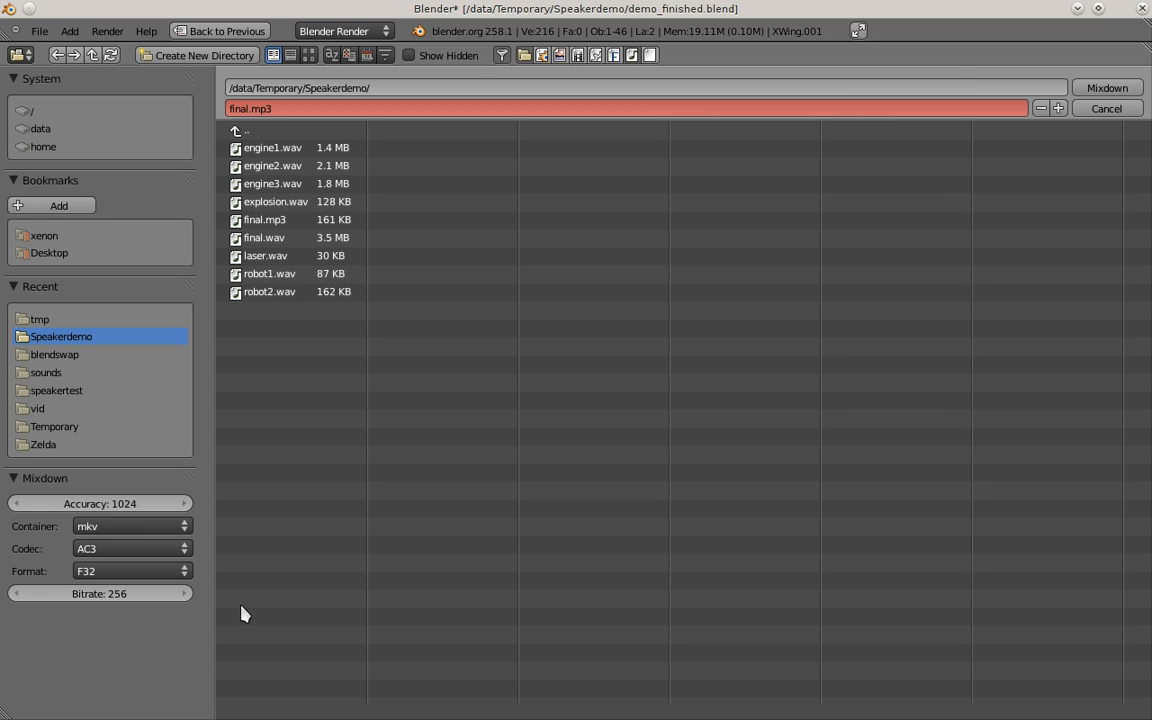
click(130, 526)
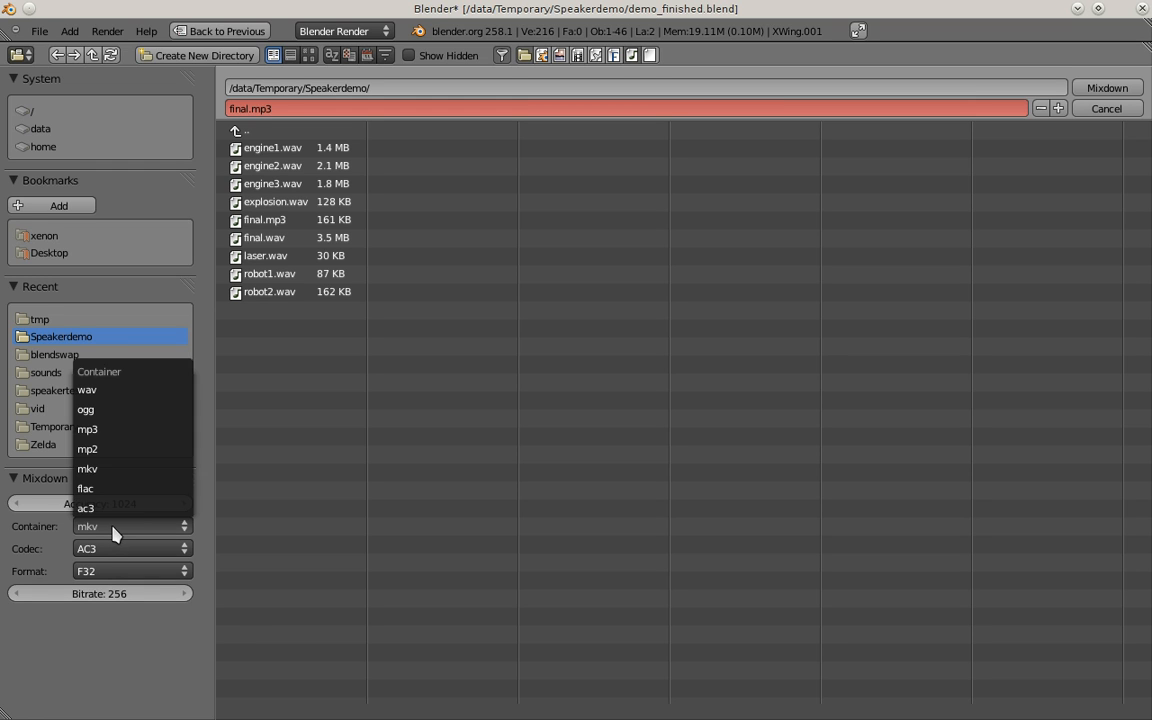
click(88, 428)
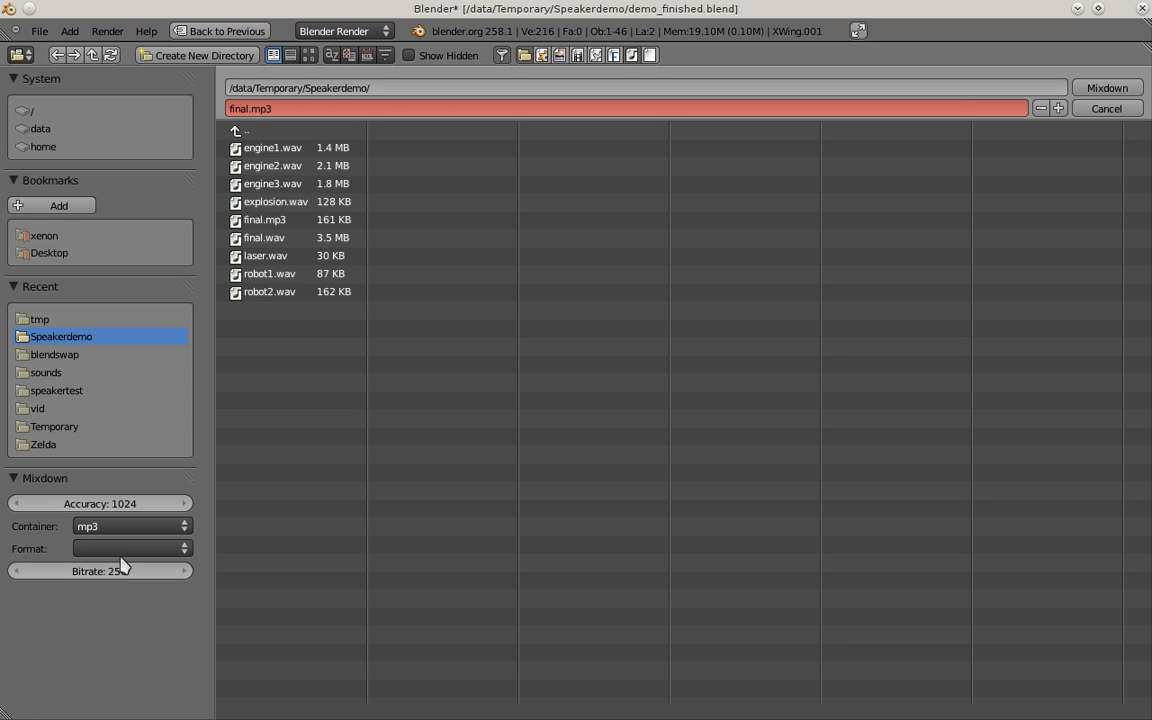
click(130, 548)
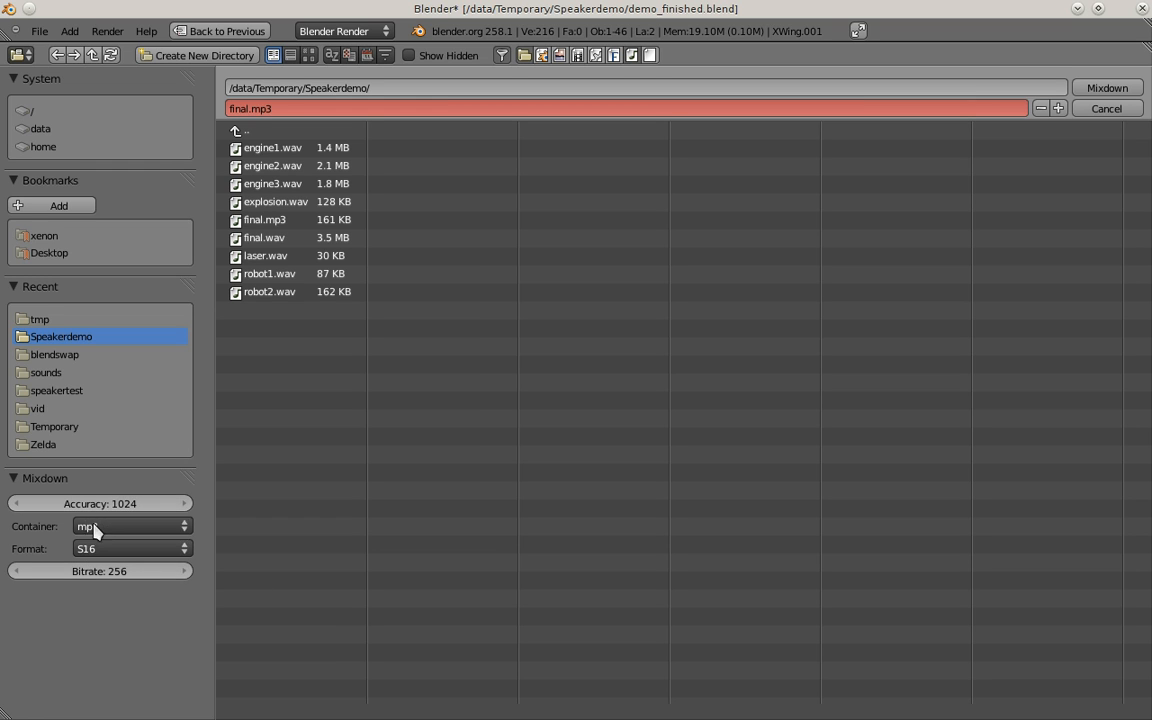
click(130, 548)
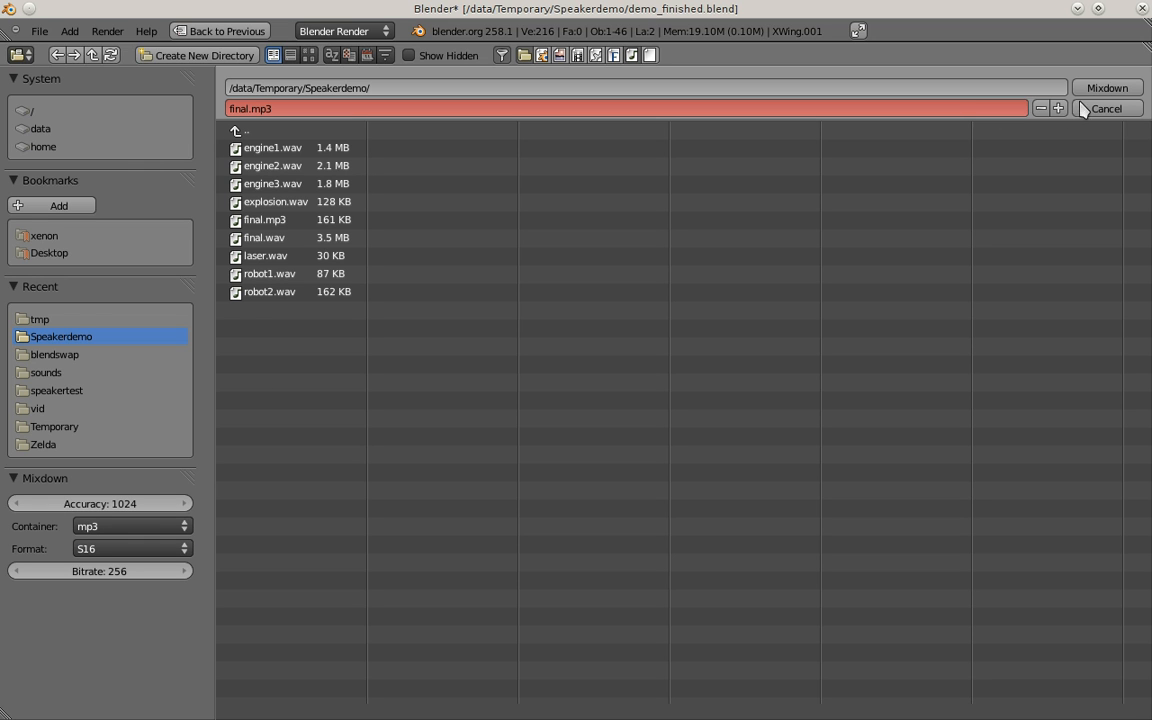
- Cancel the mixdown file browser, returning to the finished X-Wing scene
click(1104, 108)
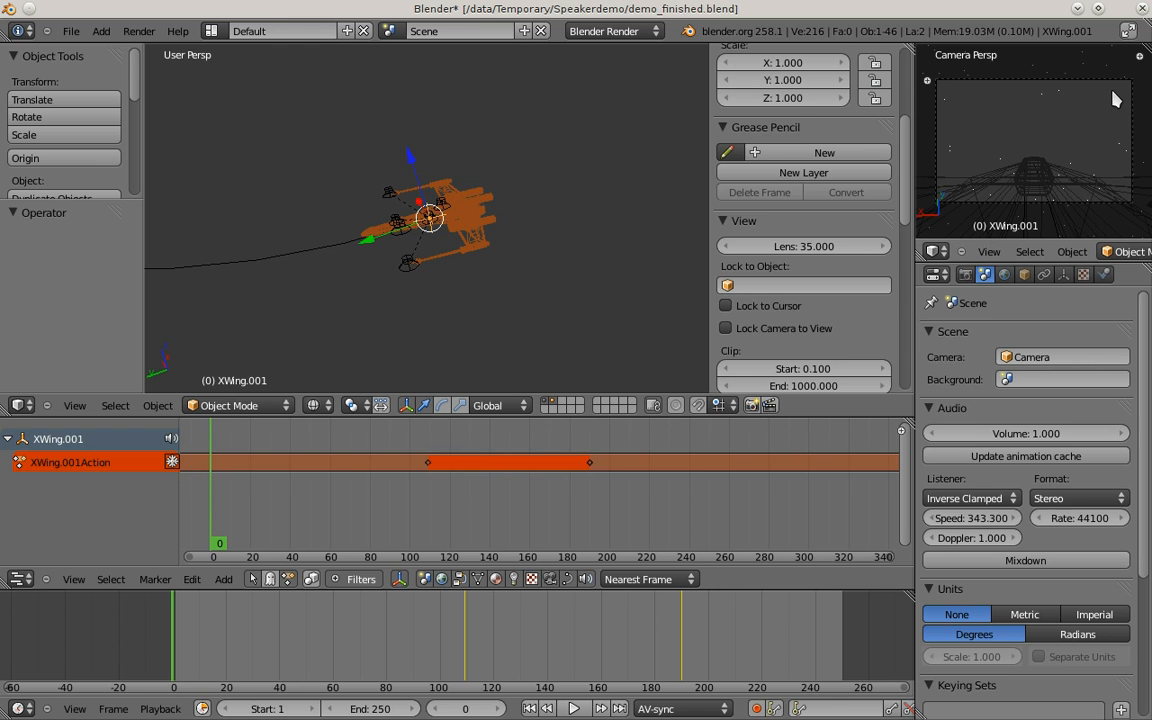
mouse_move(576, 348)
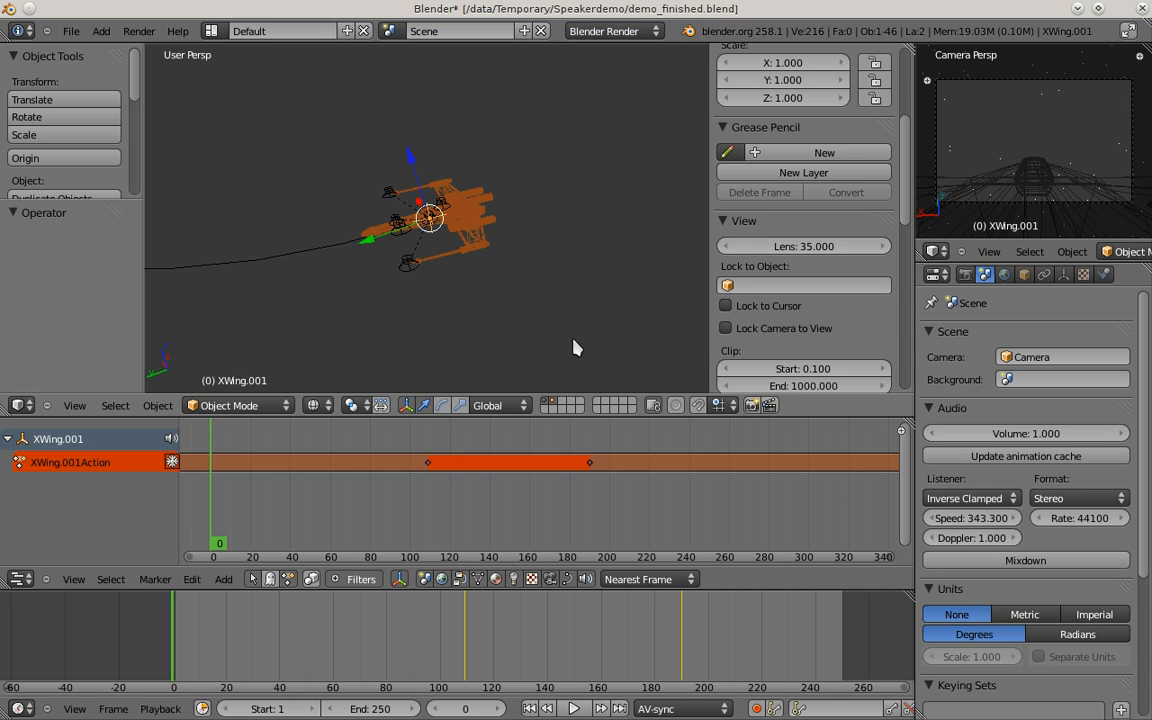
mouse_move(172, 648)
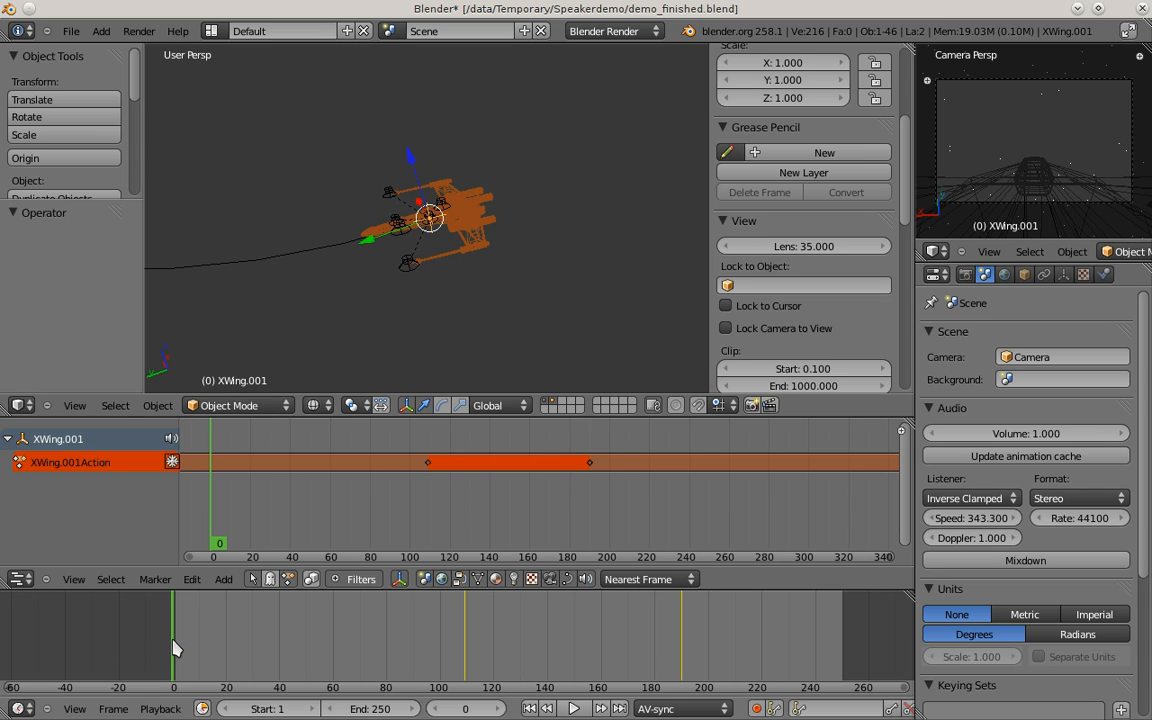
mouse_move(184, 640)
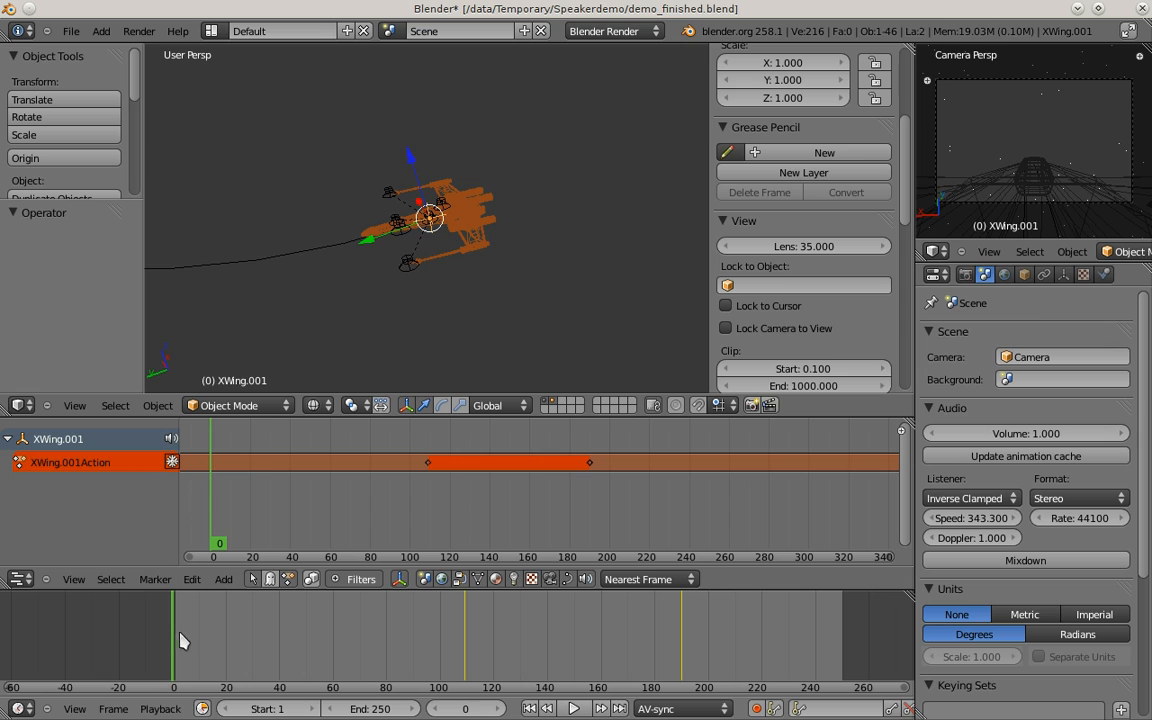
mouse_move(472, 286)
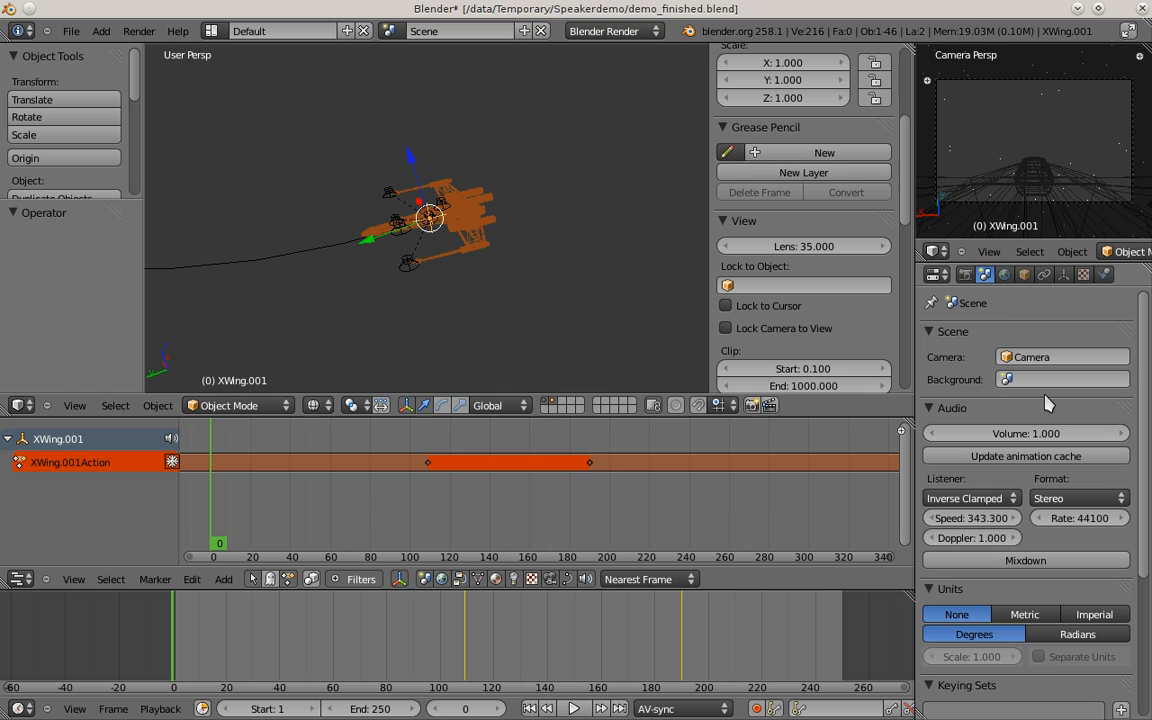
mouse_move(1060, 380)
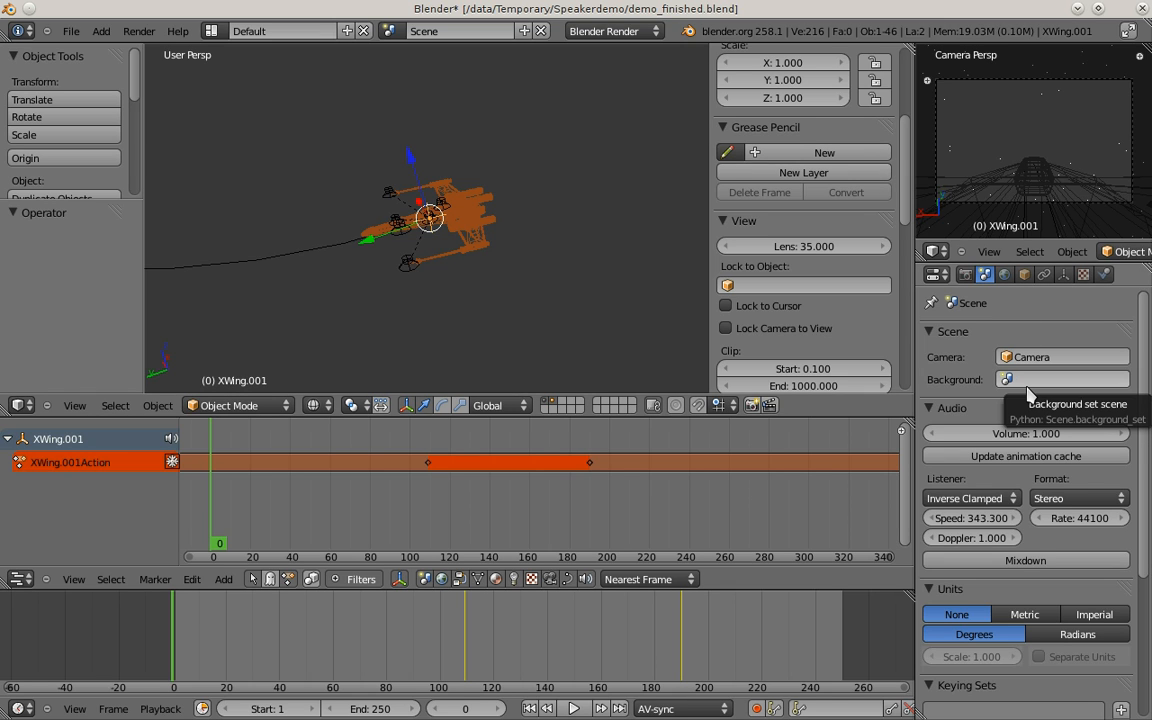